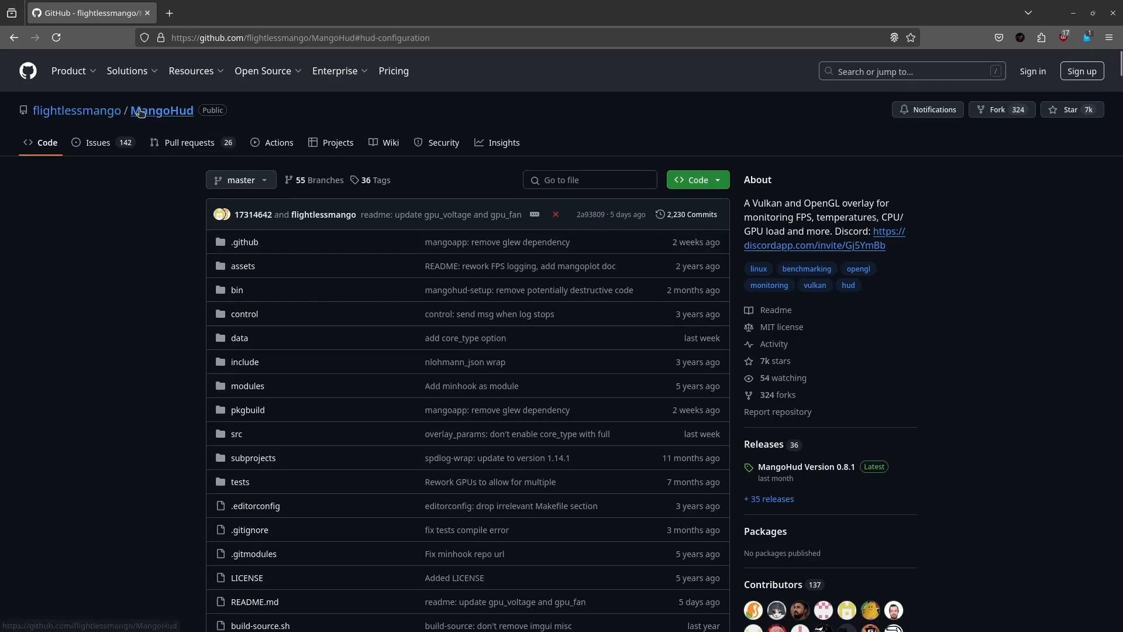
pyautogui.moveTo(63, 126)
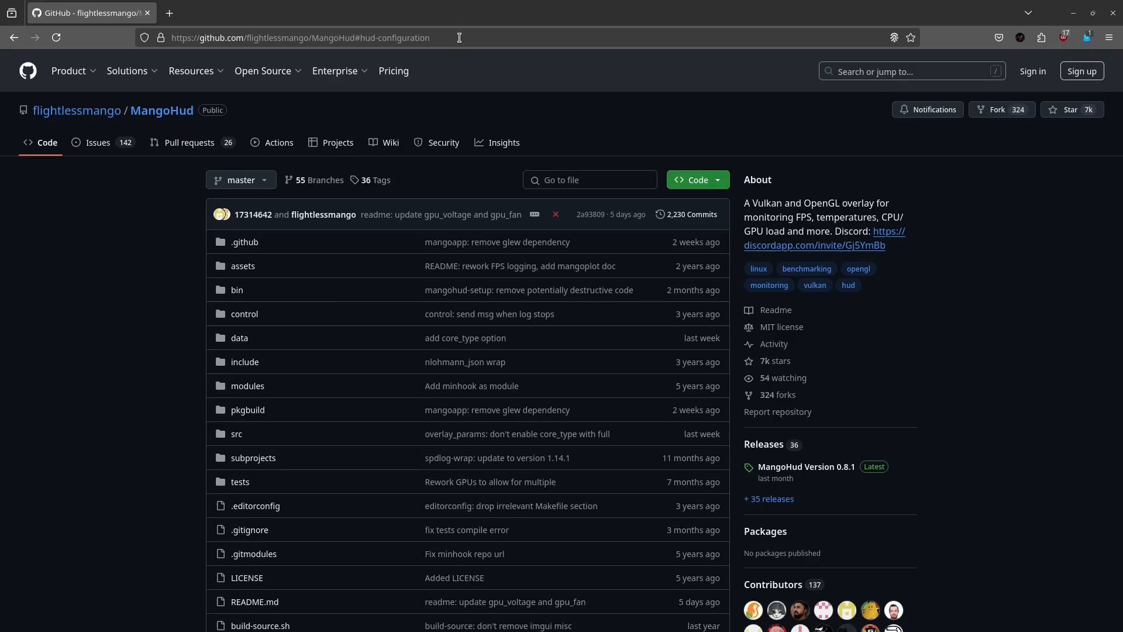
pyautogui.moveTo(576, 127)
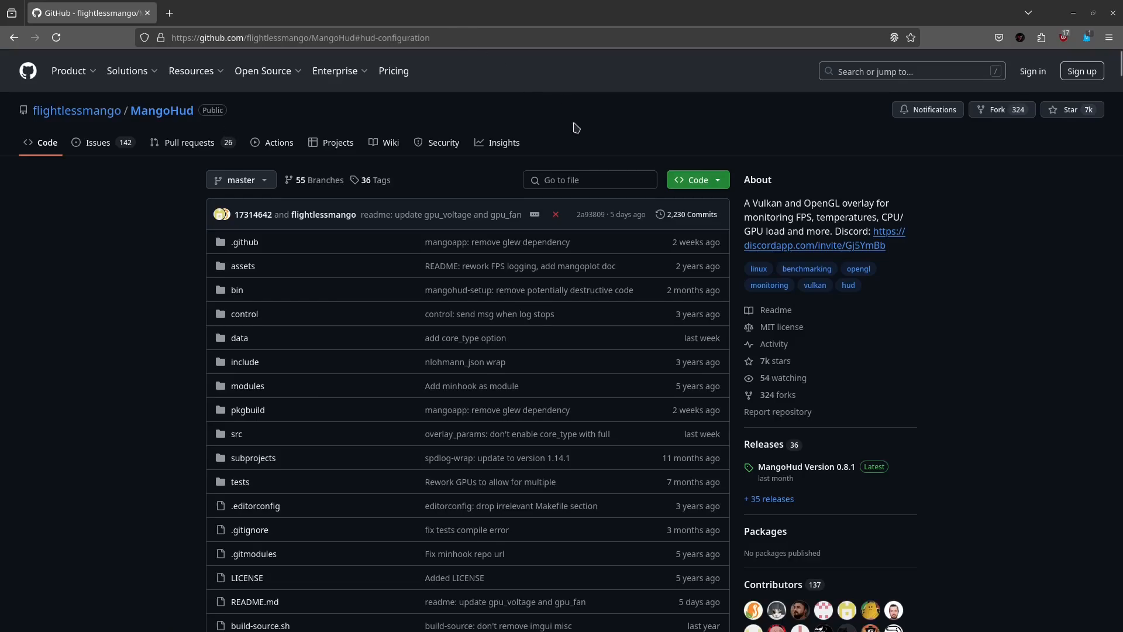
pyautogui.moveTo(652, 290)
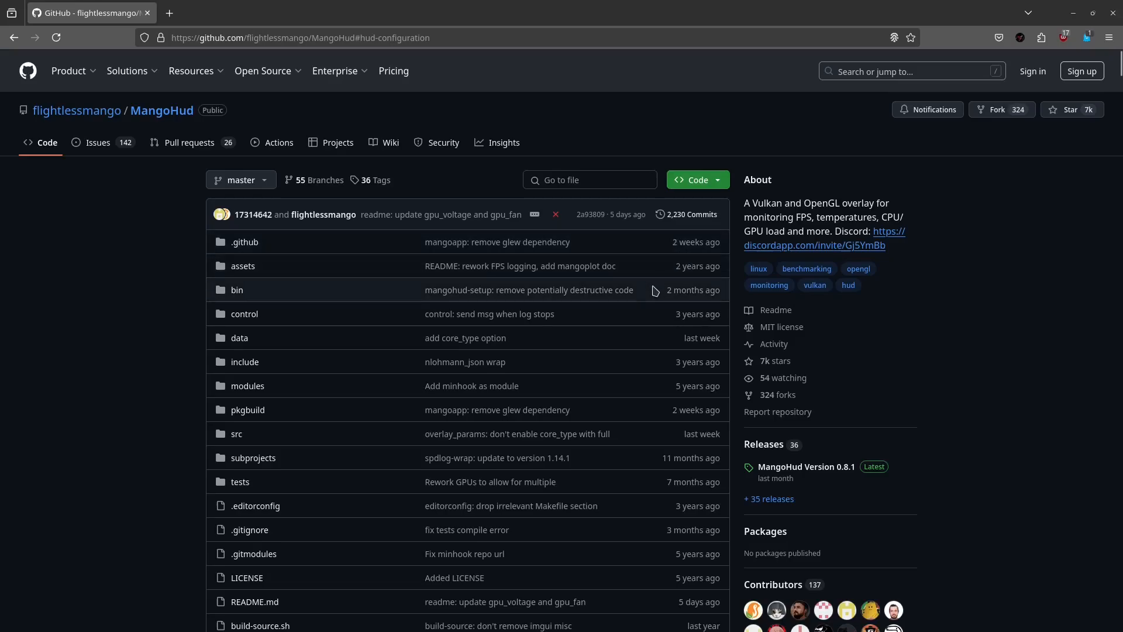
# Scroll the MangoHud README and highlight its description sentence.
pyautogui.scroll(-3)
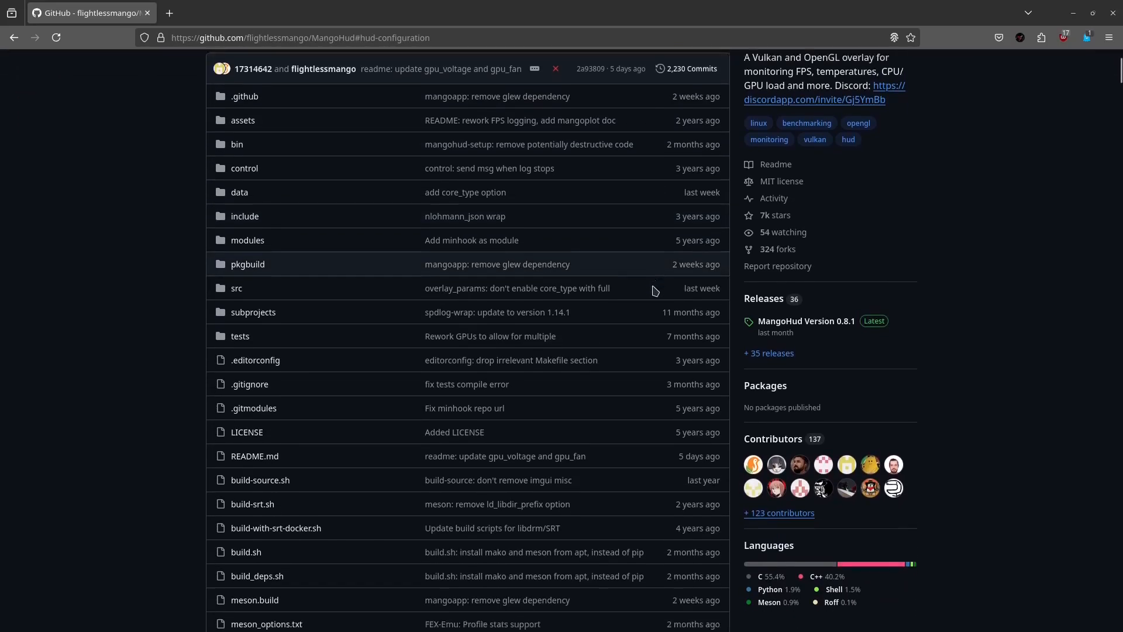
pyautogui.scroll(-3)
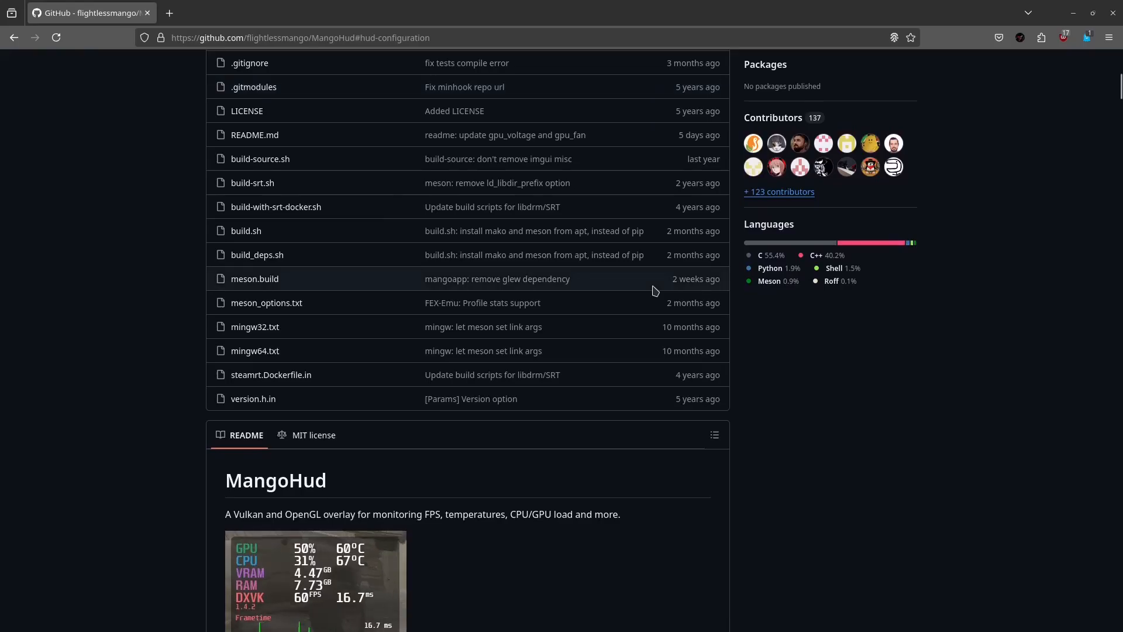
pyautogui.scroll(-3)
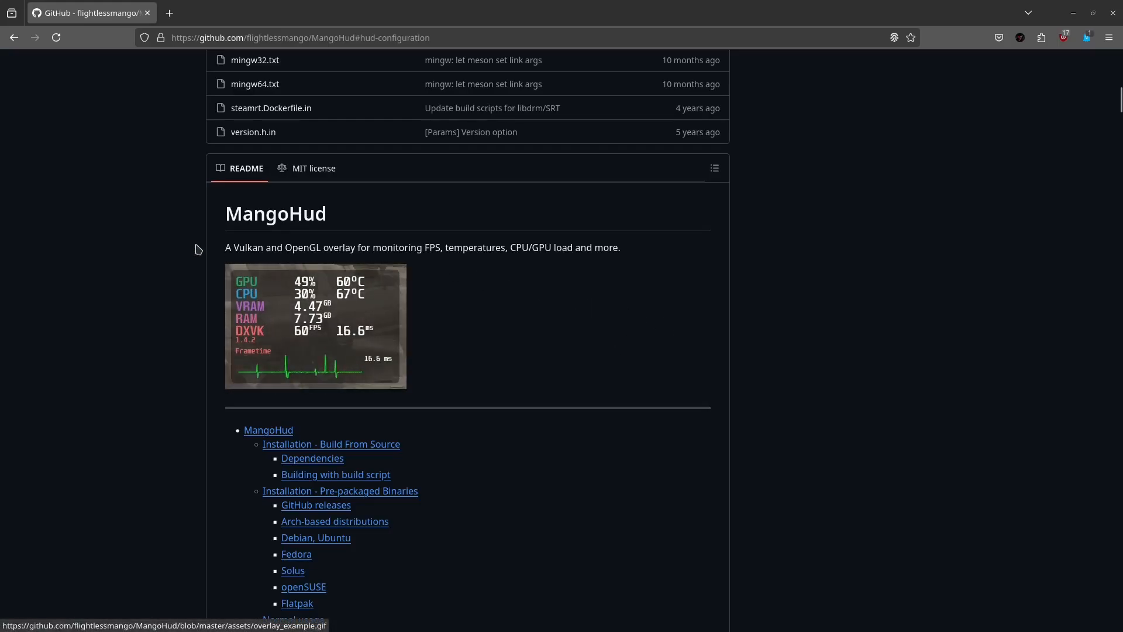
pyautogui.moveTo(225, 246); pyautogui.dragTo(341, 247)
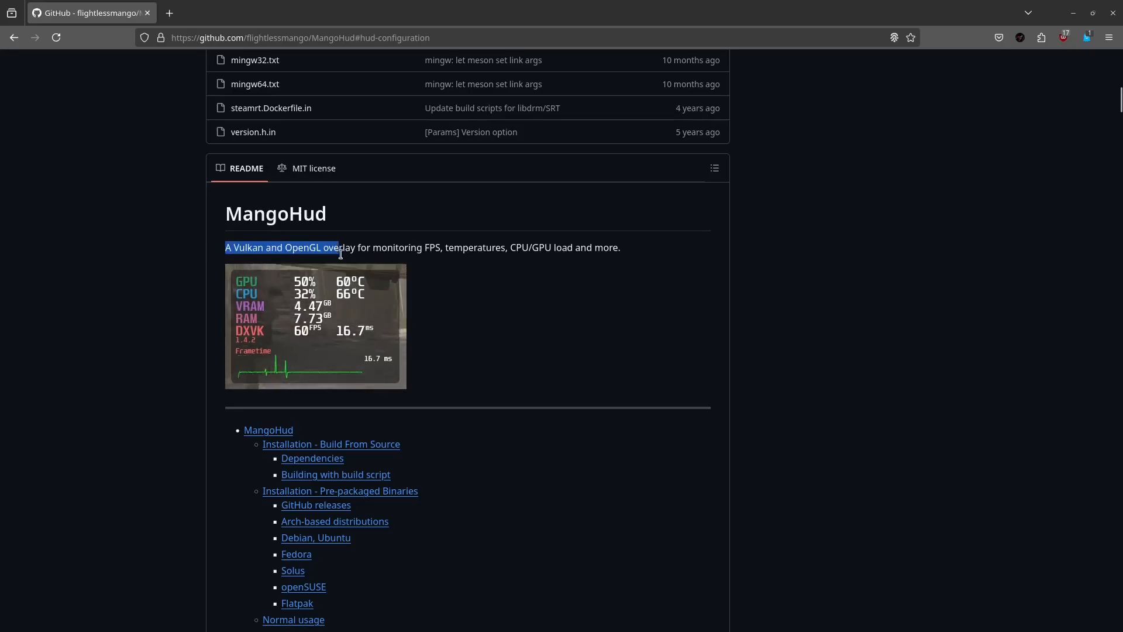
pyautogui.moveTo(337, 247); pyautogui.dragTo(455, 247)
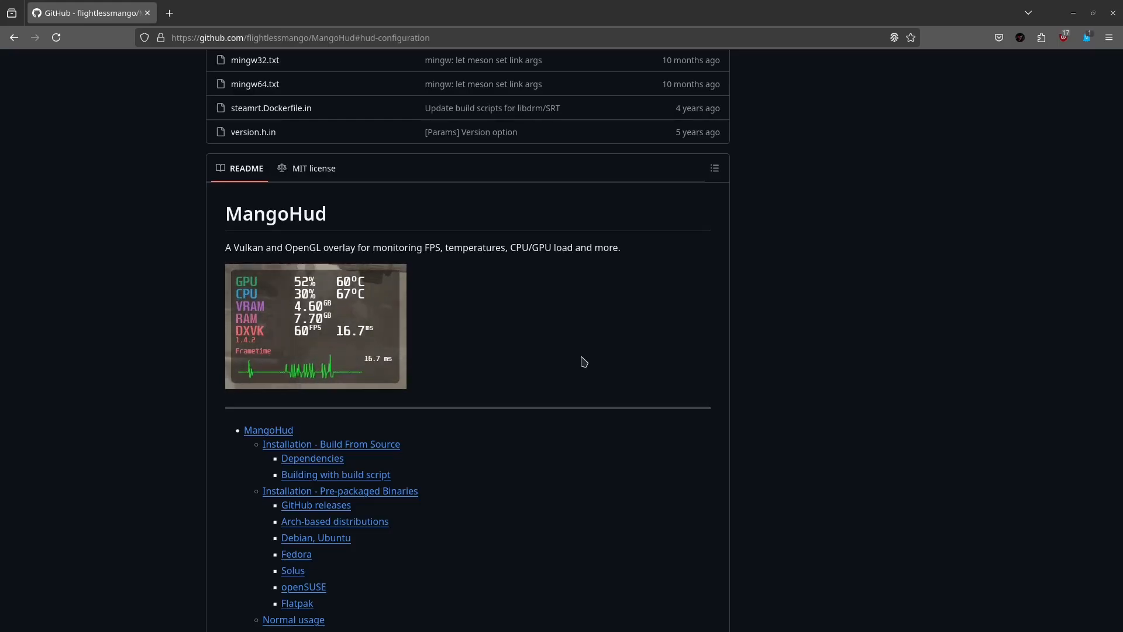
pyautogui.moveTo(609, 372)
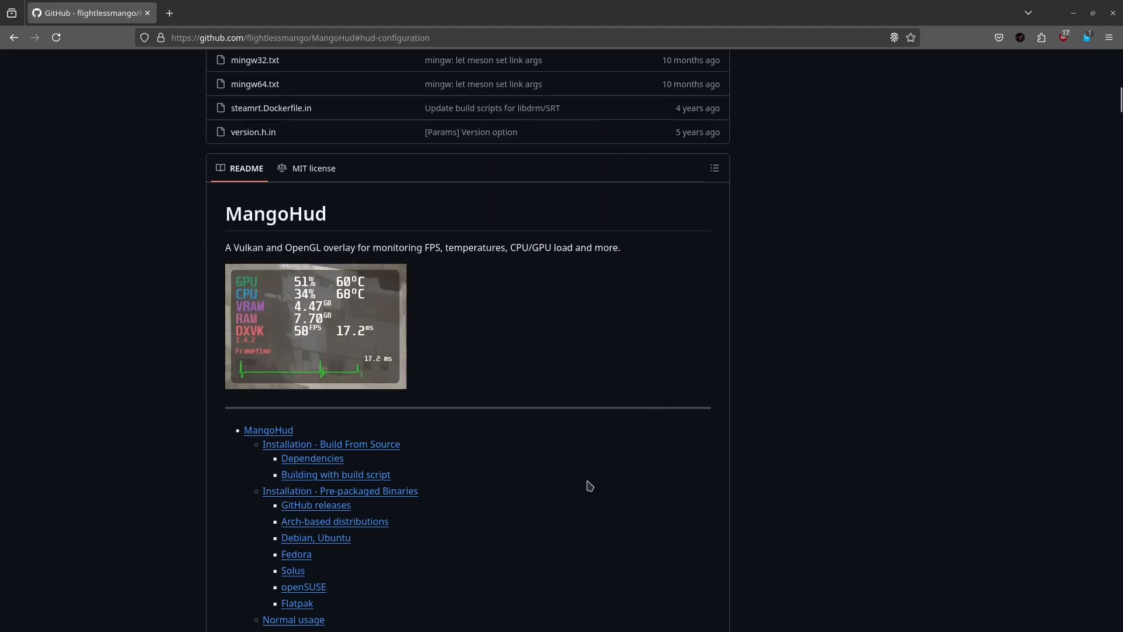
# Scroll down to the install instructions and highlight the Debian, Ubuntu heading.
pyautogui.scroll(-3)
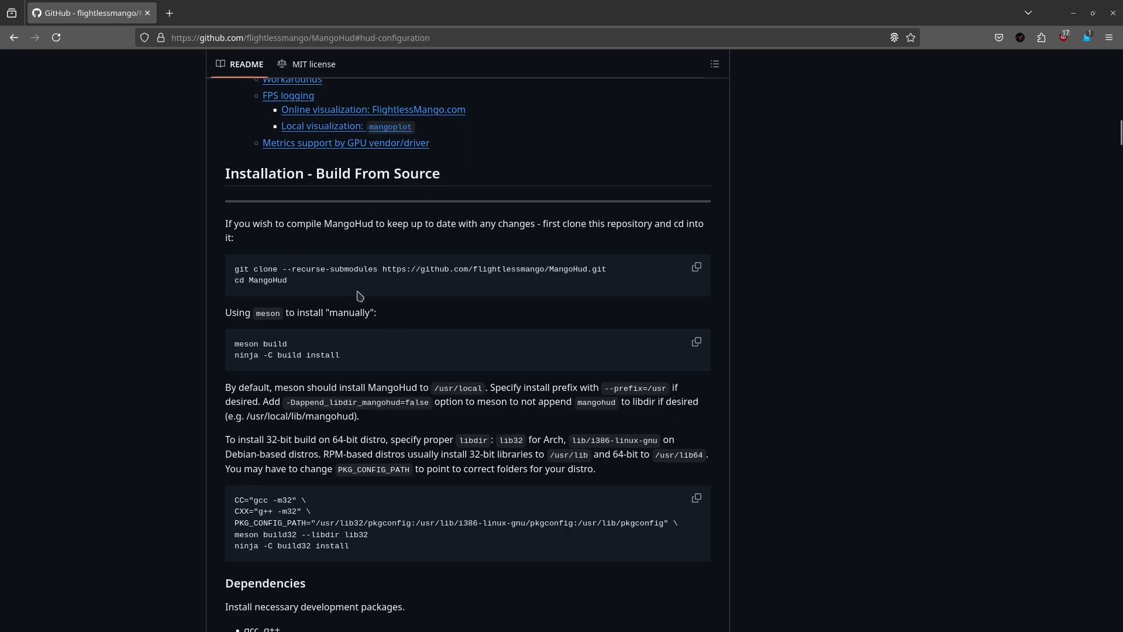
pyautogui.scroll(-3)
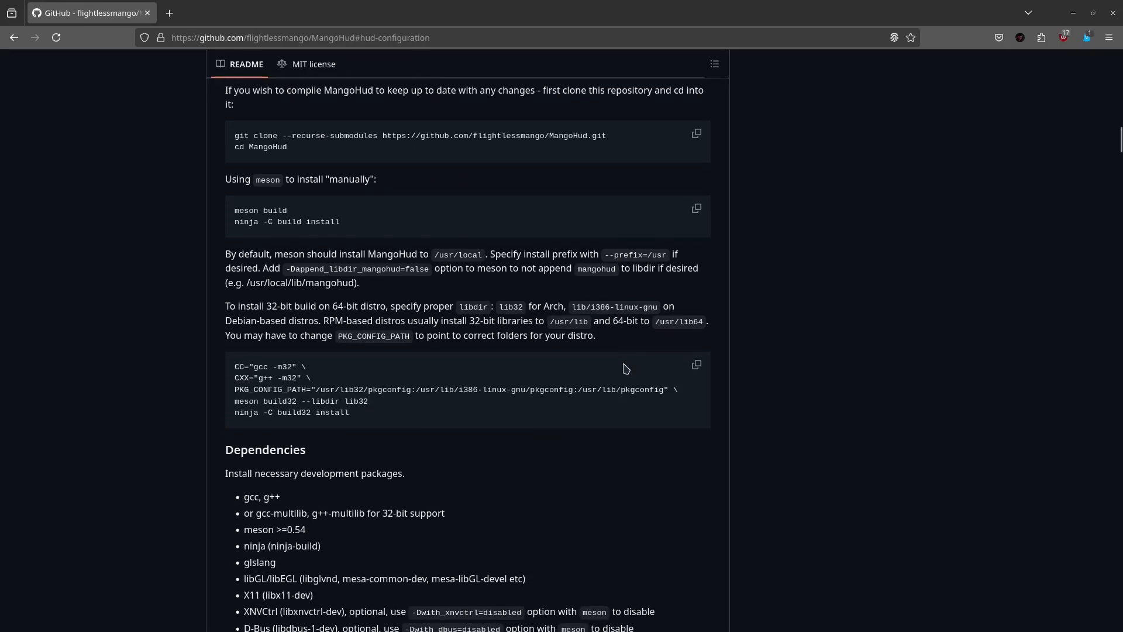
pyautogui.scroll(-3)
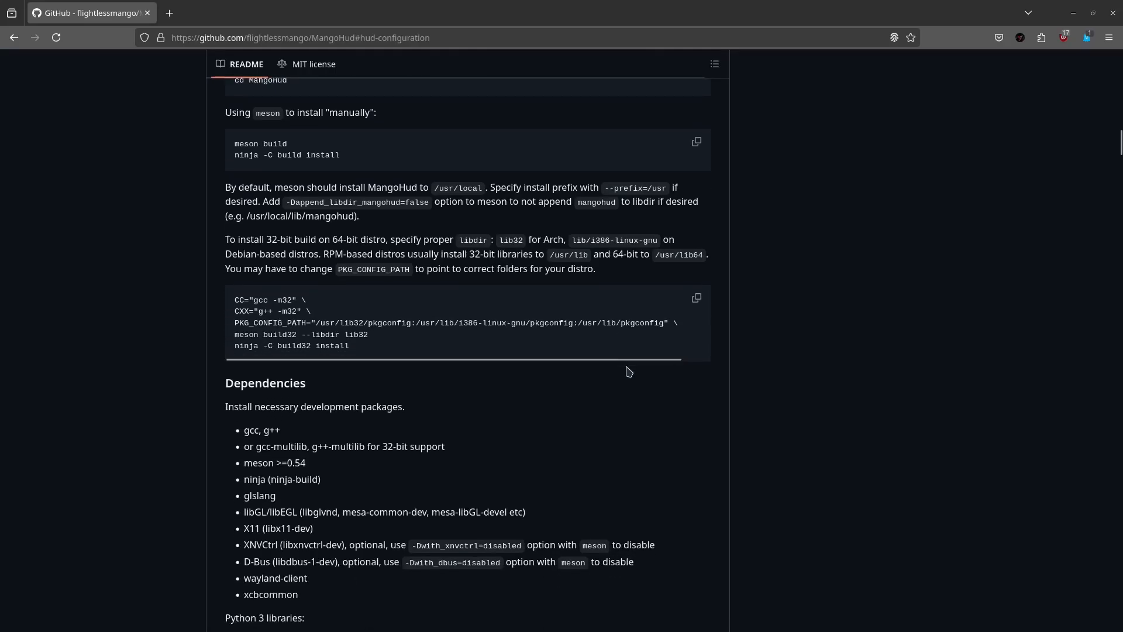
pyautogui.scroll(-3)
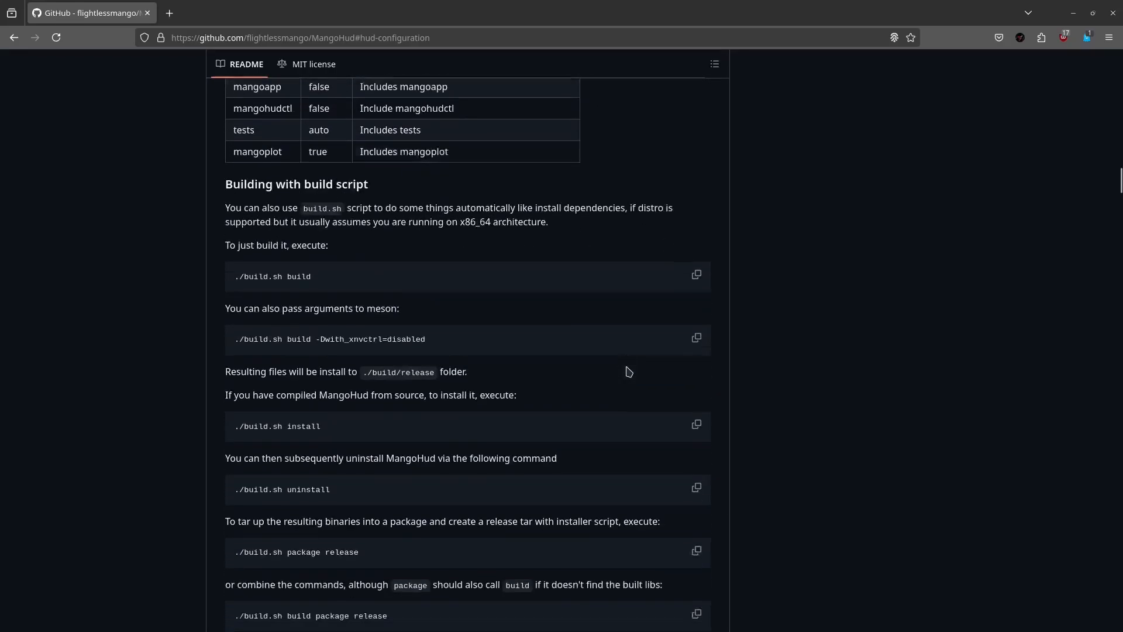
pyautogui.scroll(-3)
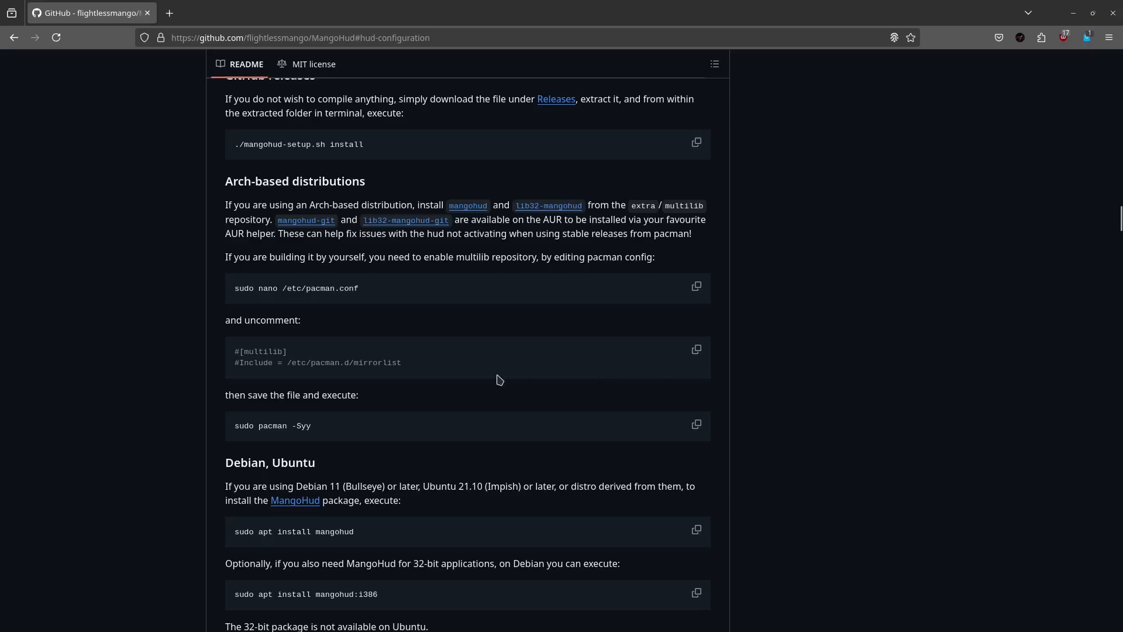
pyautogui.scroll(-3)
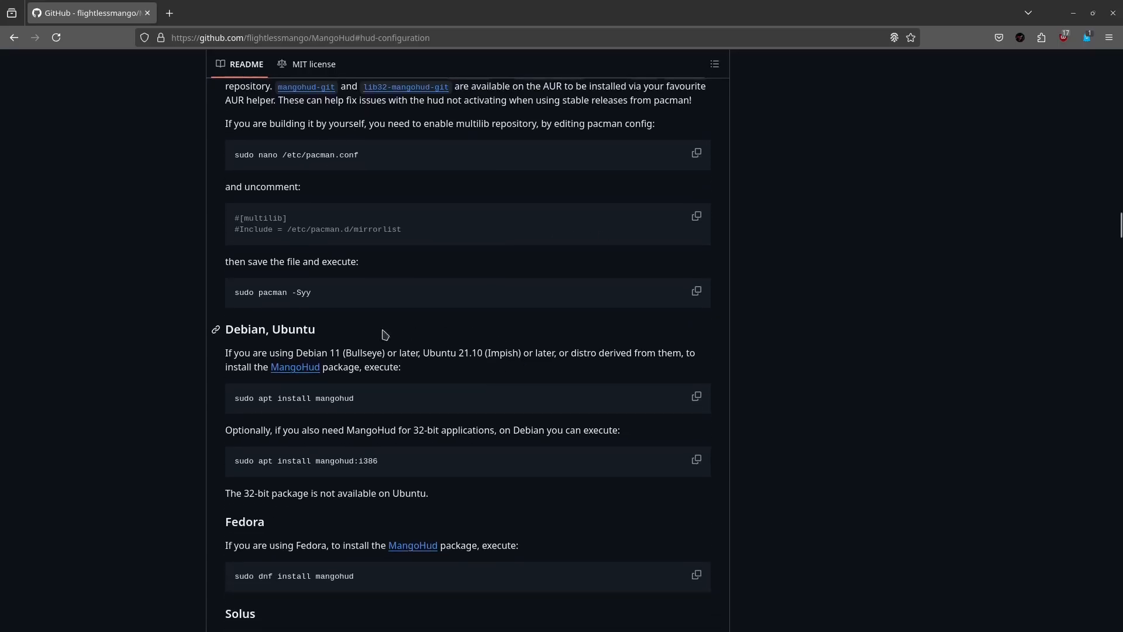
pyautogui.doubleClick(271, 328)
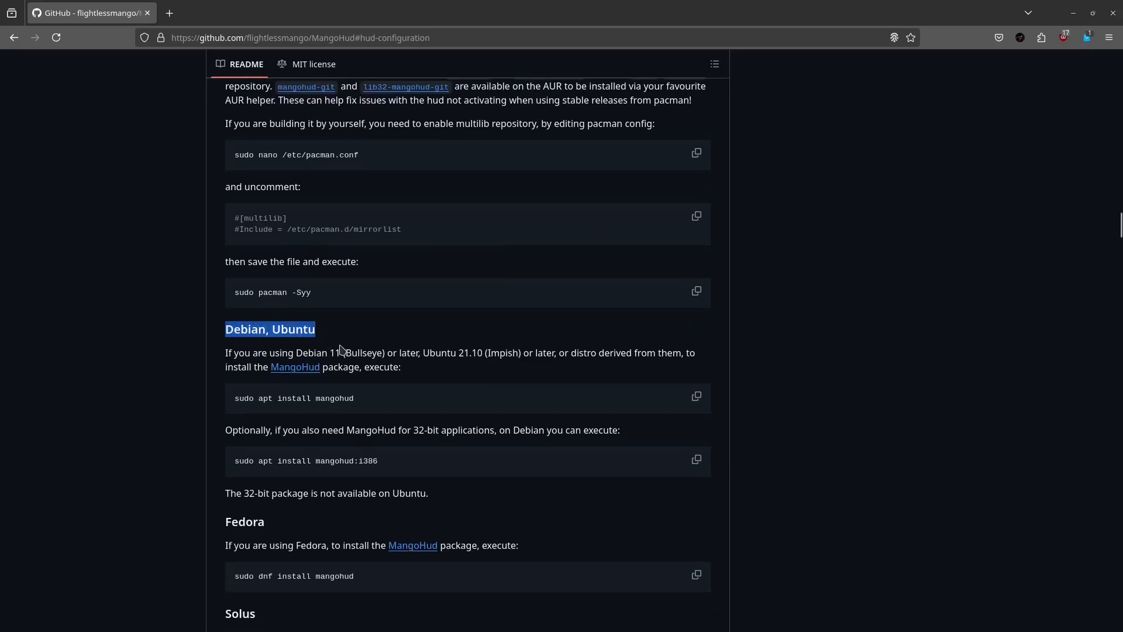
# Reposition Konsole and choose option 1, the x86_64/24.08 MangoHud Vulkan layer runtime.
pyautogui.scroll(-3)
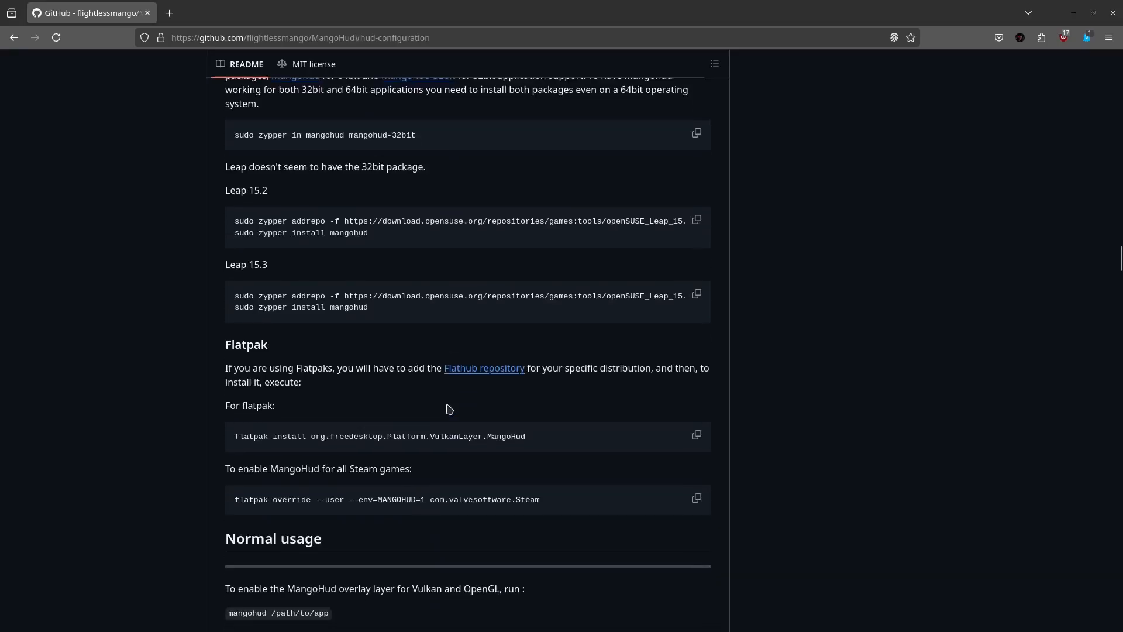
pyautogui.scroll(-3)
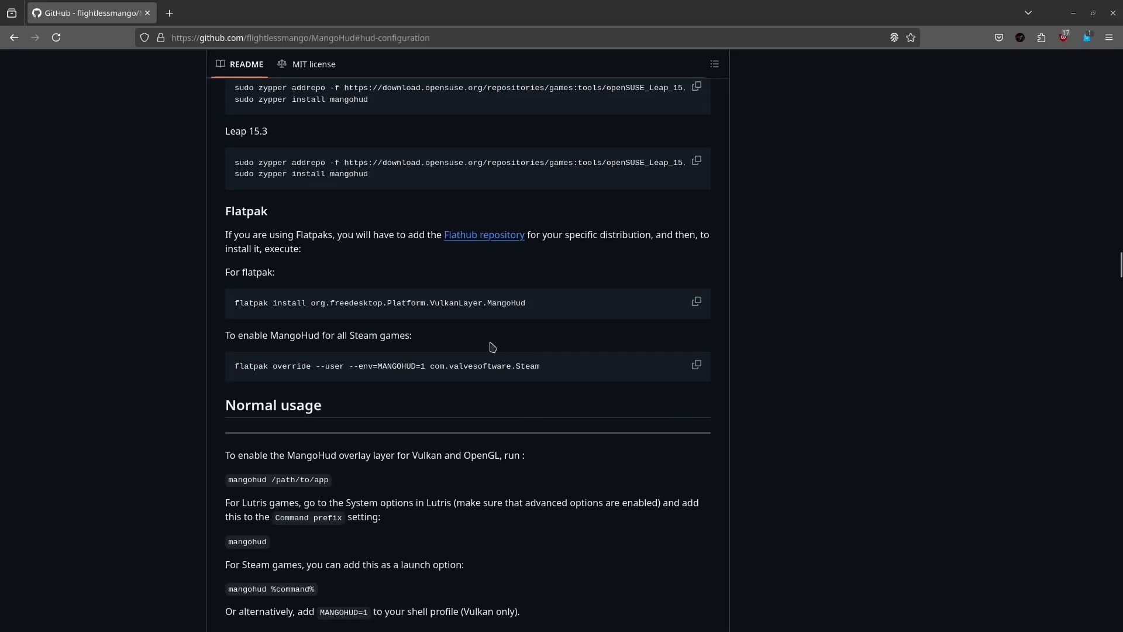
pyautogui.moveTo(301, 218)
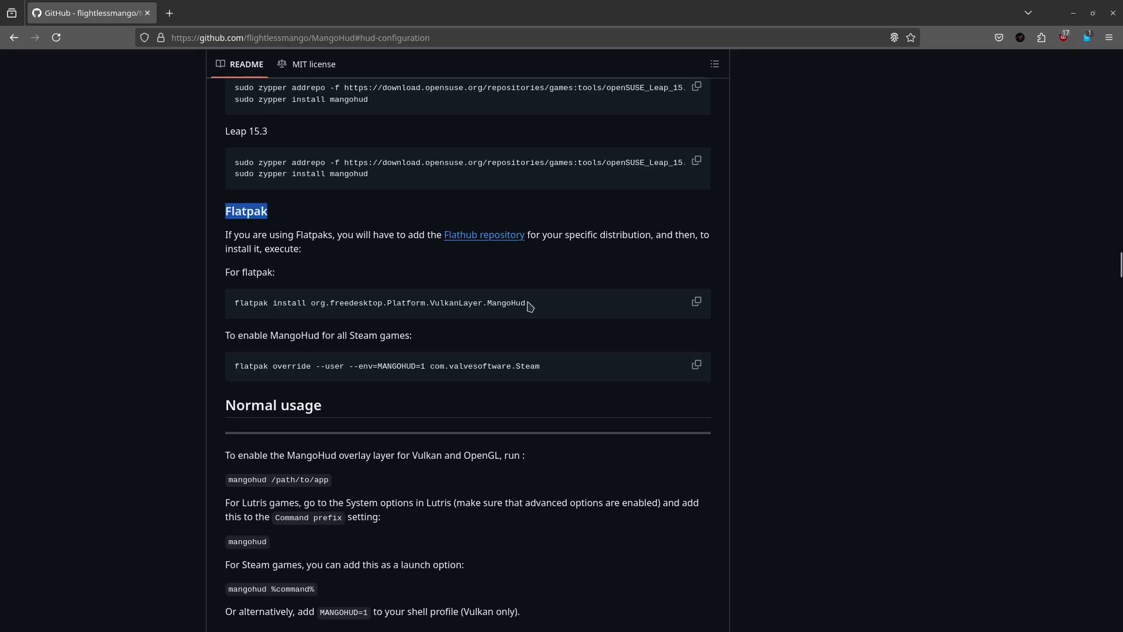
pyautogui.moveTo(656, 320)
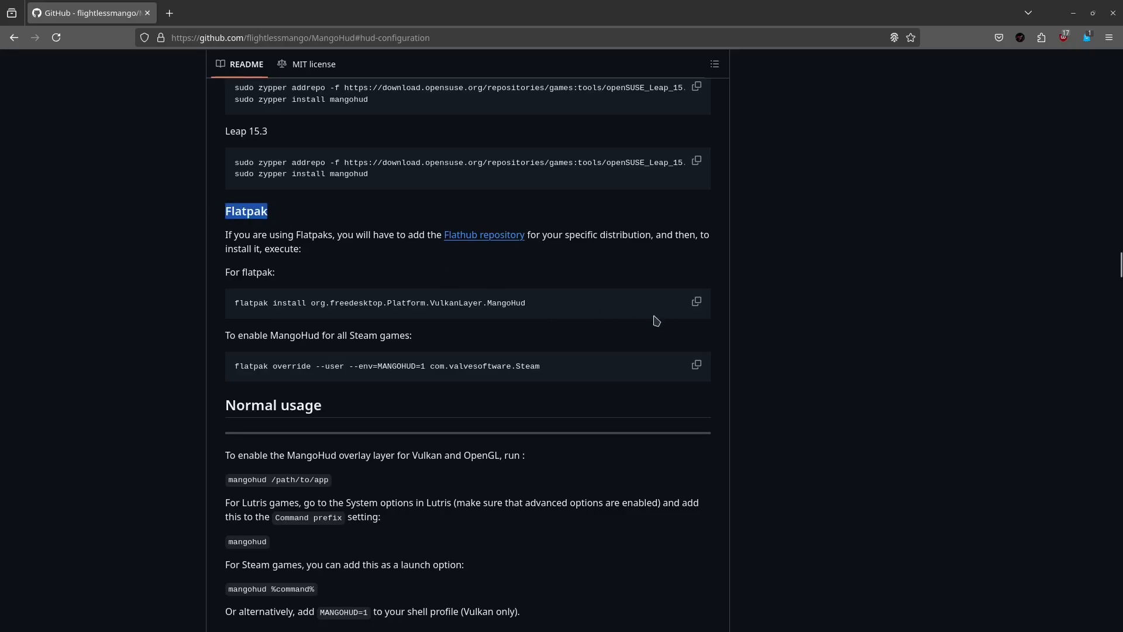
pyautogui.moveTo(144, 457)
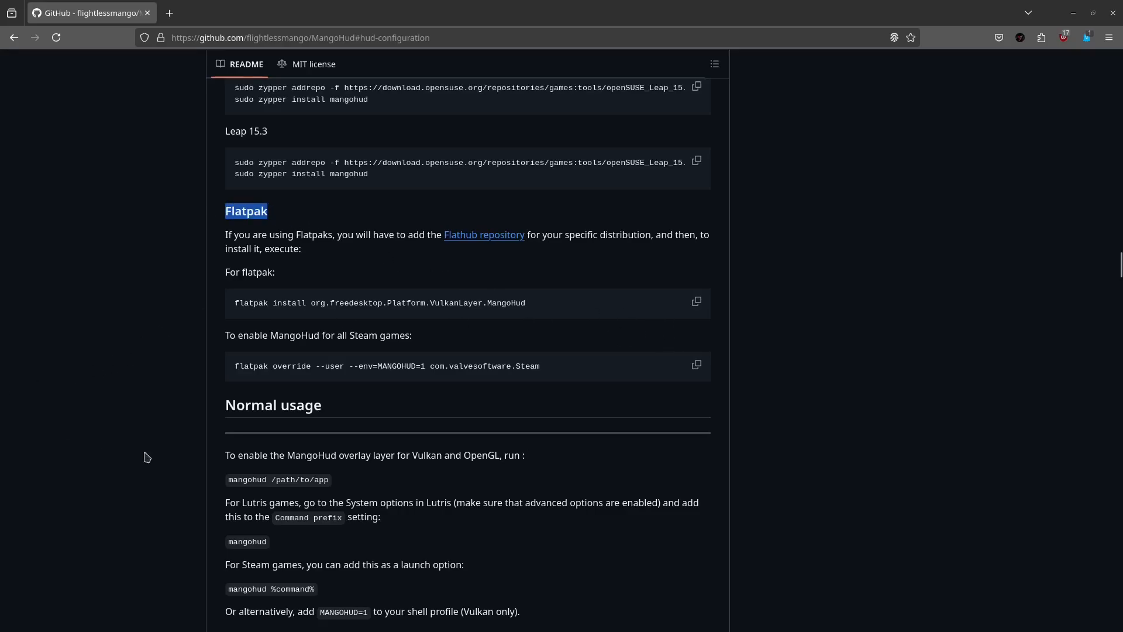
pyautogui.moveTo(852, 511)
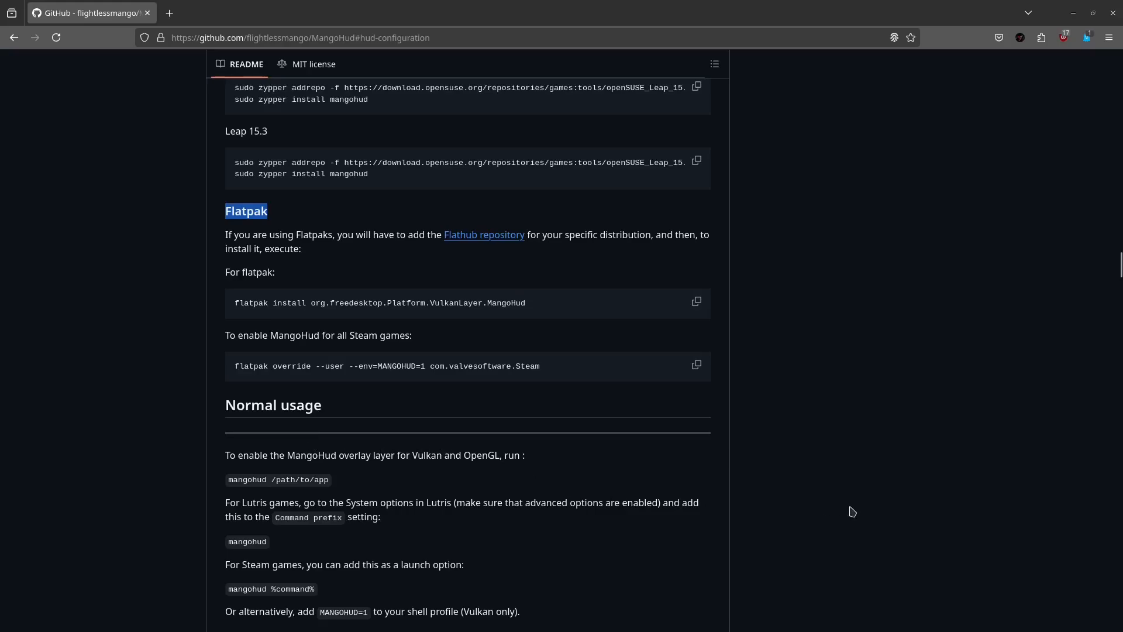
pyautogui.moveTo(708, 482)
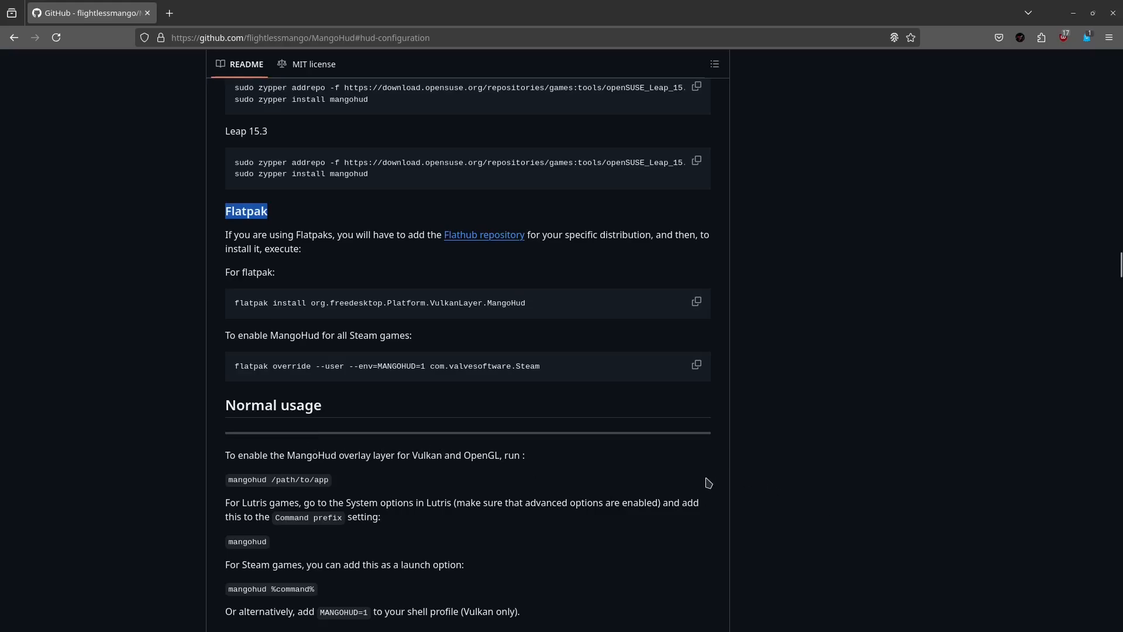
pyautogui.moveTo(428, 457)
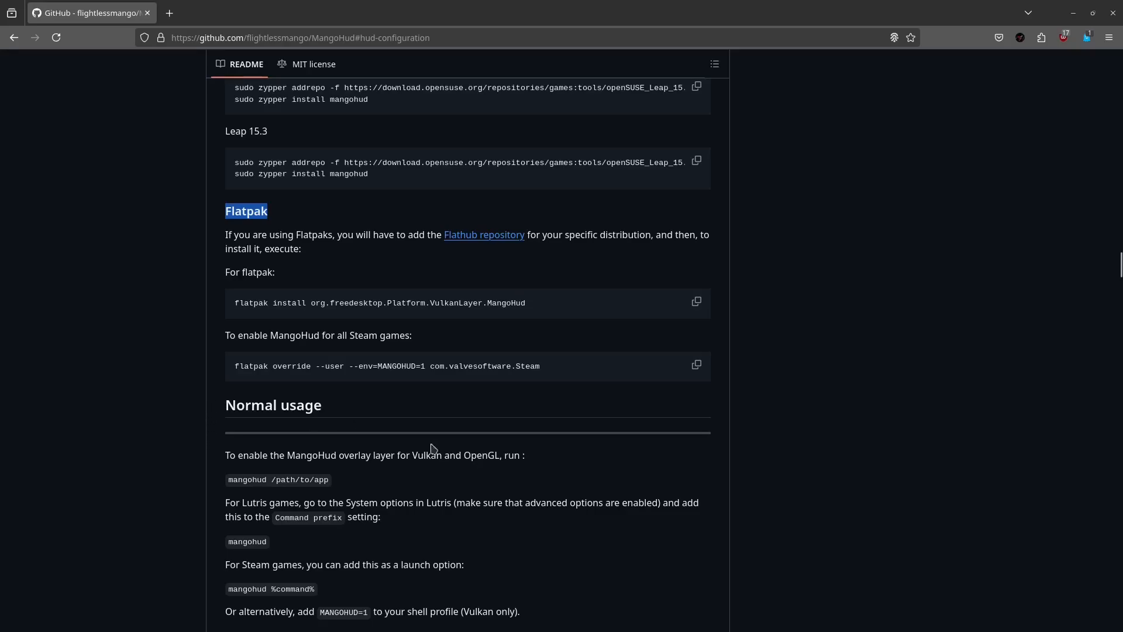
pyautogui.moveTo(335, 451)
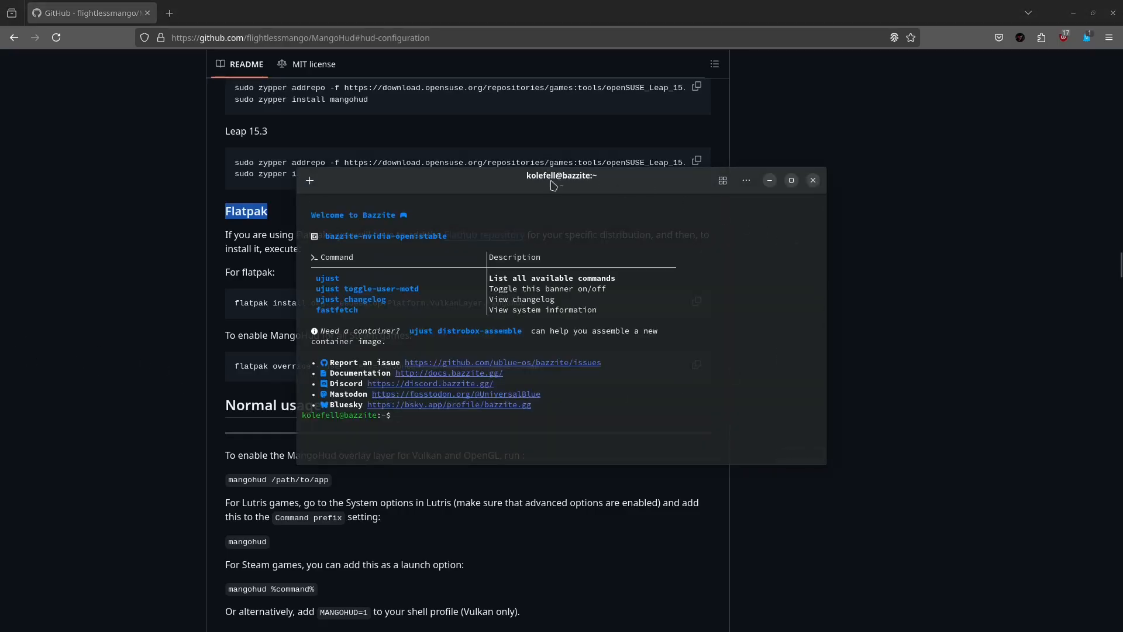
pyautogui.moveTo(561, 180); pyautogui.dragTo(887, 206)
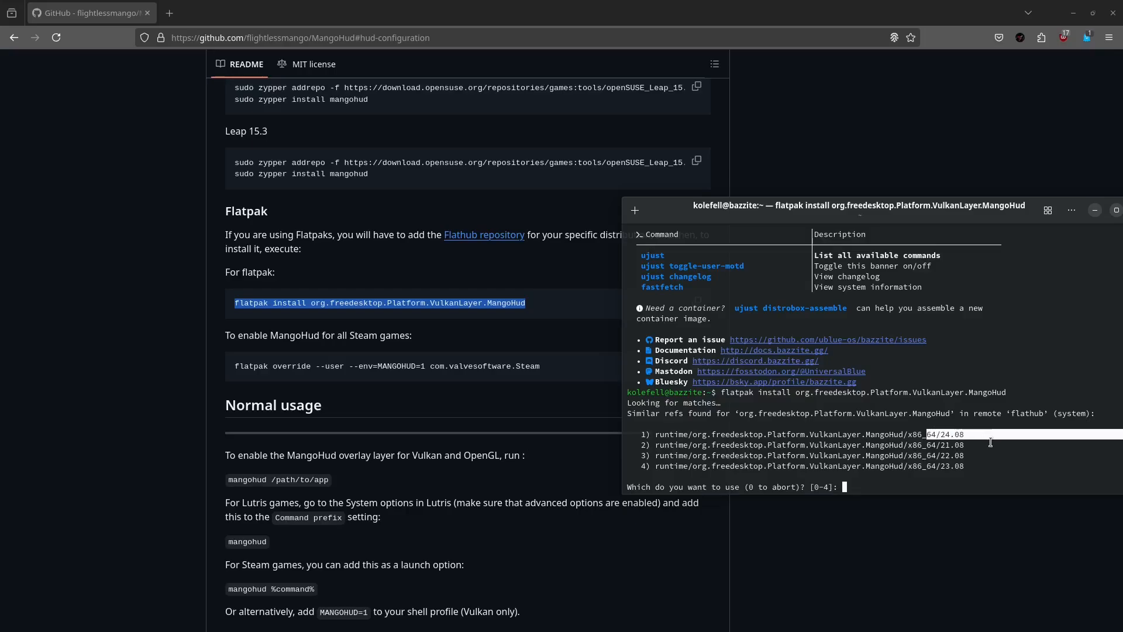
pyautogui.write('1')
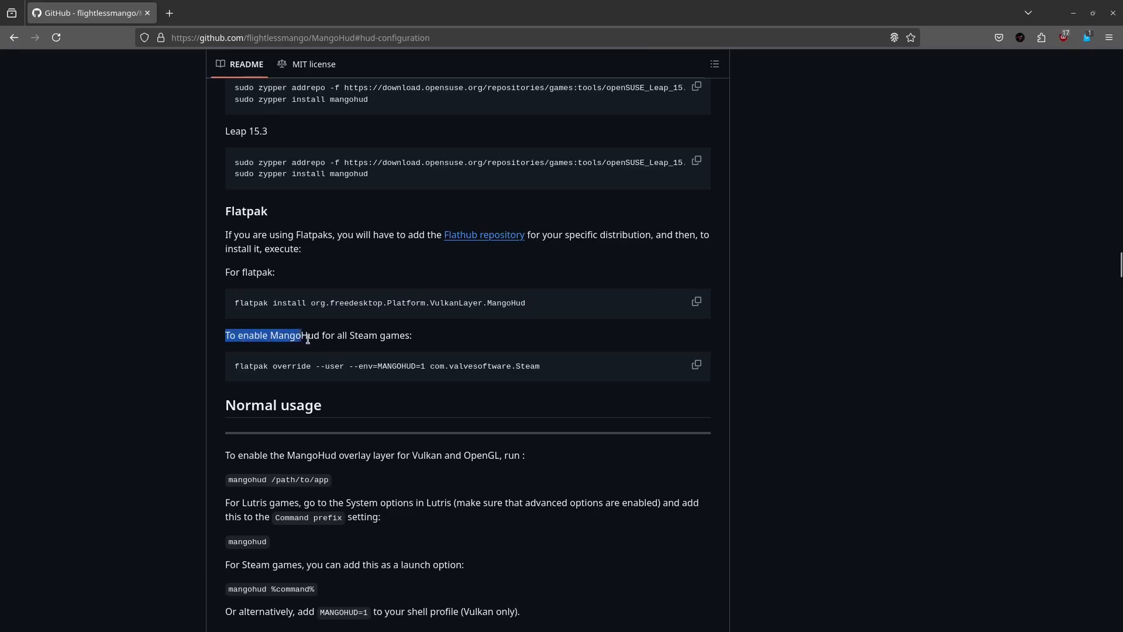
pyautogui.click(255, 335)
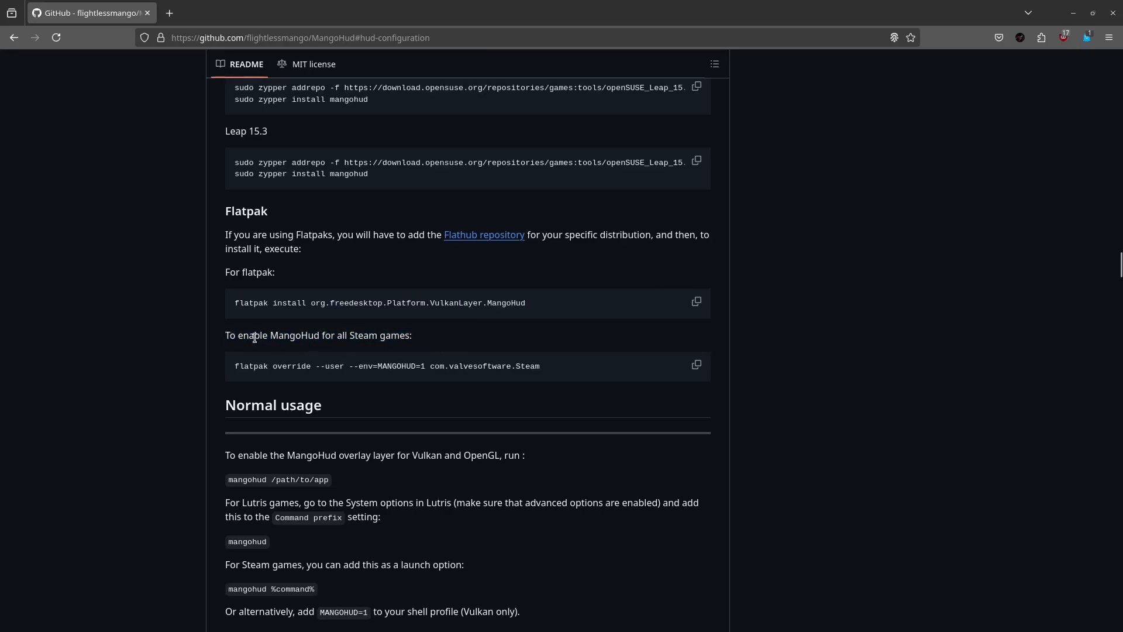
pyautogui.moveTo(386, 338)
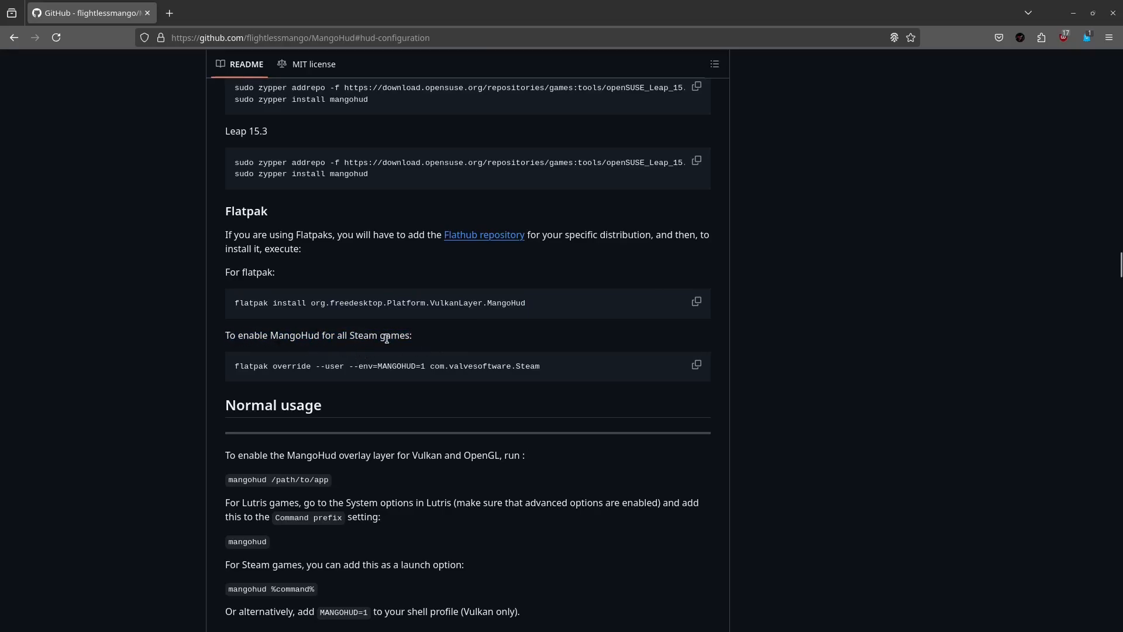
pyautogui.moveTo(235, 372)
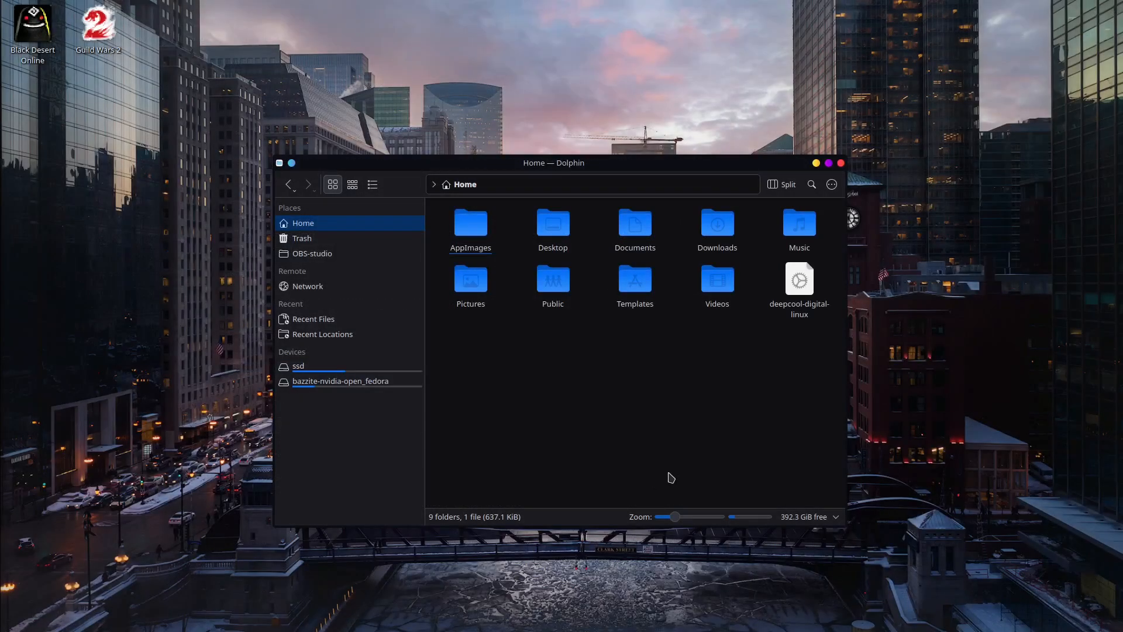
pyautogui.moveTo(701, 450)
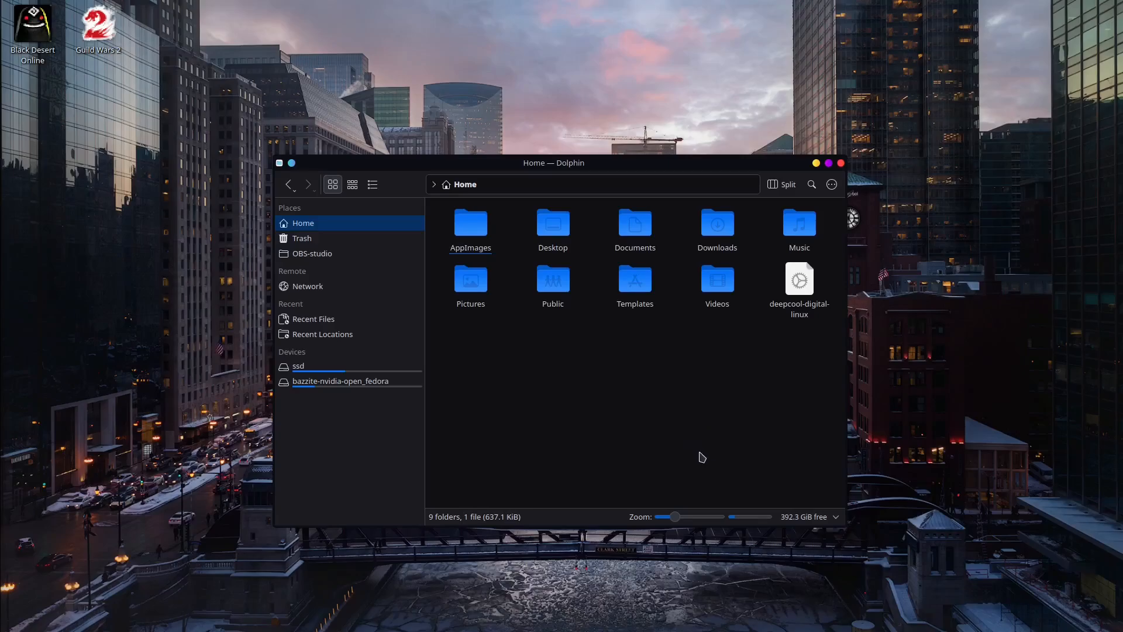
pyautogui.moveTo(705, 438)
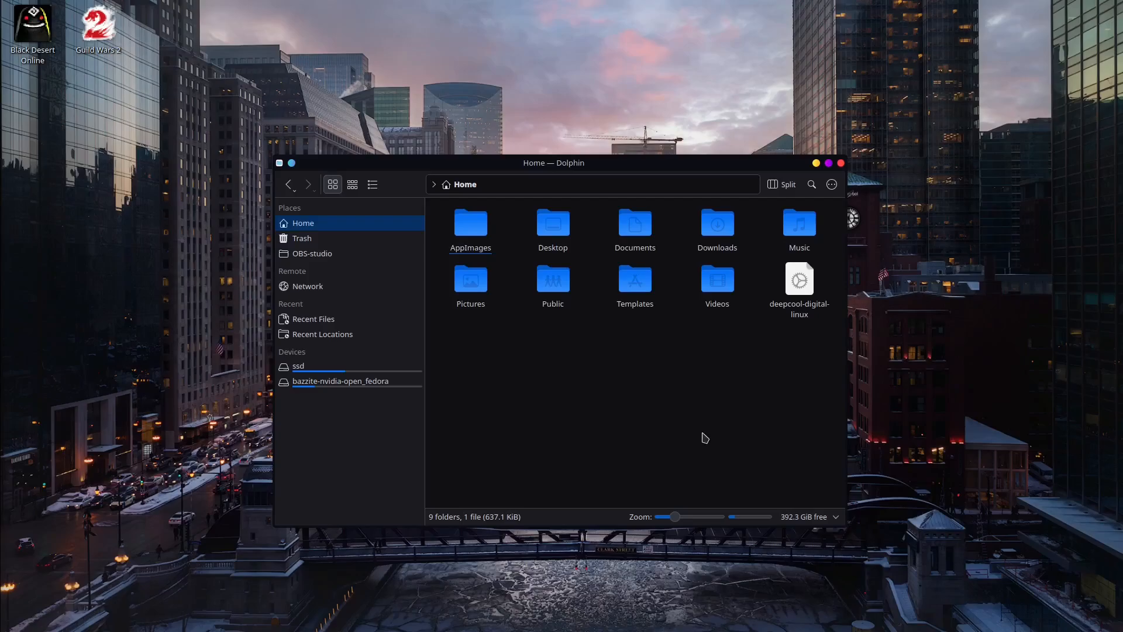
pyautogui.moveTo(722, 438)
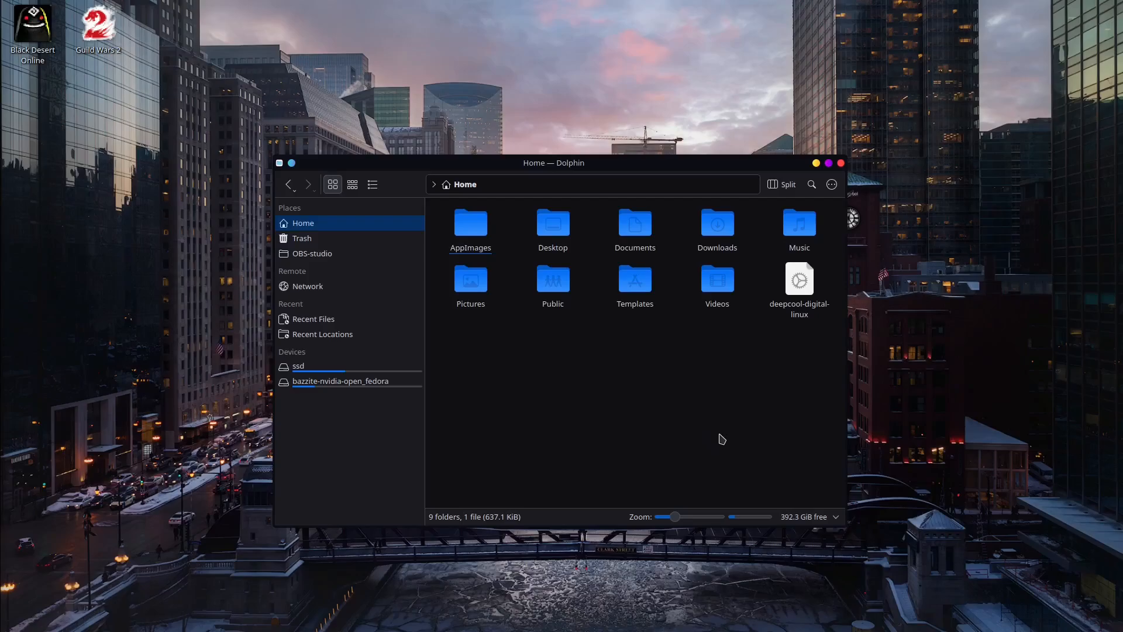
pyautogui.moveTo(695, 444)
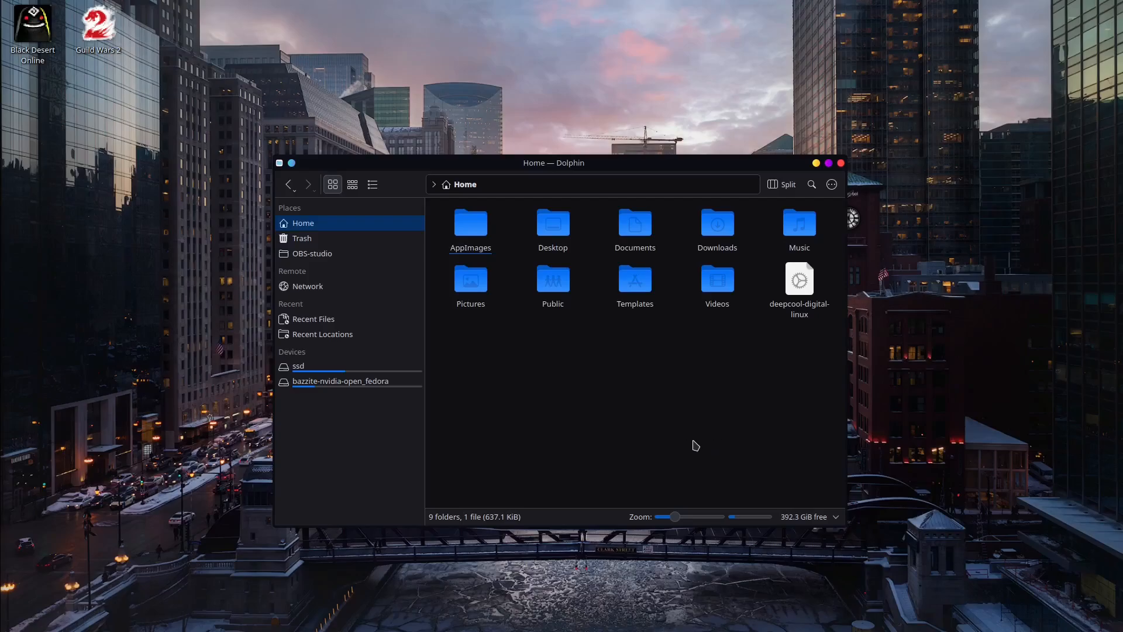
pyautogui.moveTo(733, 423)
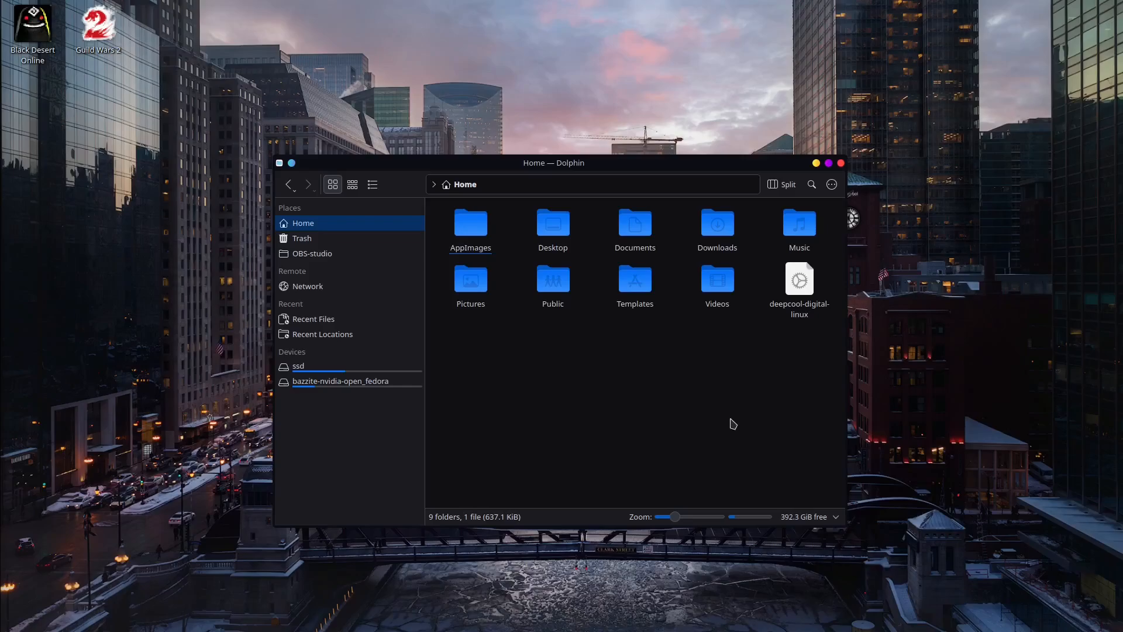
pyautogui.moveTo(764, 403)
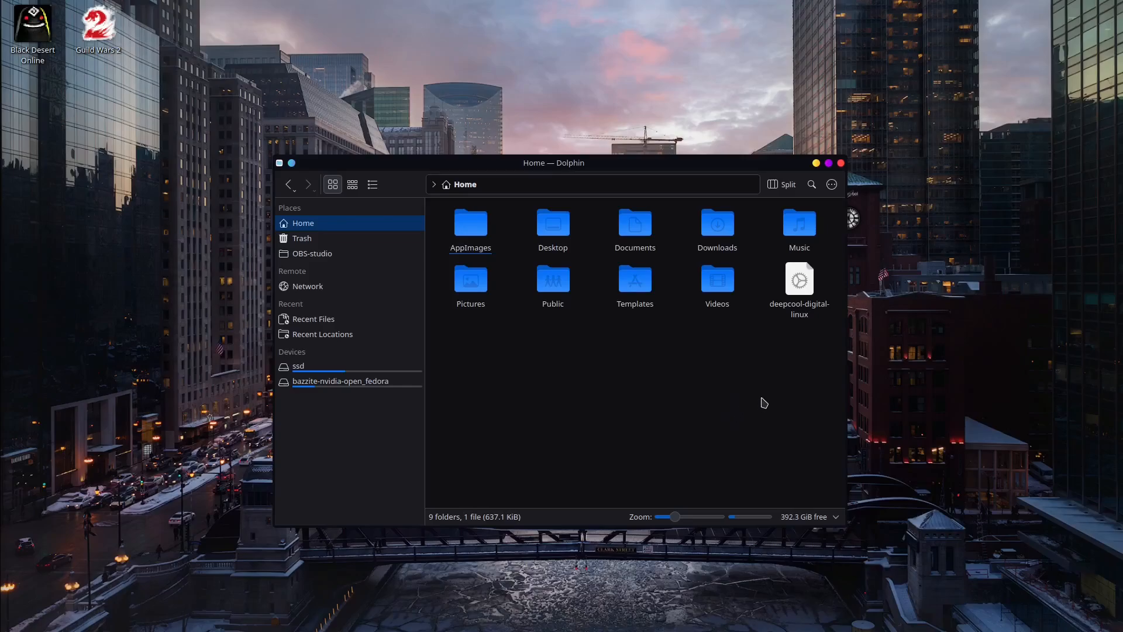
pyautogui.moveTo(734, 438)
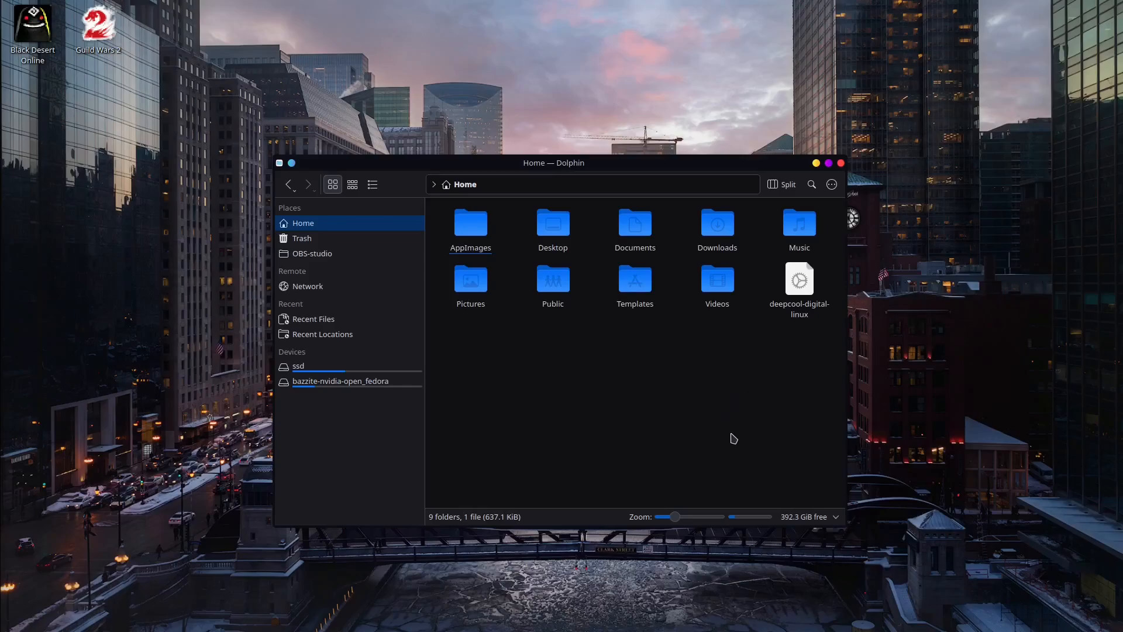
pyautogui.moveTo(702, 447)
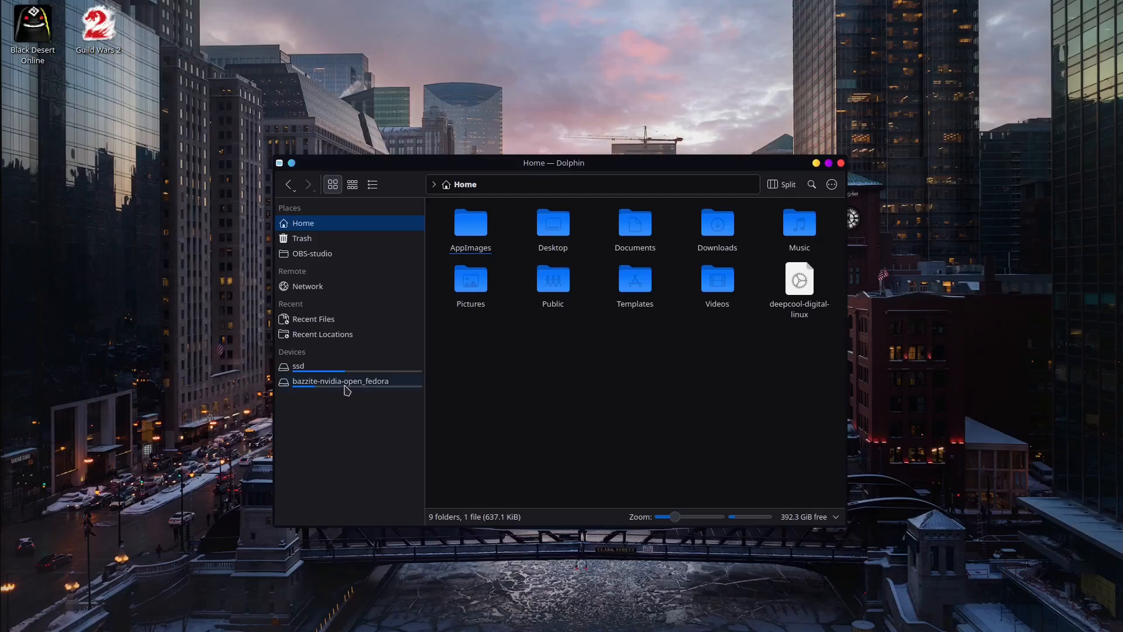
# Browse the system drive to usr/share/doc/mangohud and right-click MangoHud.conf.example.
pyautogui.click(341, 381)
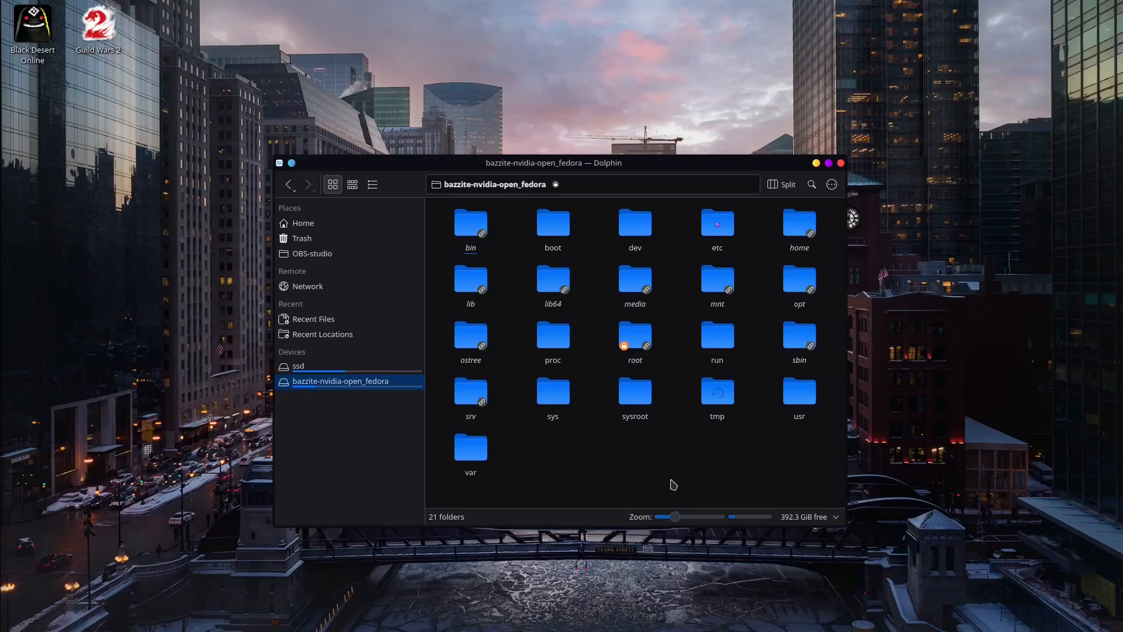
pyautogui.moveTo(684, 470)
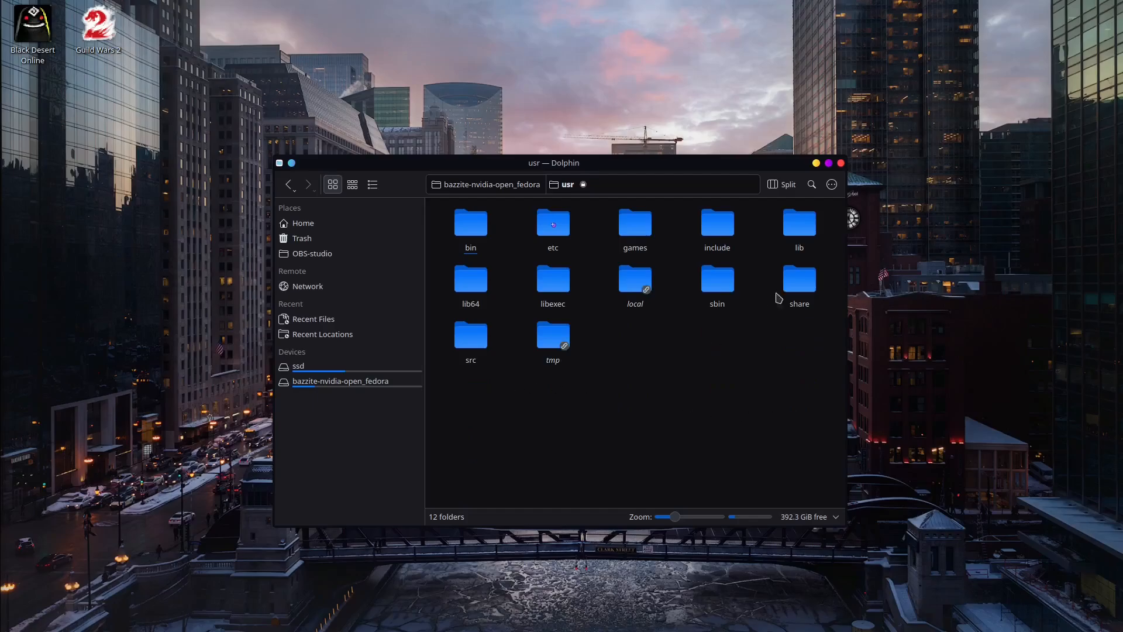
pyautogui.click(798, 280)
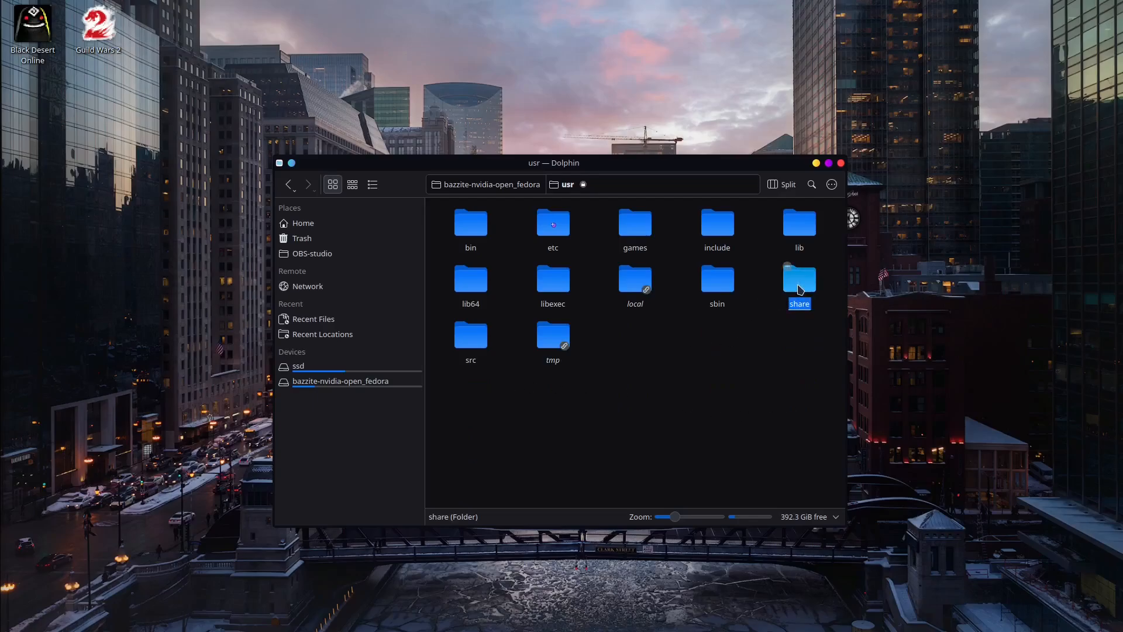
pyautogui.doubleClick(799, 279)
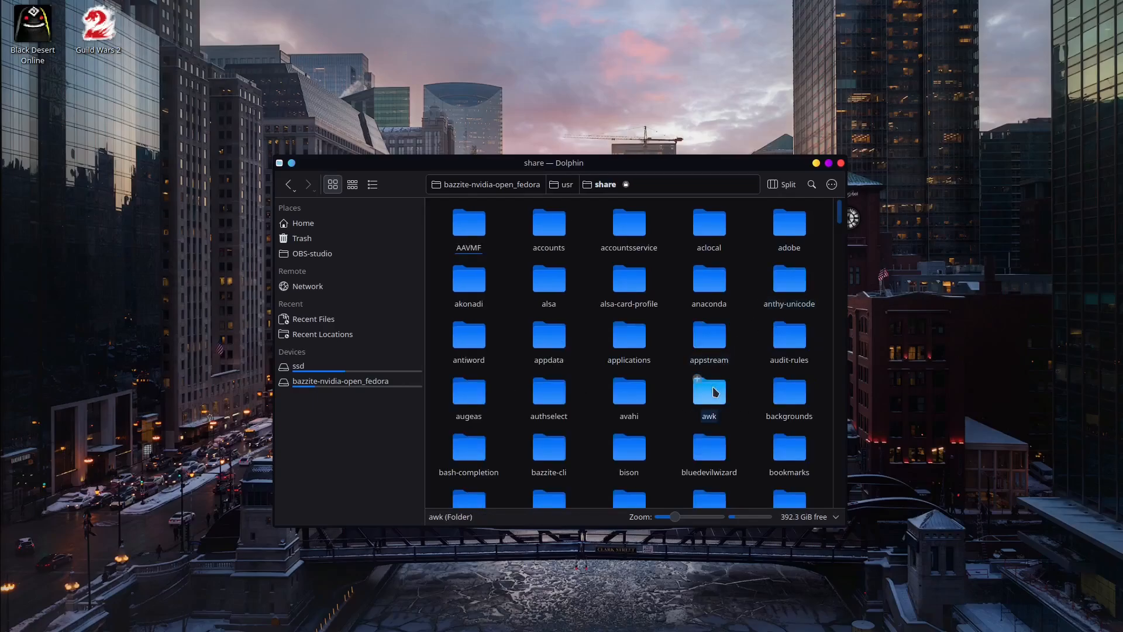
pyautogui.scroll(-3)
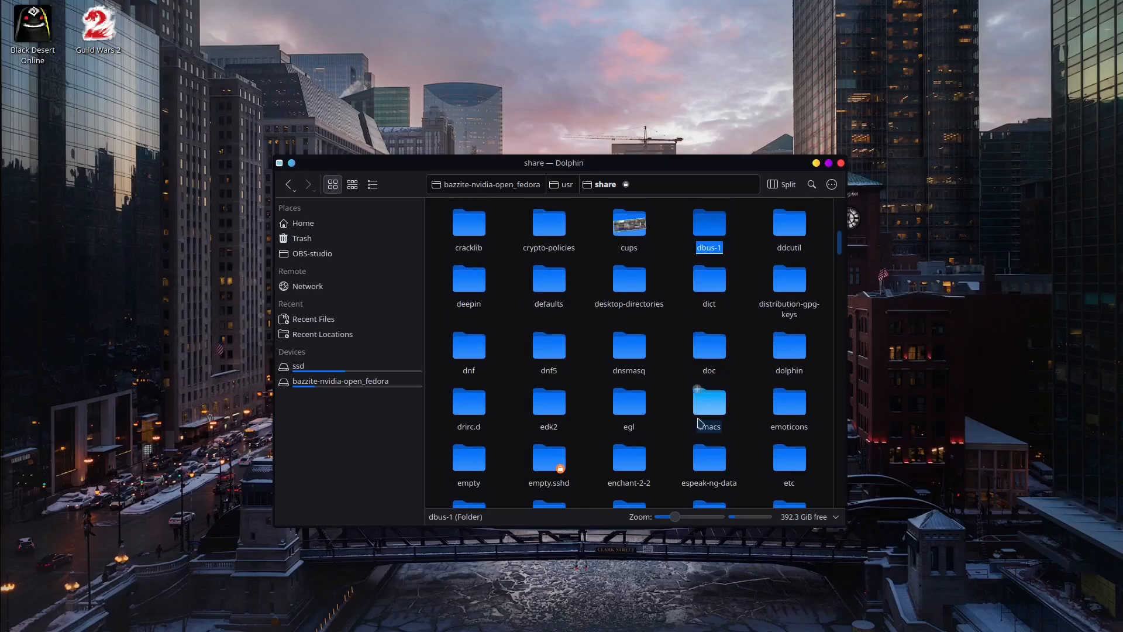
pyautogui.doubleClick(708, 350)
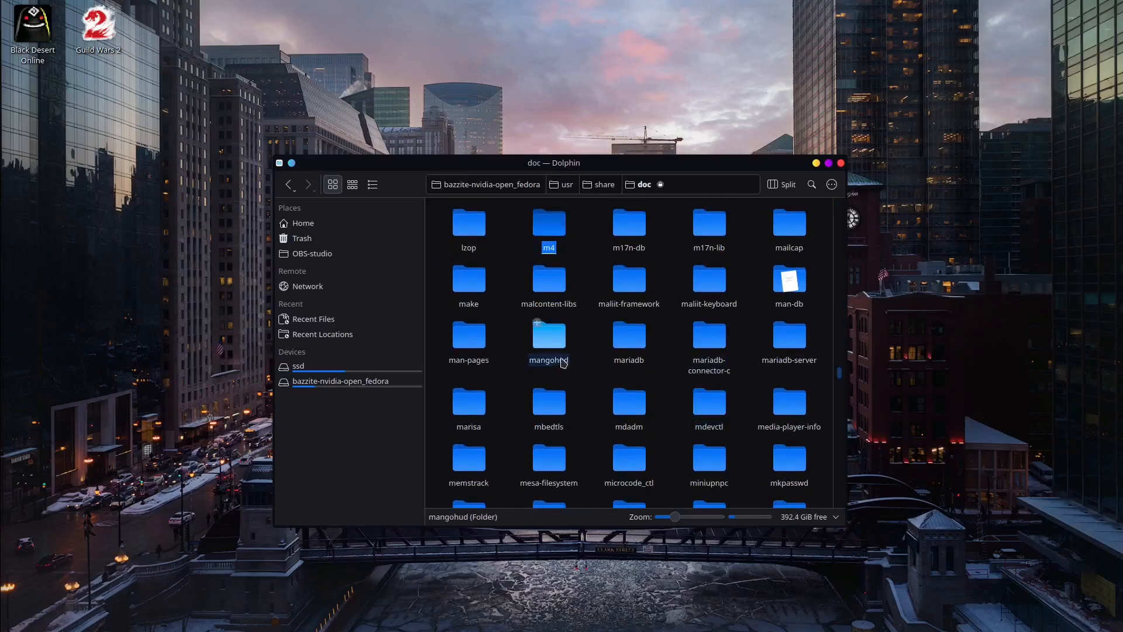
pyautogui.click(548, 337)
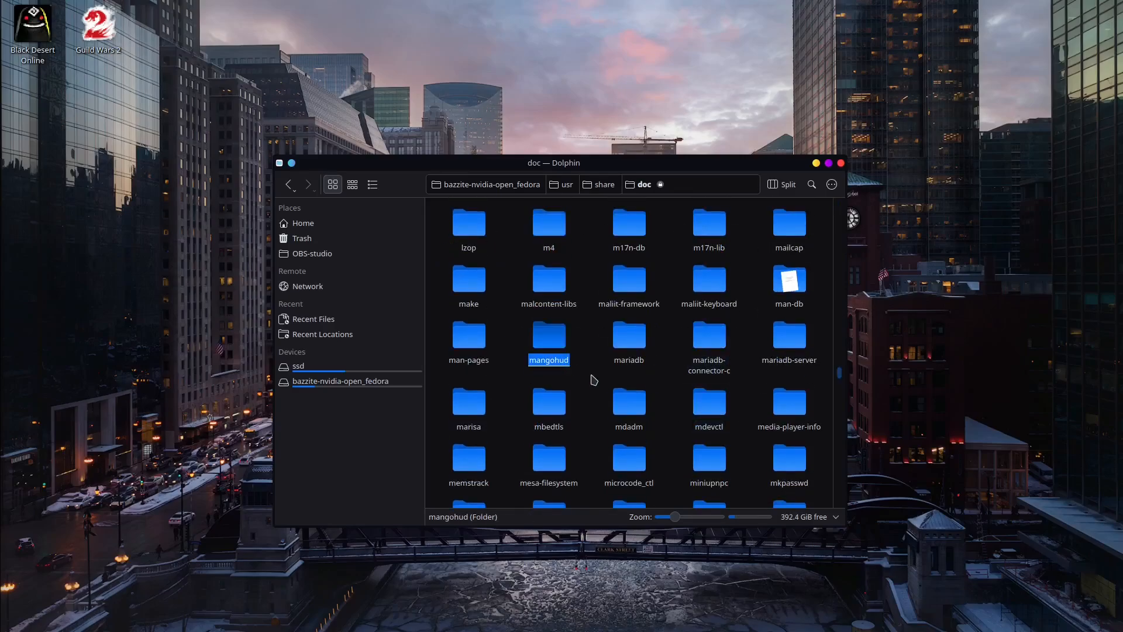
pyautogui.doubleClick(548, 341)
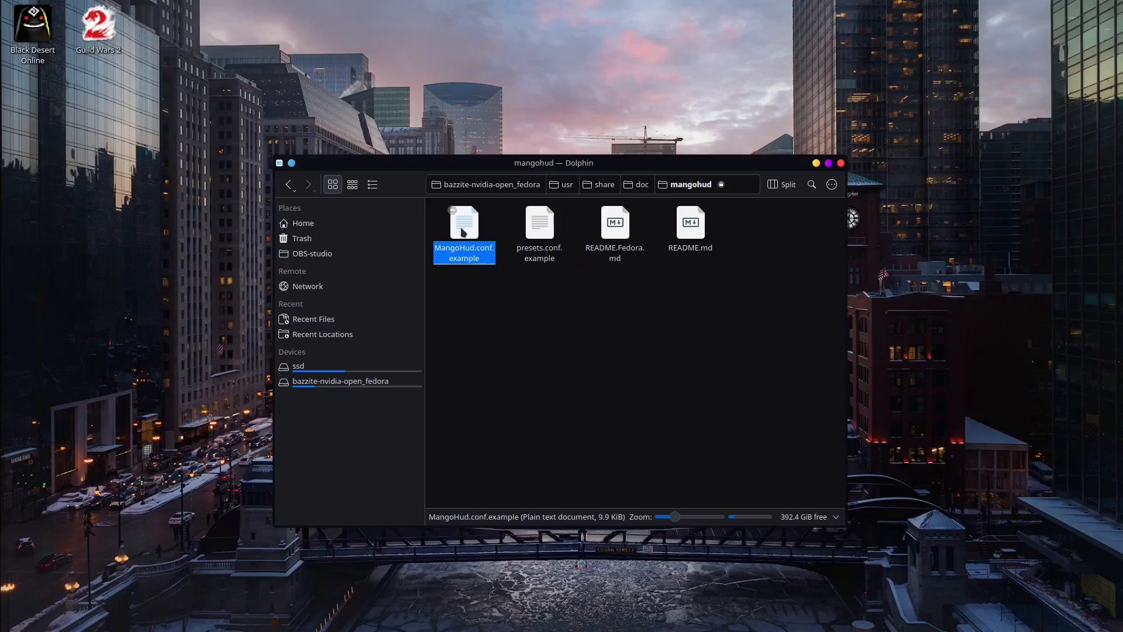
pyautogui.rightClick(463, 230)
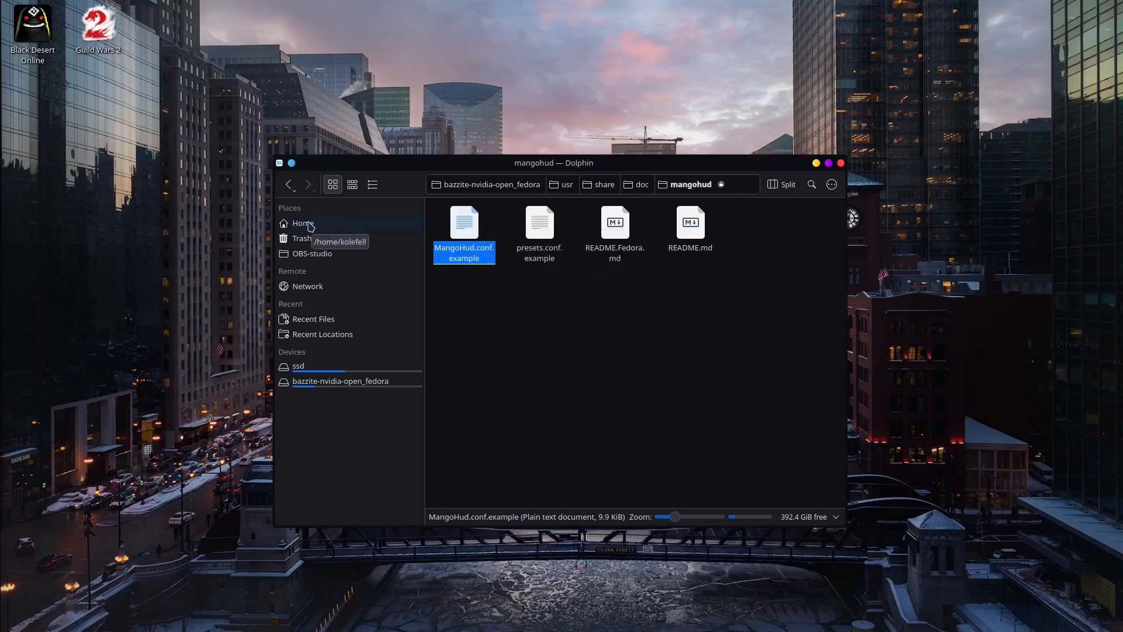
# Return to Home, reveal hidden files with Ctrl+H, and open .config.
pyautogui.click(302, 223)
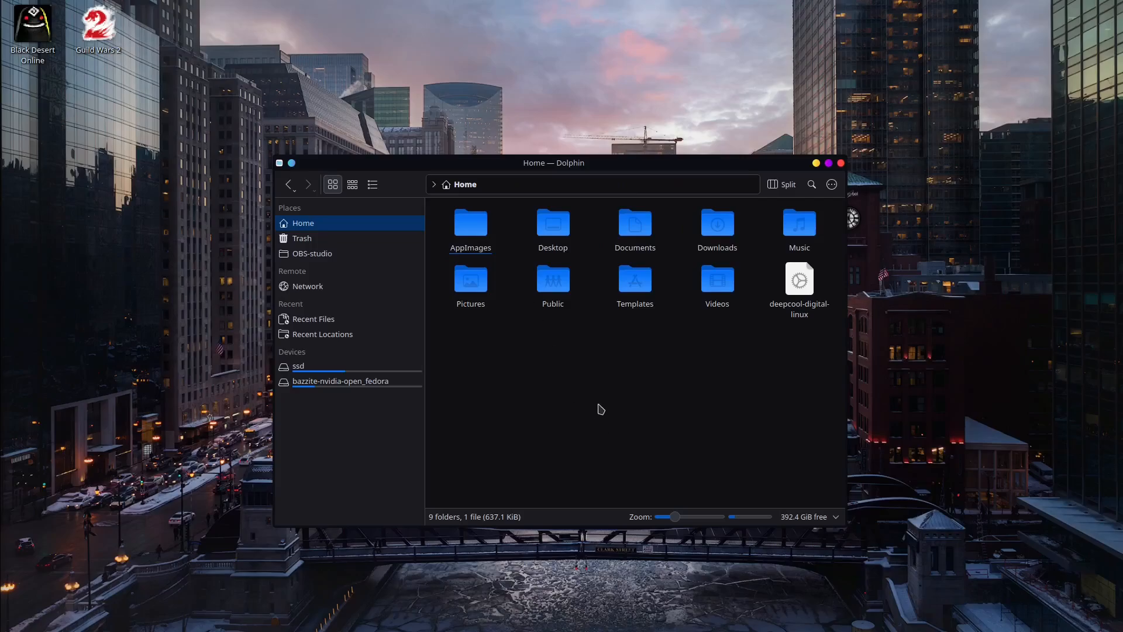
pyautogui.moveTo(610, 391)
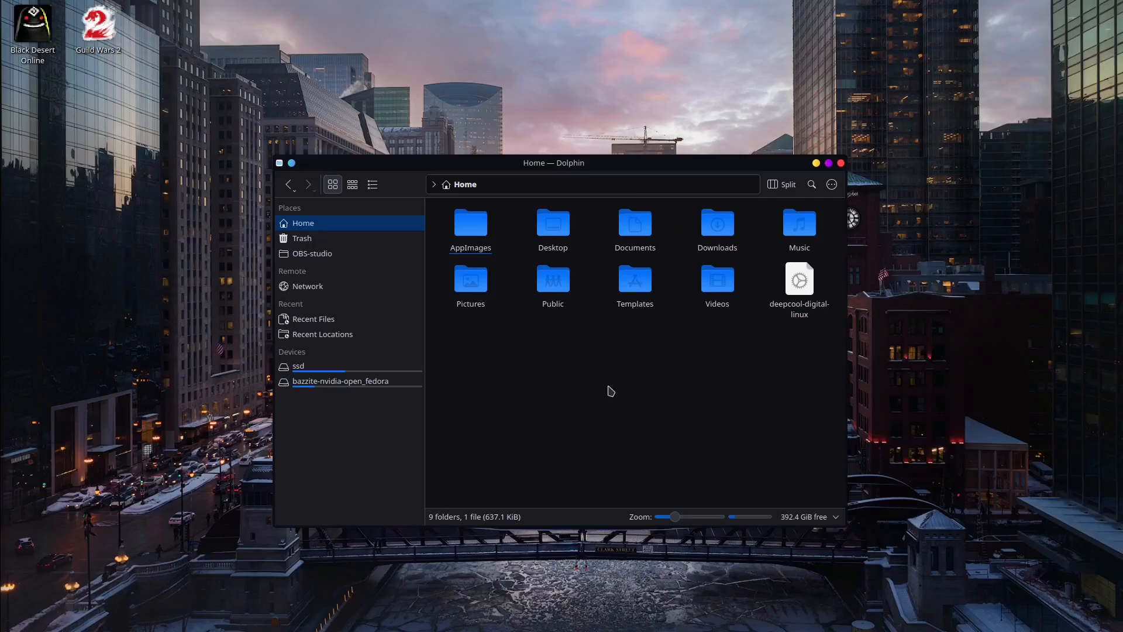
pyautogui.press('ctrl+h')
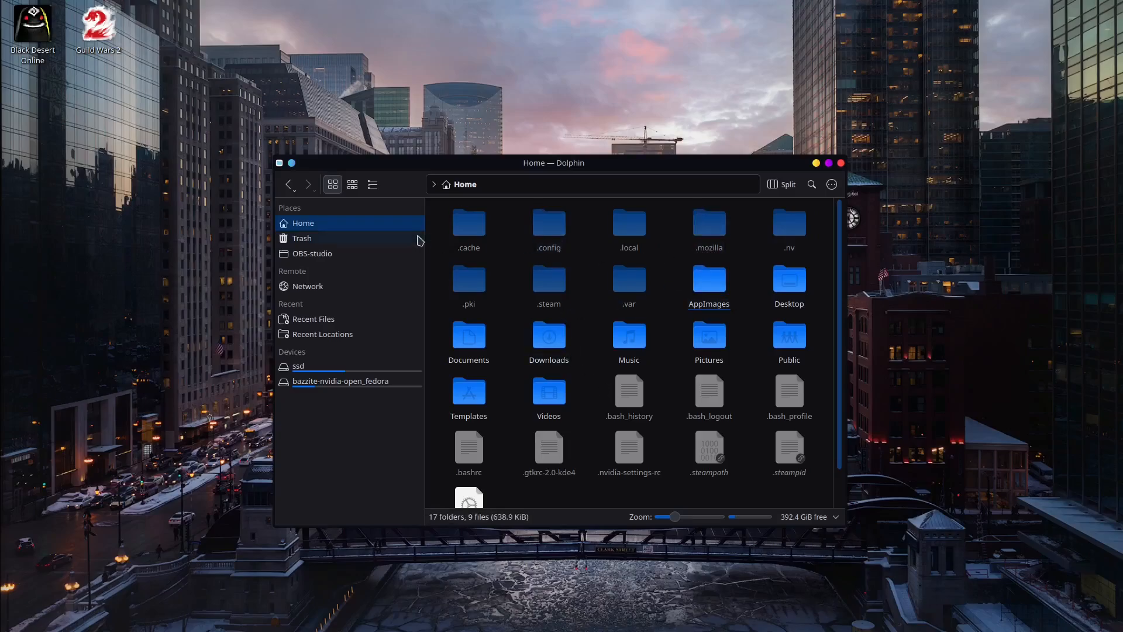
pyautogui.moveTo(607, 293)
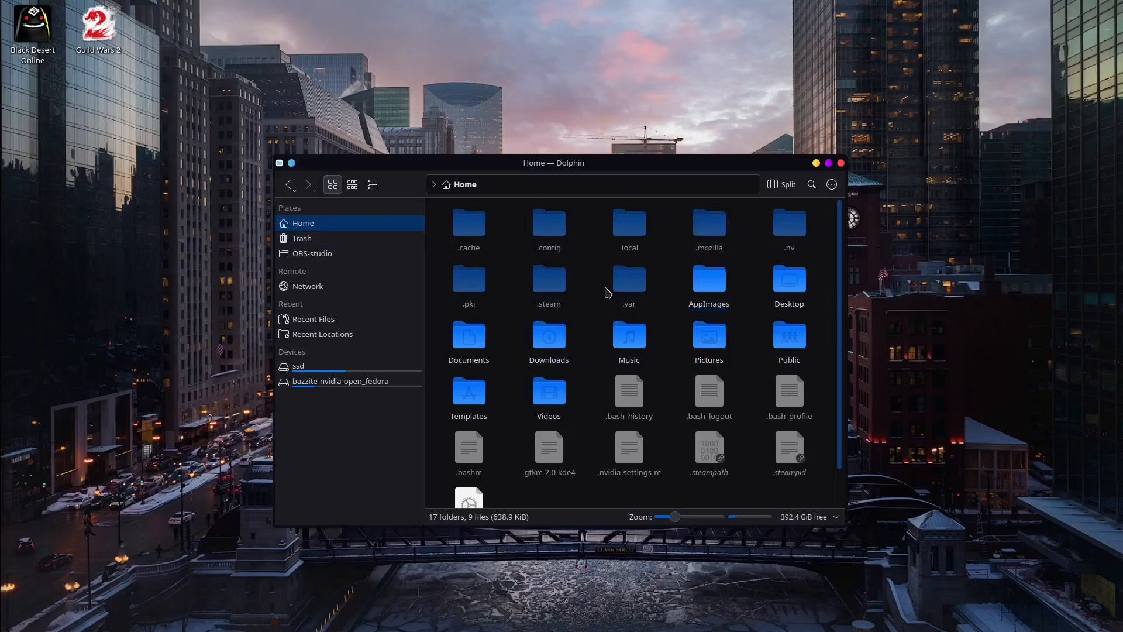
pyautogui.click(548, 222)
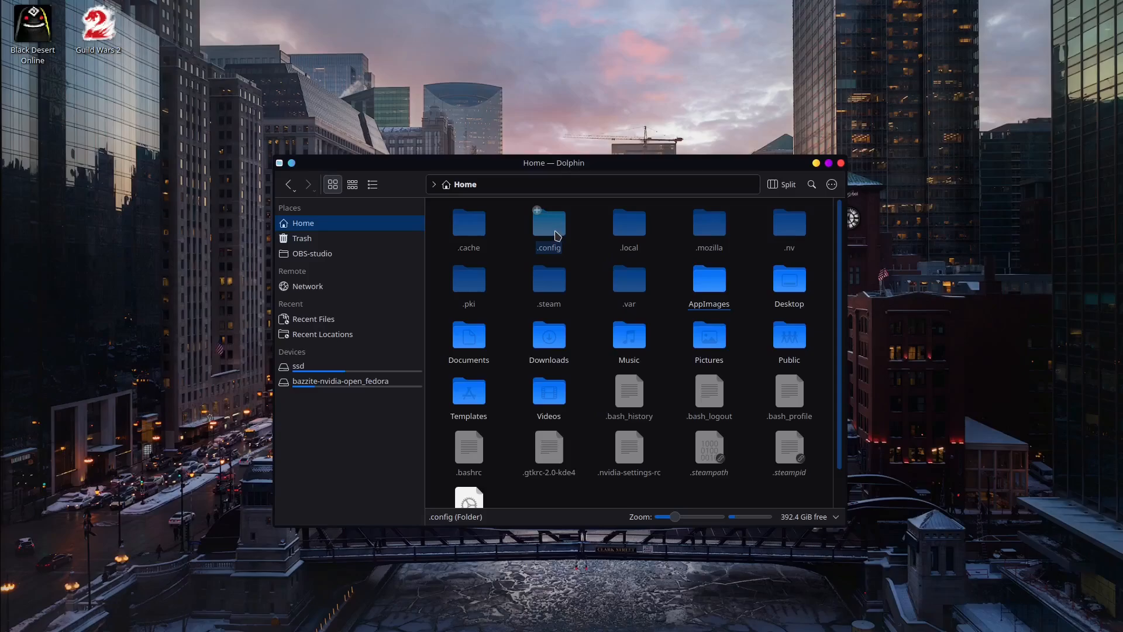
pyautogui.doubleClick(549, 222)
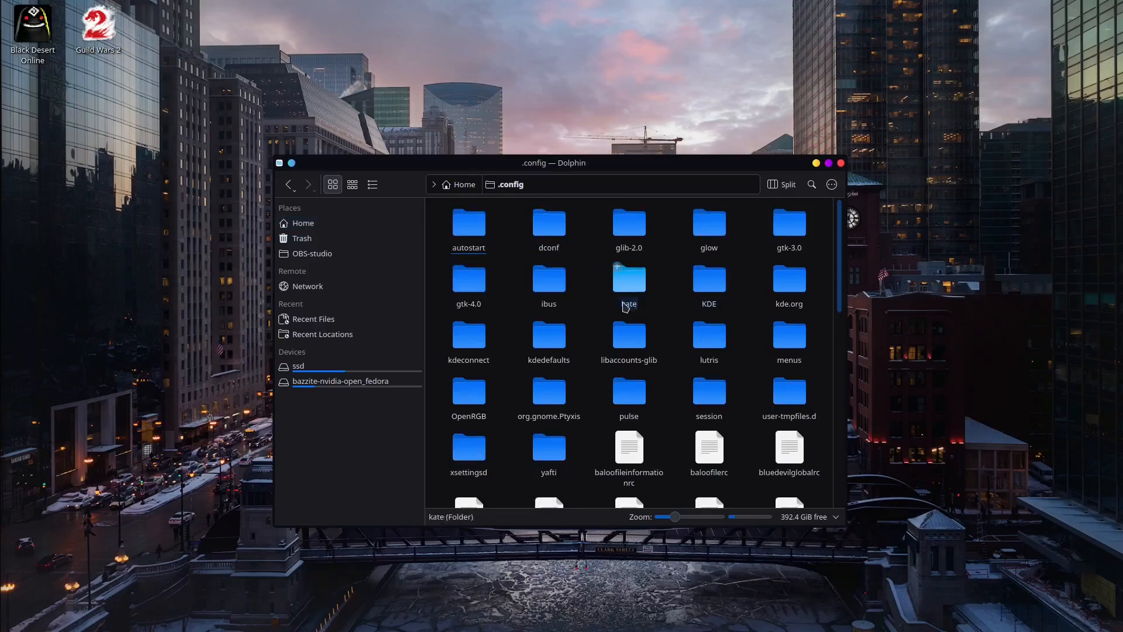
pyautogui.moveTo(587, 318)
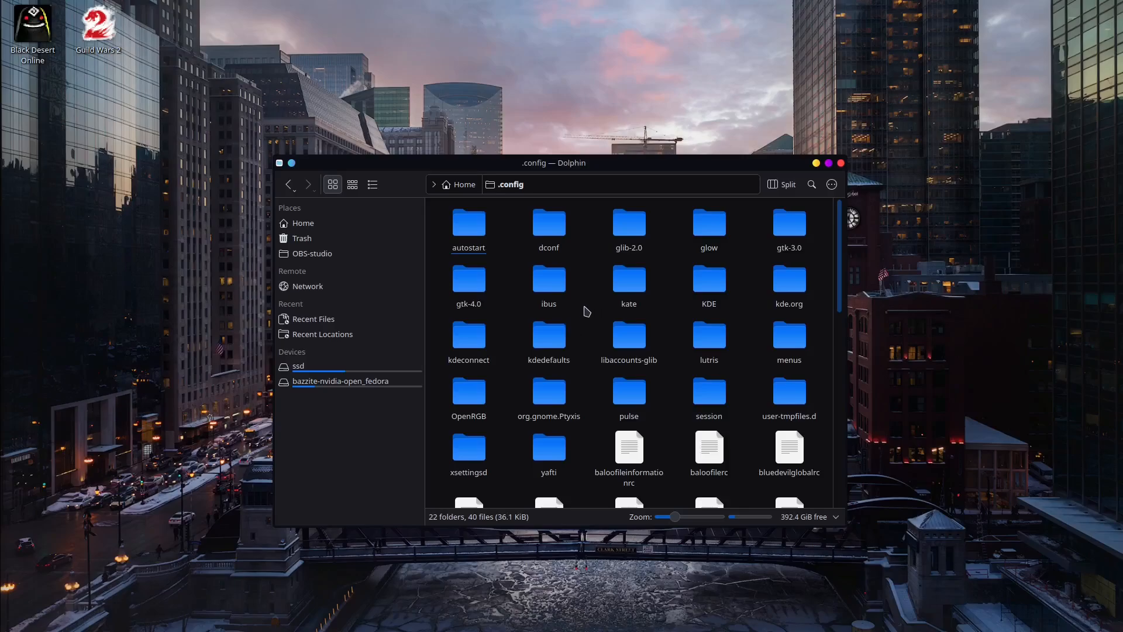
# Create a new folder named MangoHud inside .config.
pyautogui.rightClick(583, 313)
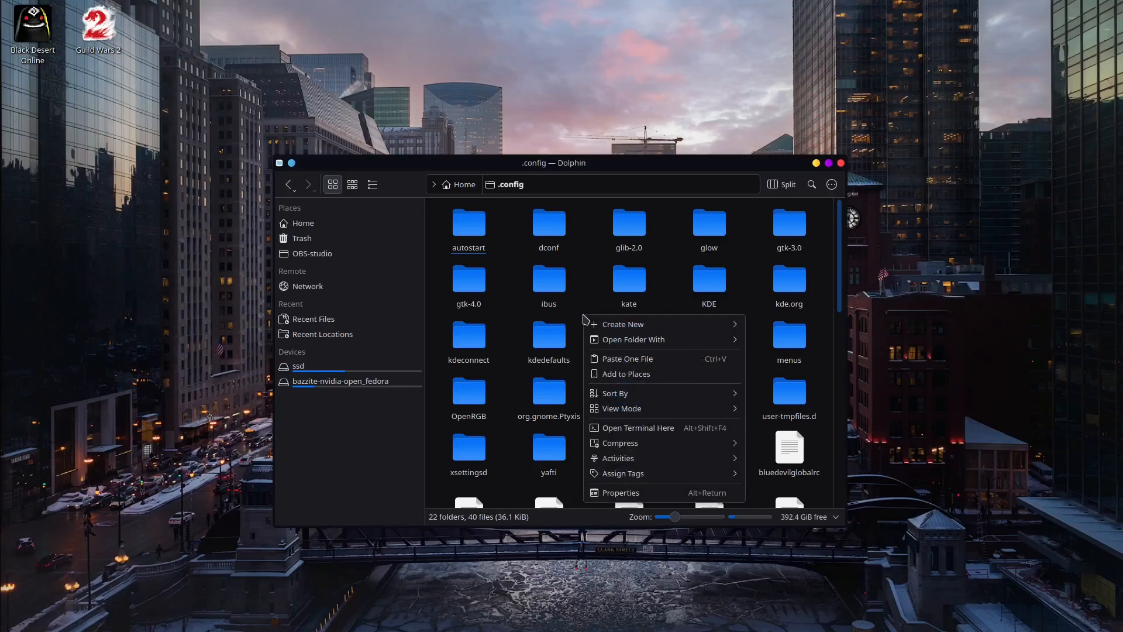
pyautogui.click(622, 324)
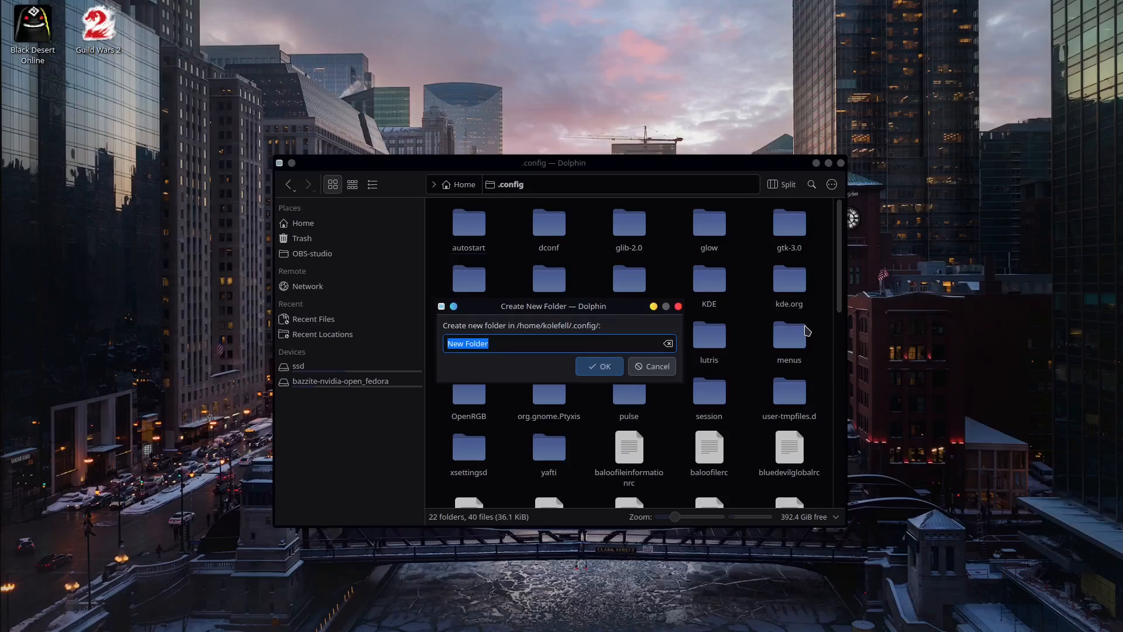
pyautogui.write('MangoHud')
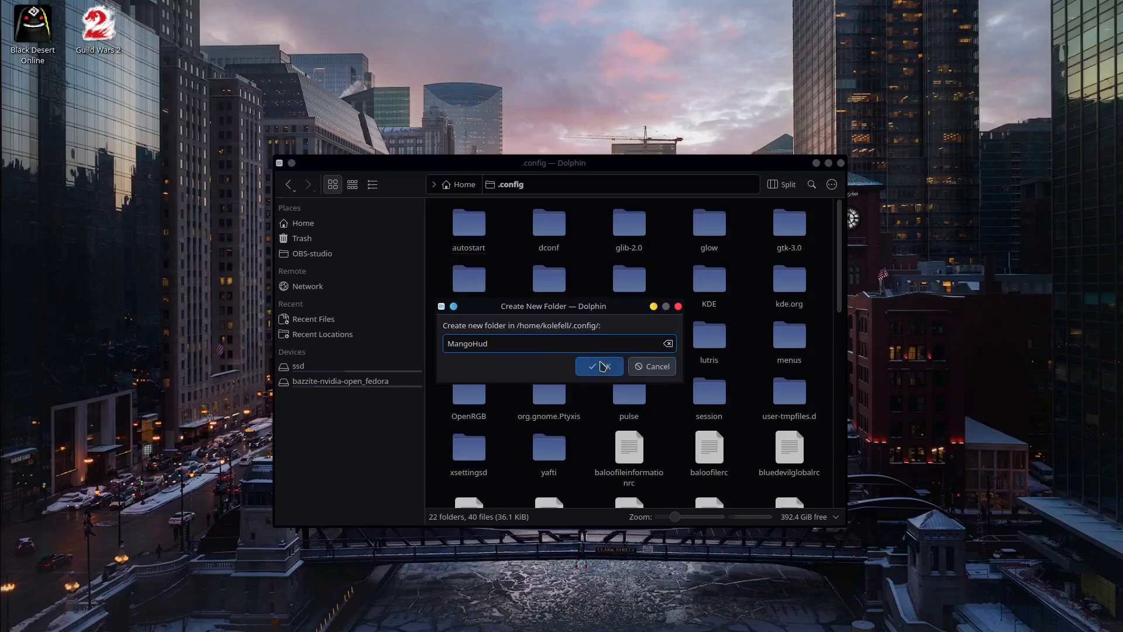
pyautogui.click(594, 366)
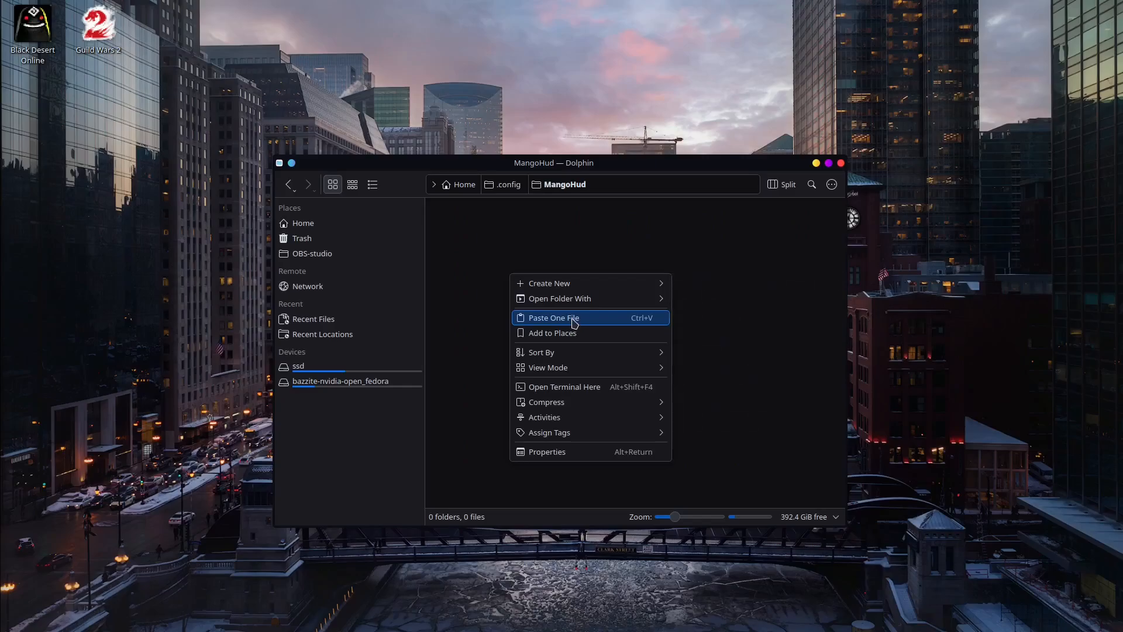
# Paste MangoHud.conf.example into the MangoHud folder and rename it MangoHud.conf.
pyautogui.click(551, 318)
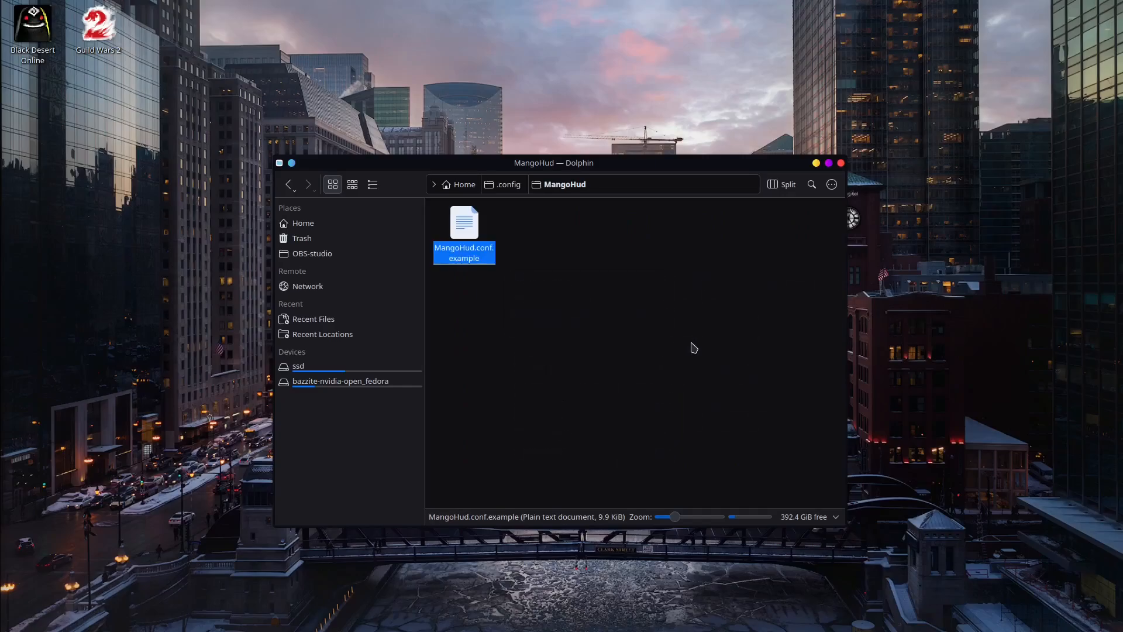
pyautogui.moveTo(482, 294)
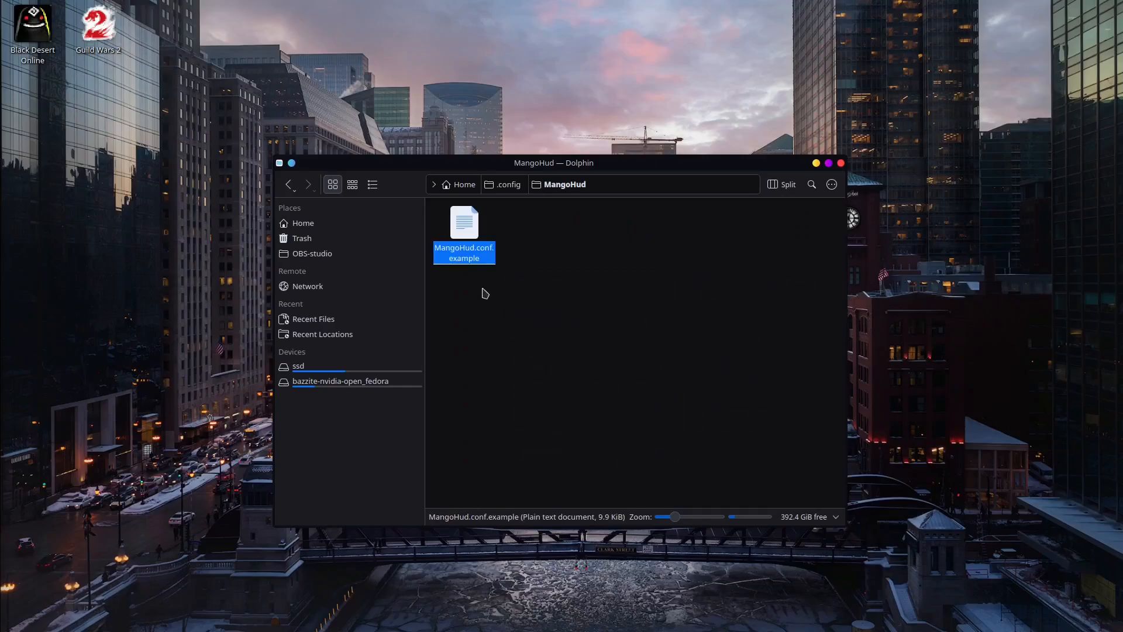
pyautogui.moveTo(498, 278)
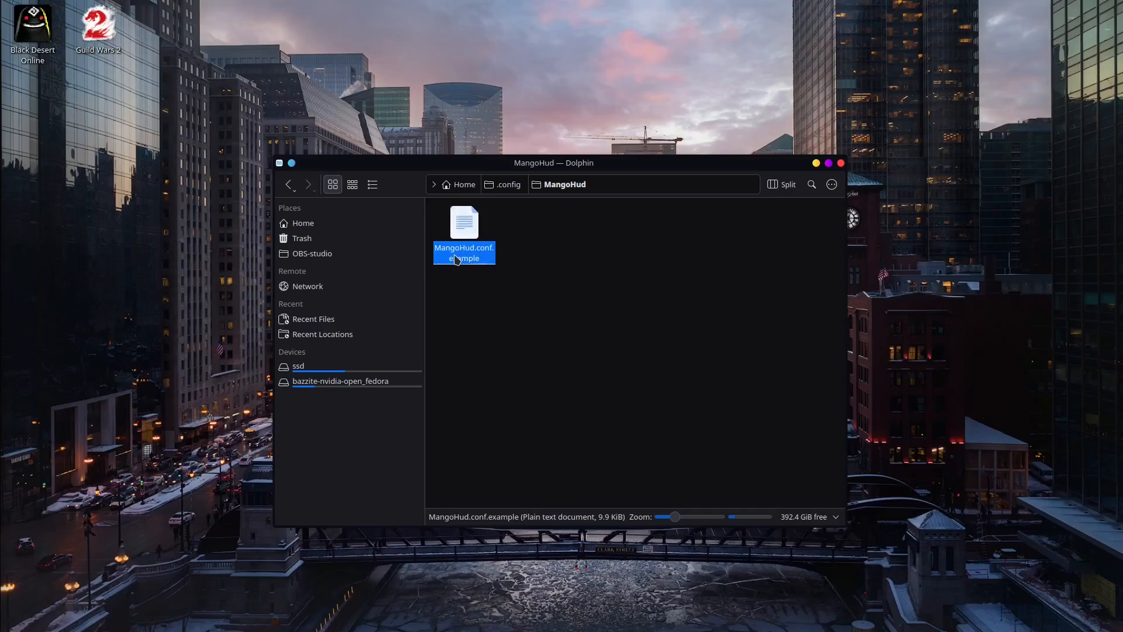
pyautogui.rightClick(464, 237)
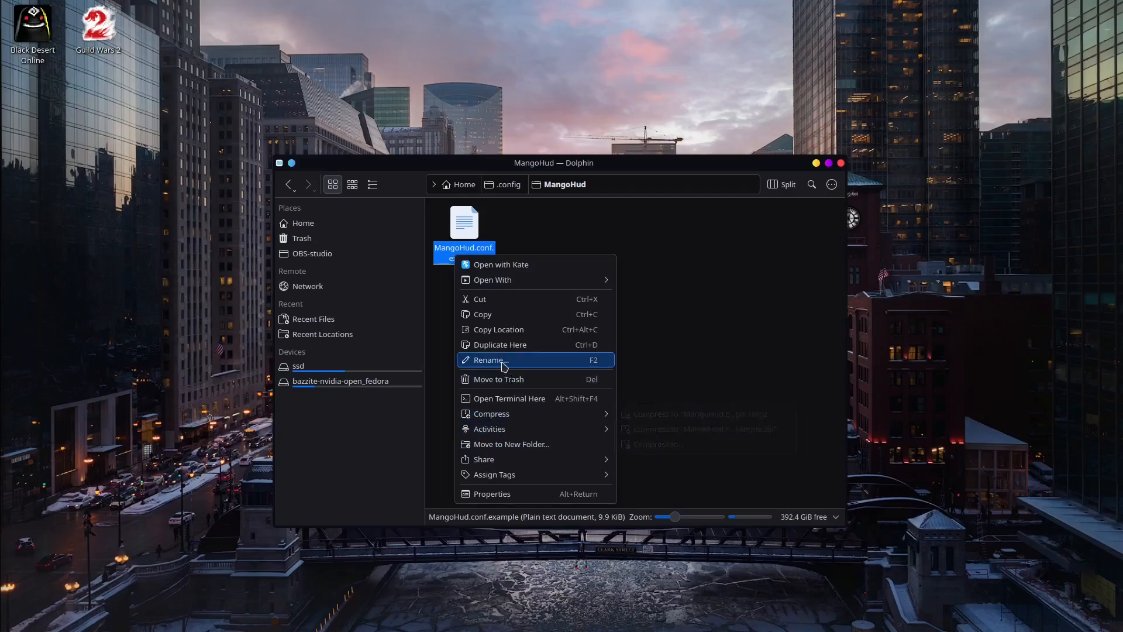
pyautogui.click(488, 360)
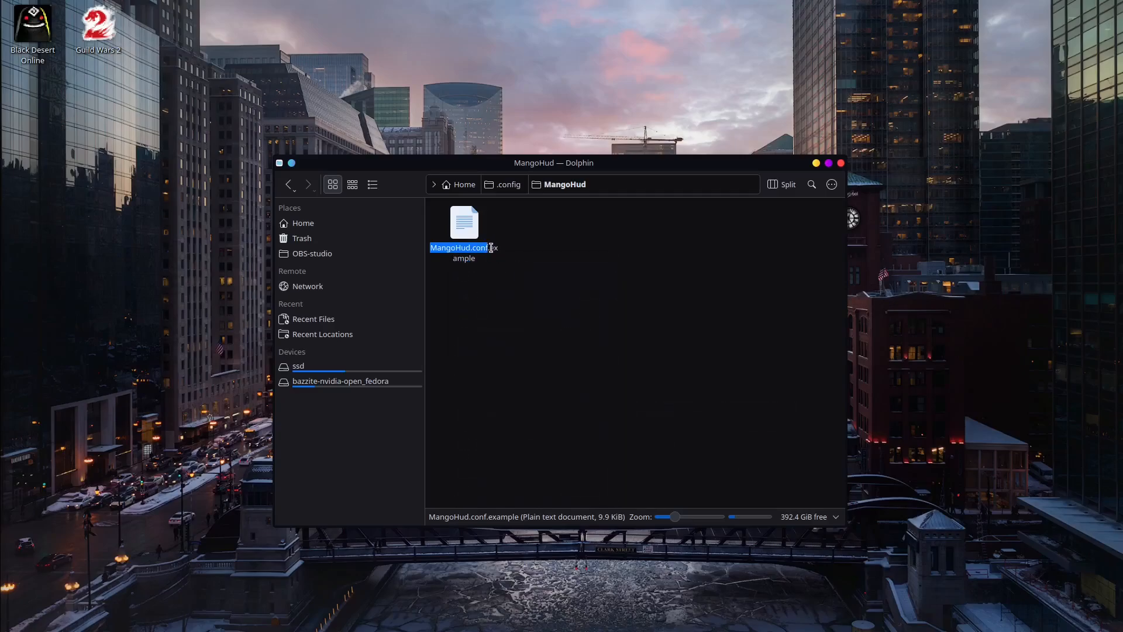
pyautogui.click(533, 264)
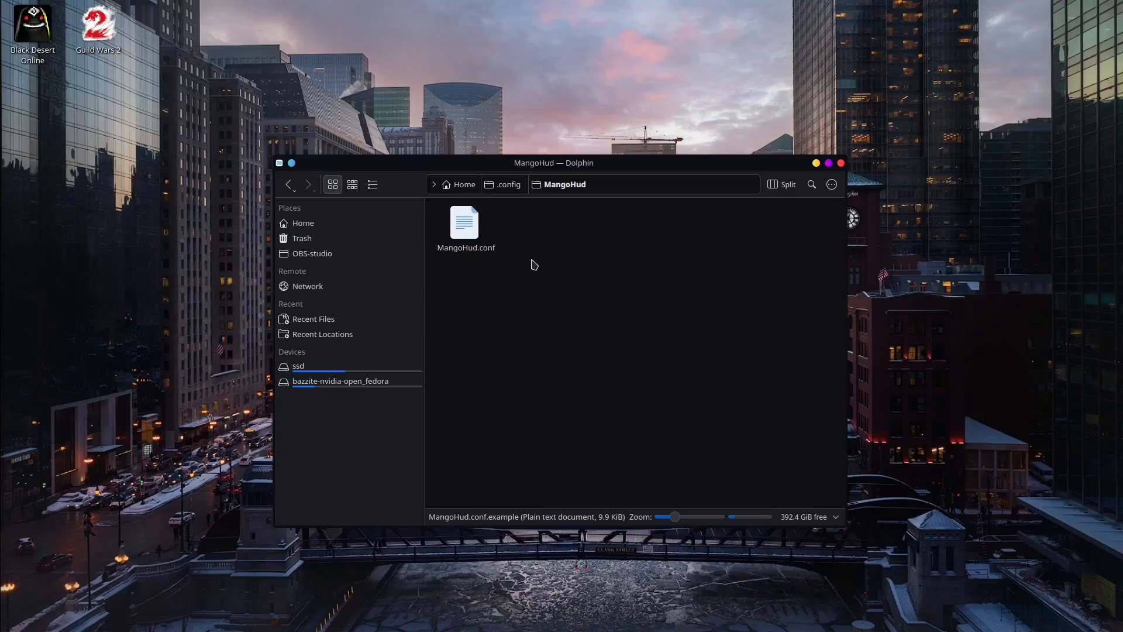
pyautogui.click(463, 222)
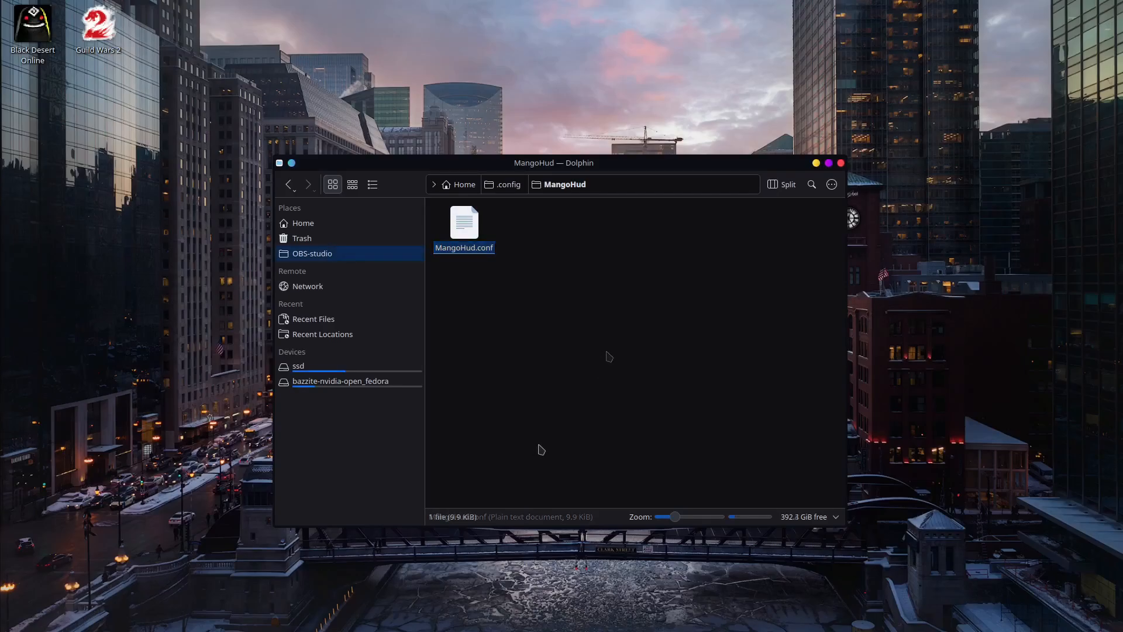
pyautogui.click(626, 440)
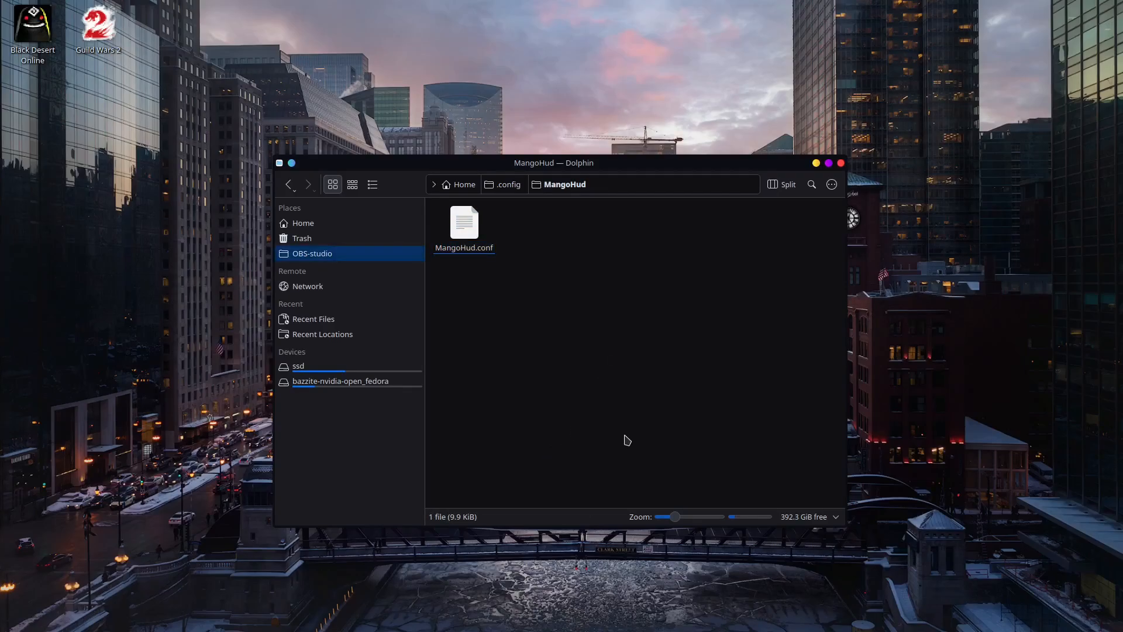
pyautogui.moveTo(683, 450)
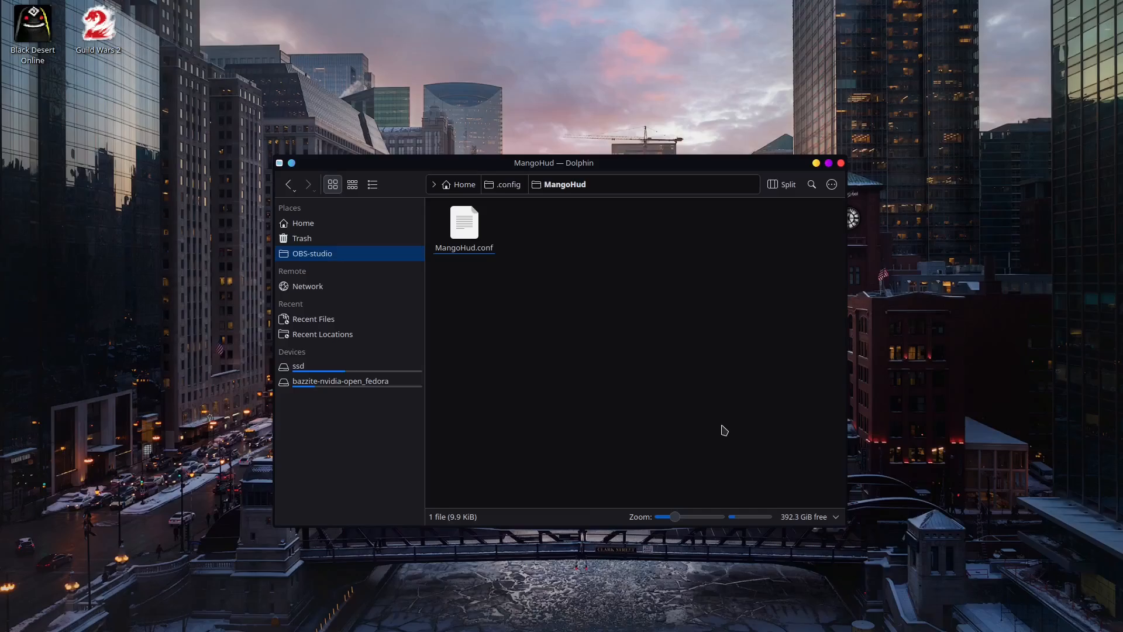
pyautogui.moveTo(522, 327)
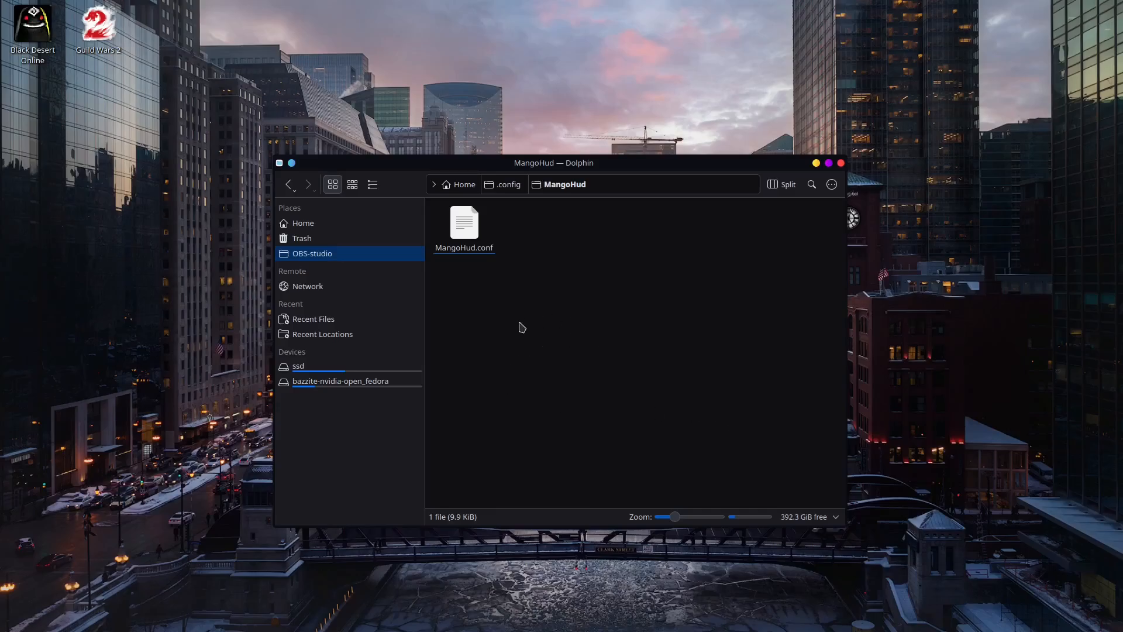
pyautogui.moveTo(687, 347)
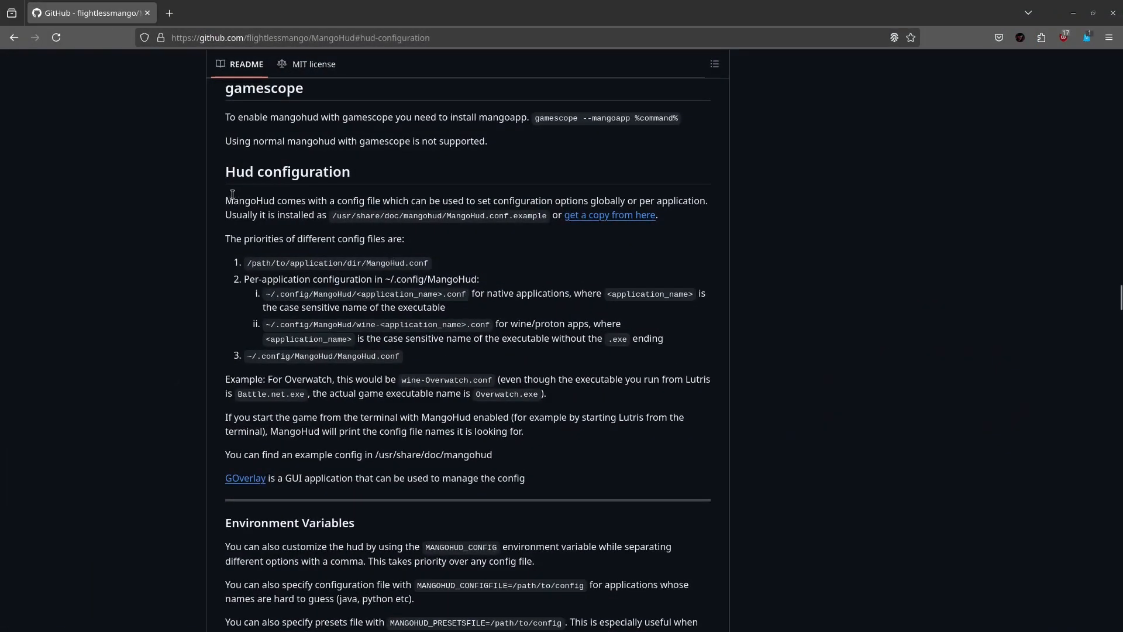
pyautogui.moveTo(224, 171)
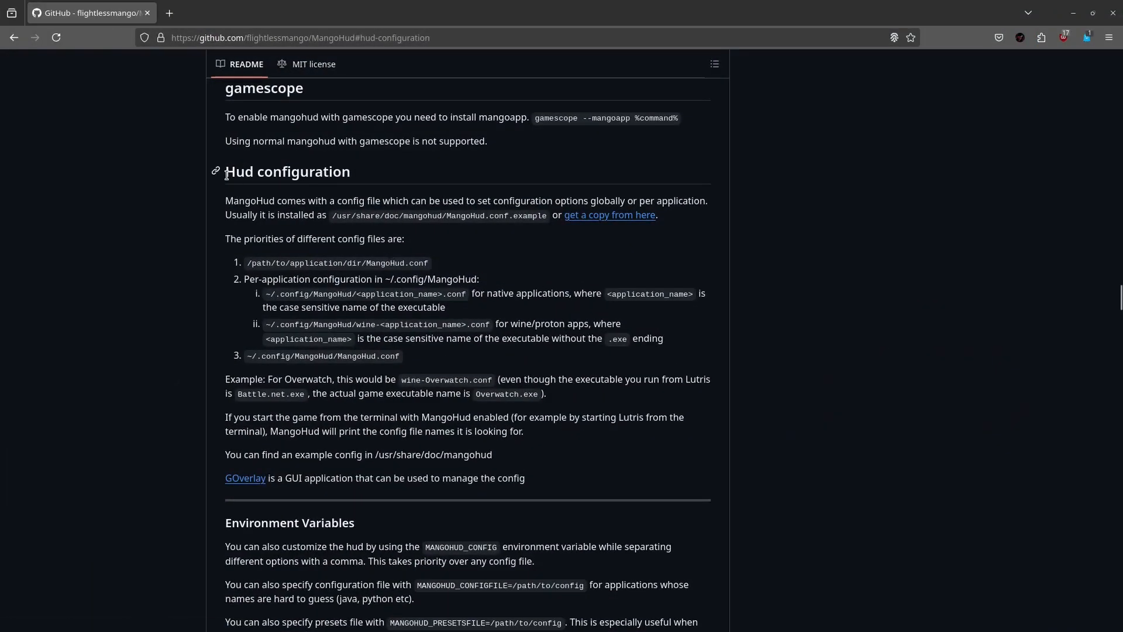
pyautogui.moveTo(604, 265)
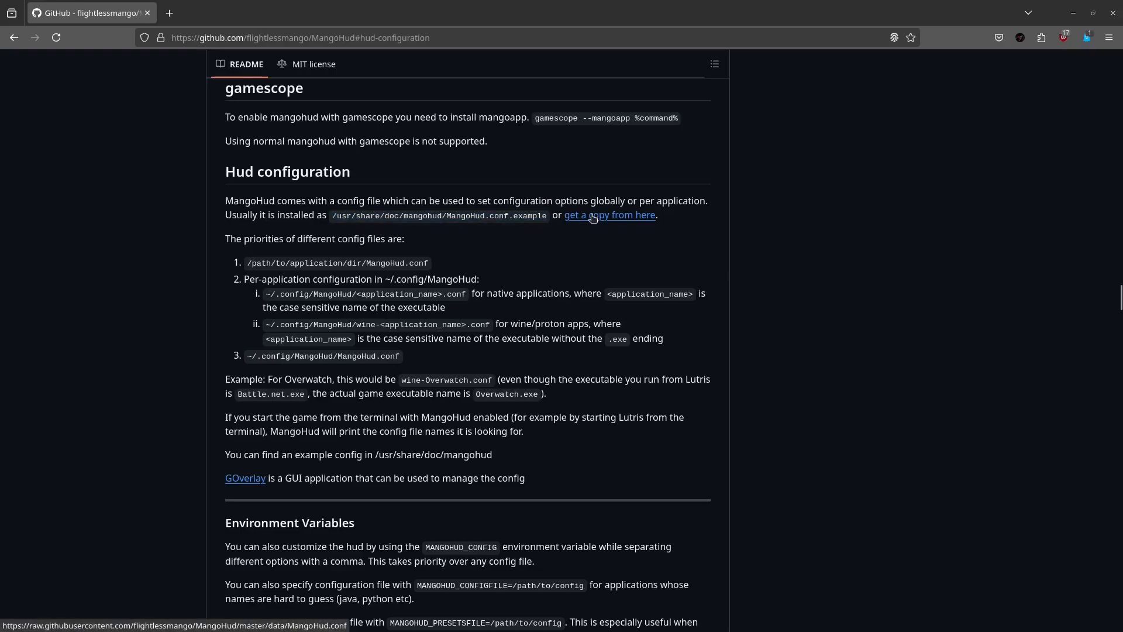
# Open the README's 'get a copy from here' sample config link in a new tab.
pyautogui.rightClick(609, 215)
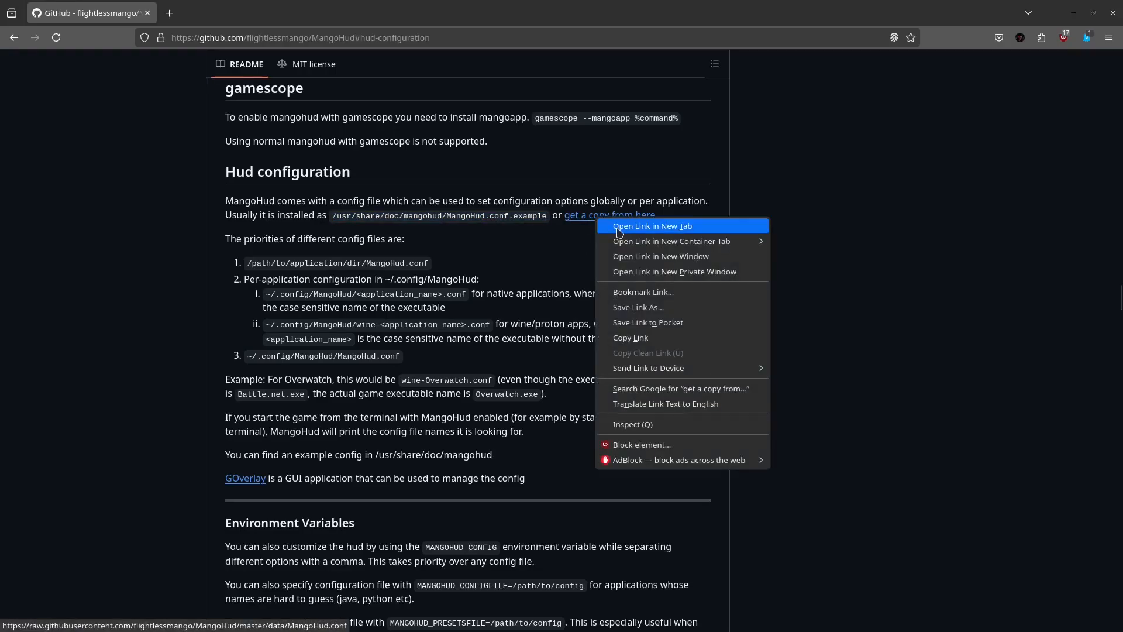
pyautogui.click(652, 226)
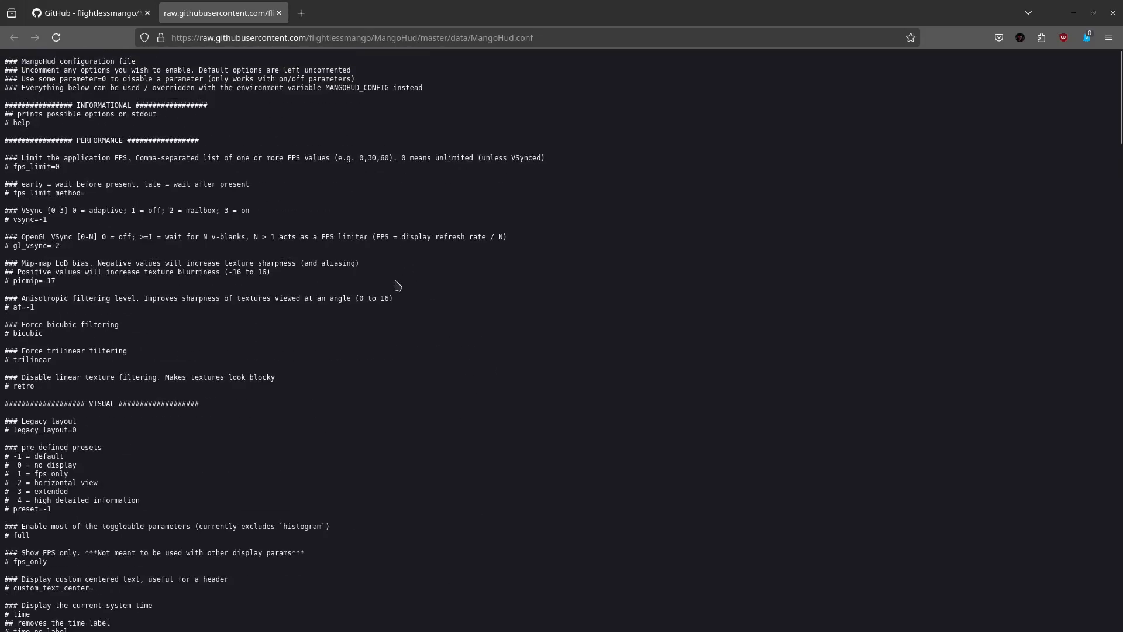
pyautogui.moveTo(467, 340)
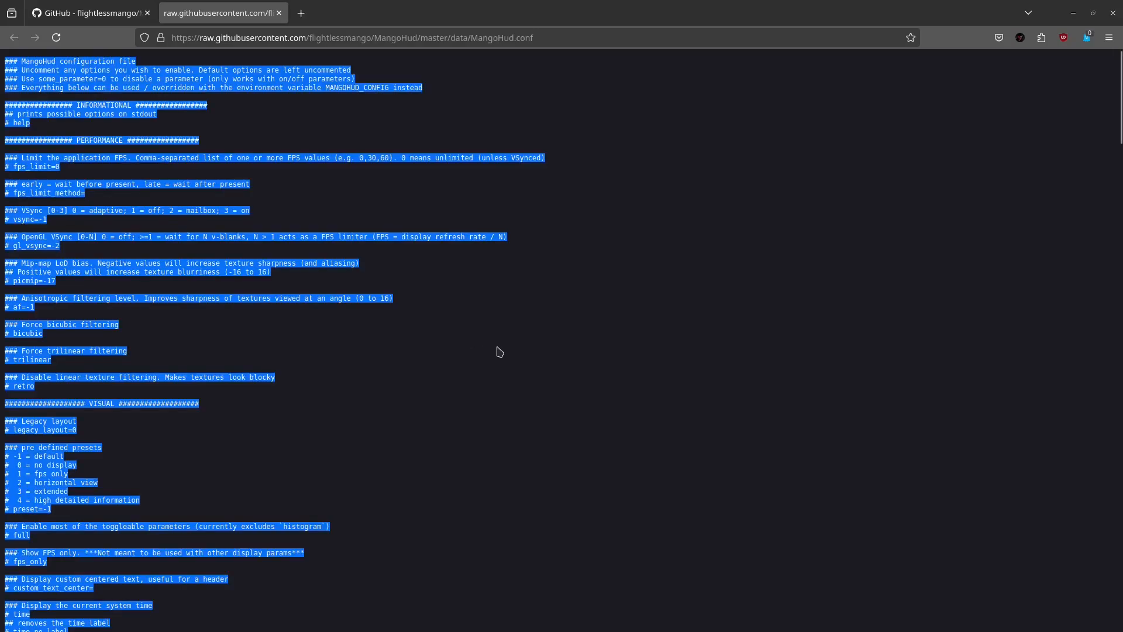
pyautogui.moveTo(508, 344)
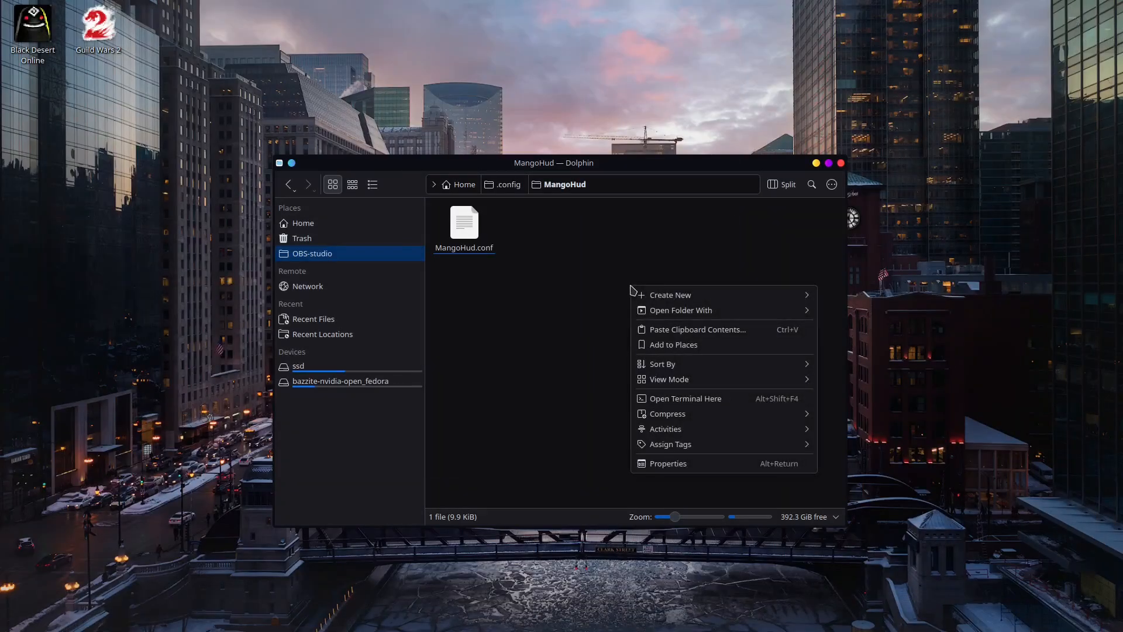
# Create an empty text file named MangoHud.conf.x in the MangoHud folder.
pyautogui.click(583, 195)
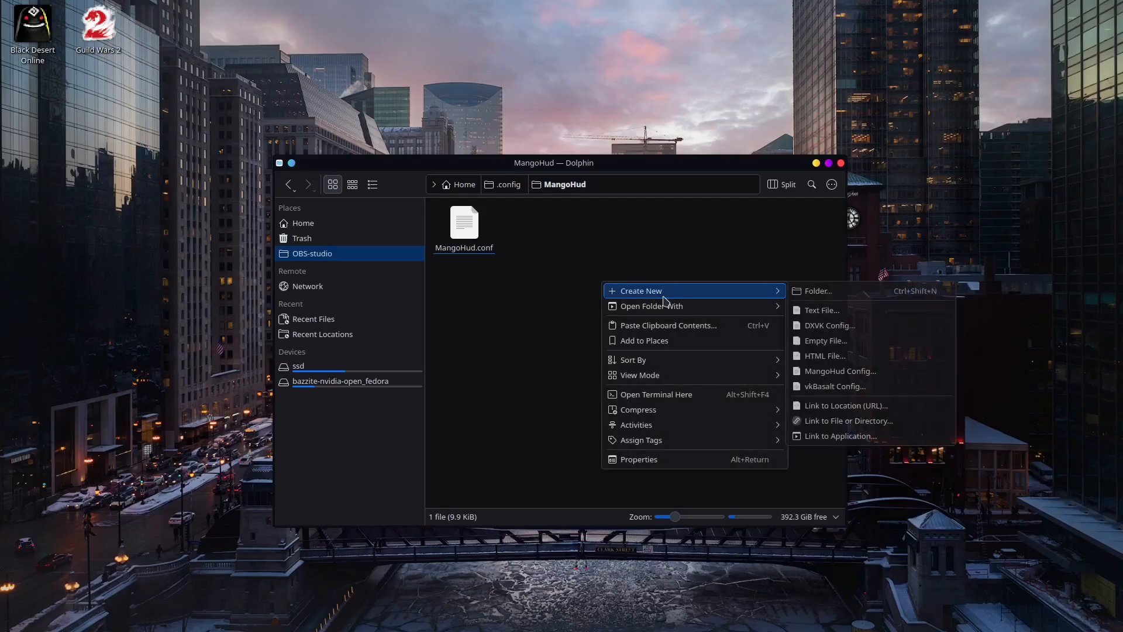
pyautogui.click(823, 309)
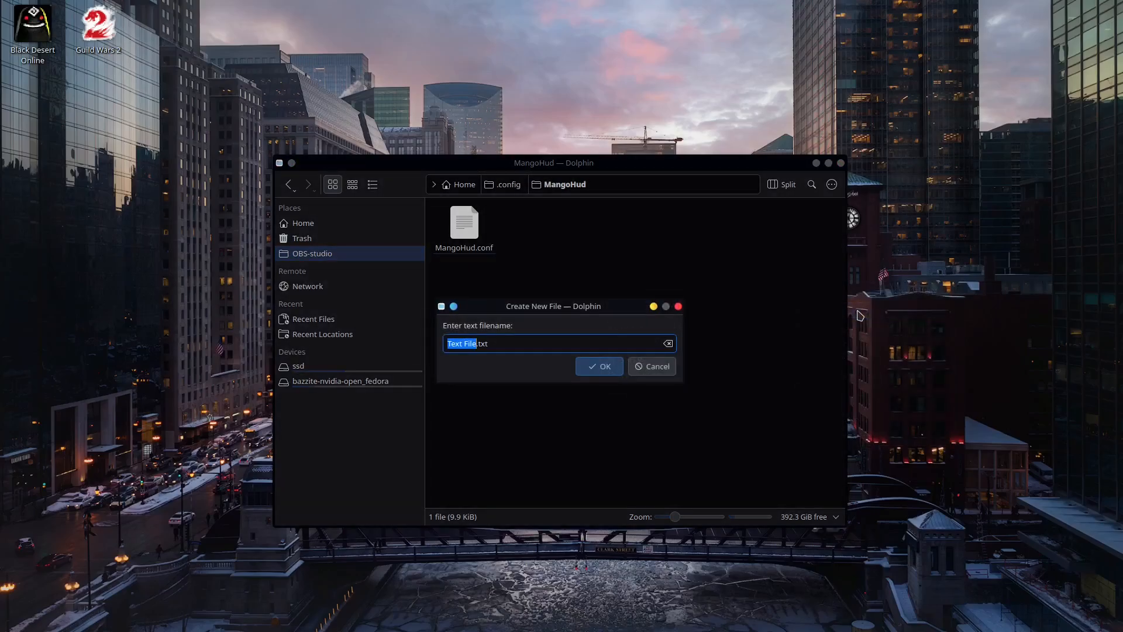
pyautogui.moveTo(881, 309)
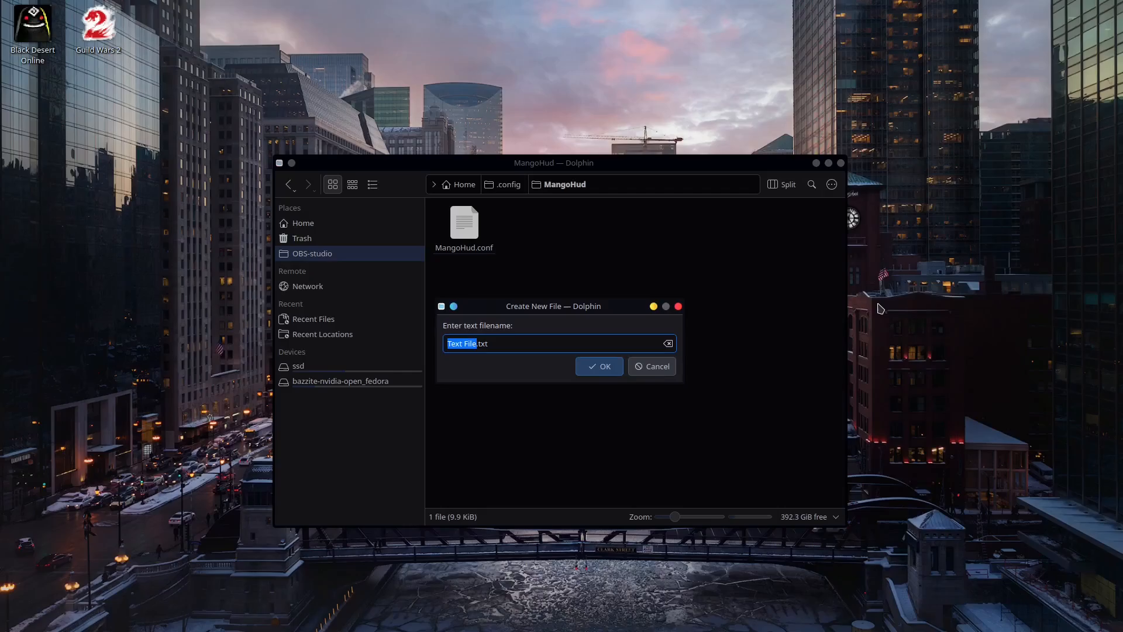
pyautogui.write('MangoHud.txt')
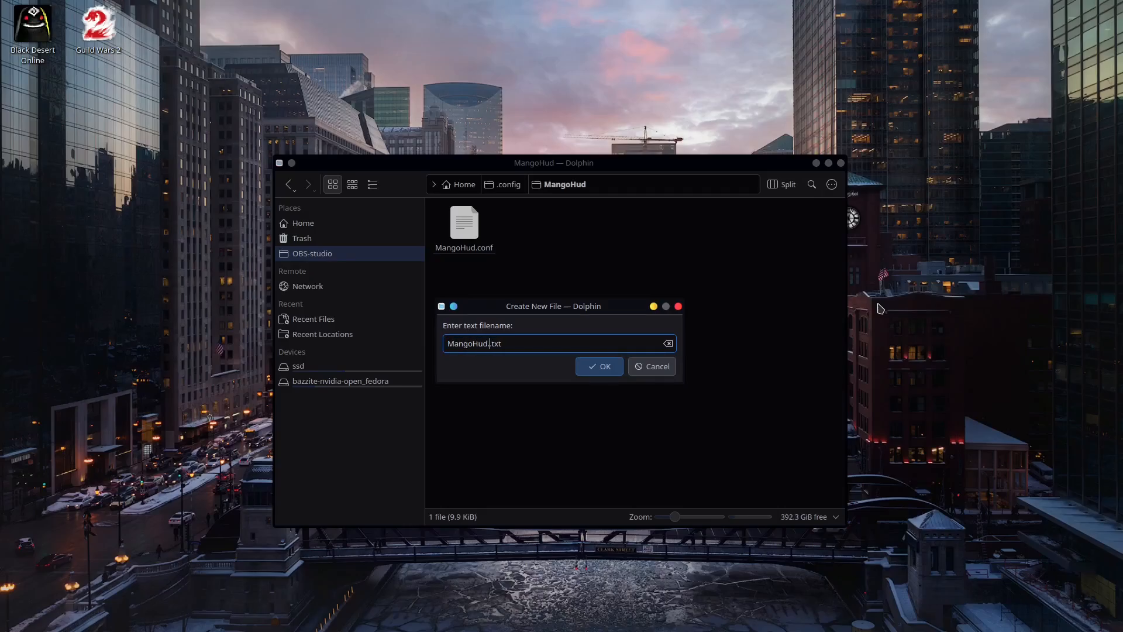
pyautogui.click(599, 366)
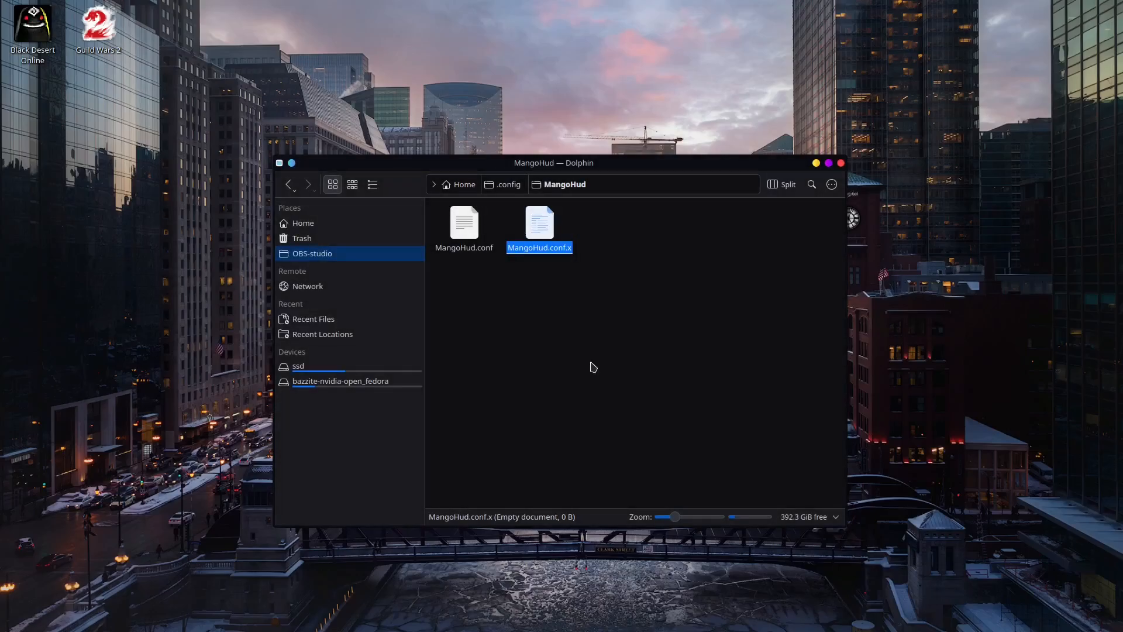
# Open the empty file in Kate, then open MangoHud.conf with Kate instead.
pyautogui.doubleClick(538, 223)
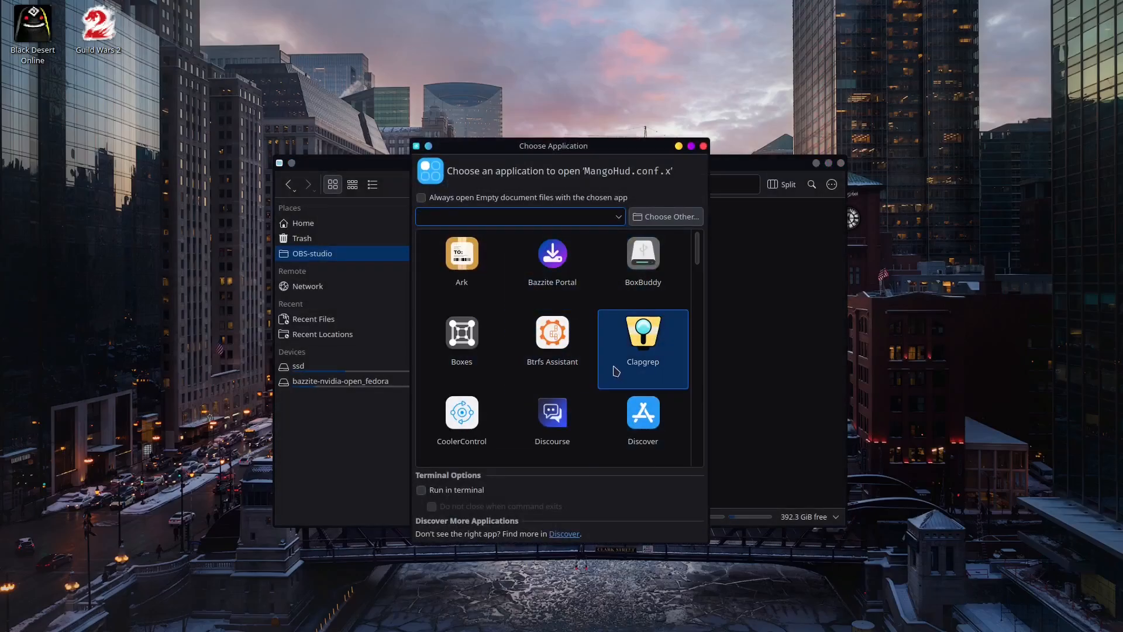
pyautogui.scroll(-3)
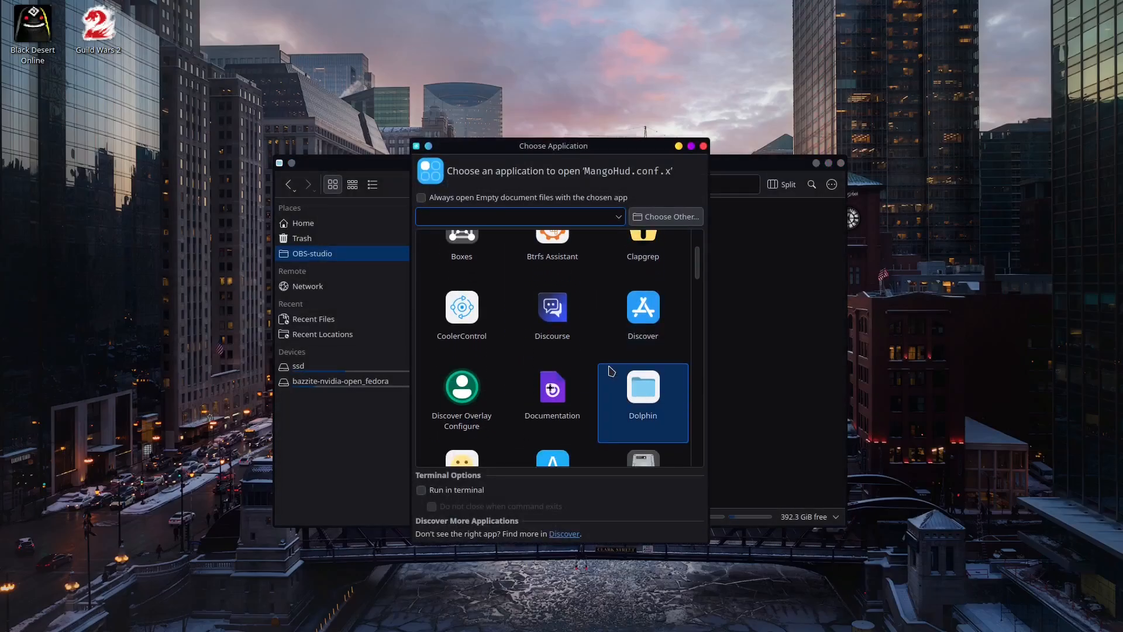
pyautogui.scroll(-3)
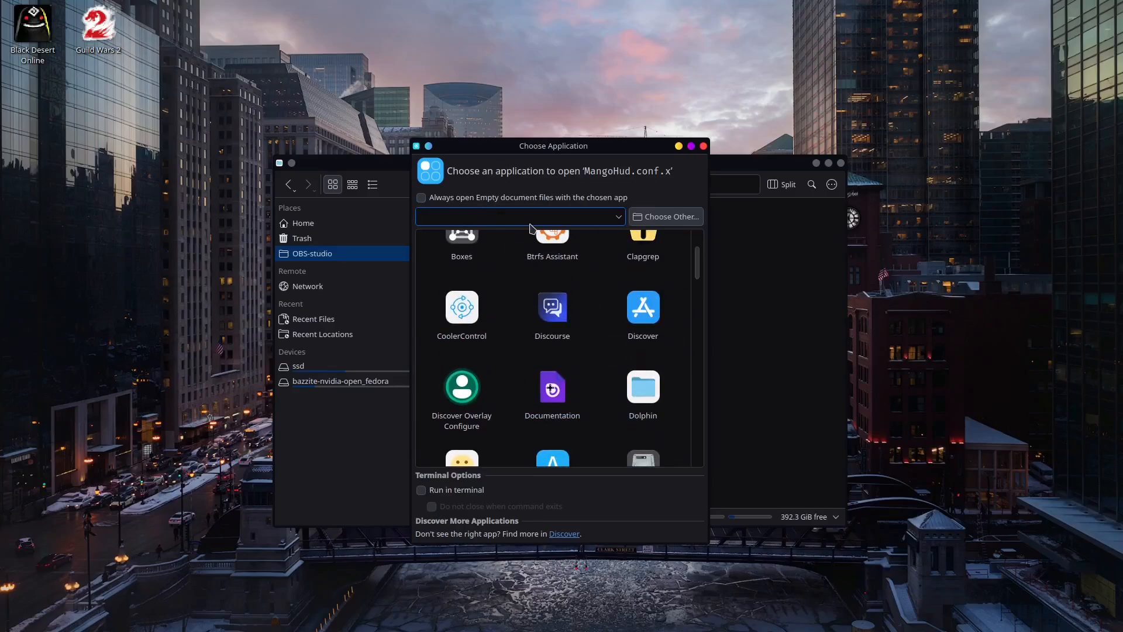
pyautogui.write('kate')
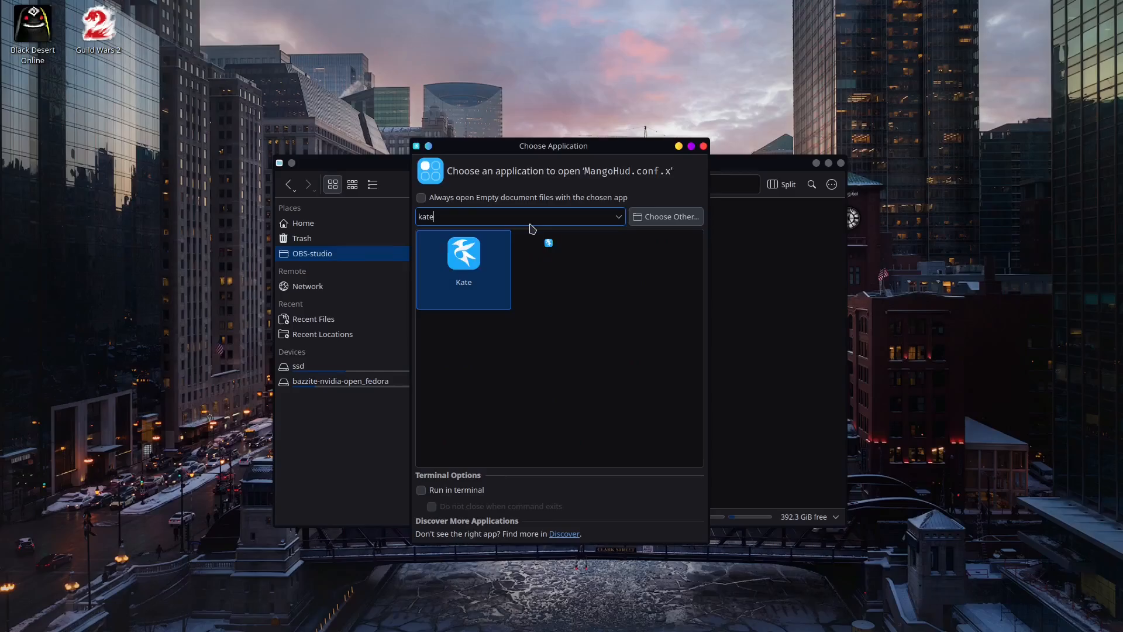
pyautogui.doubleClick(463, 256)
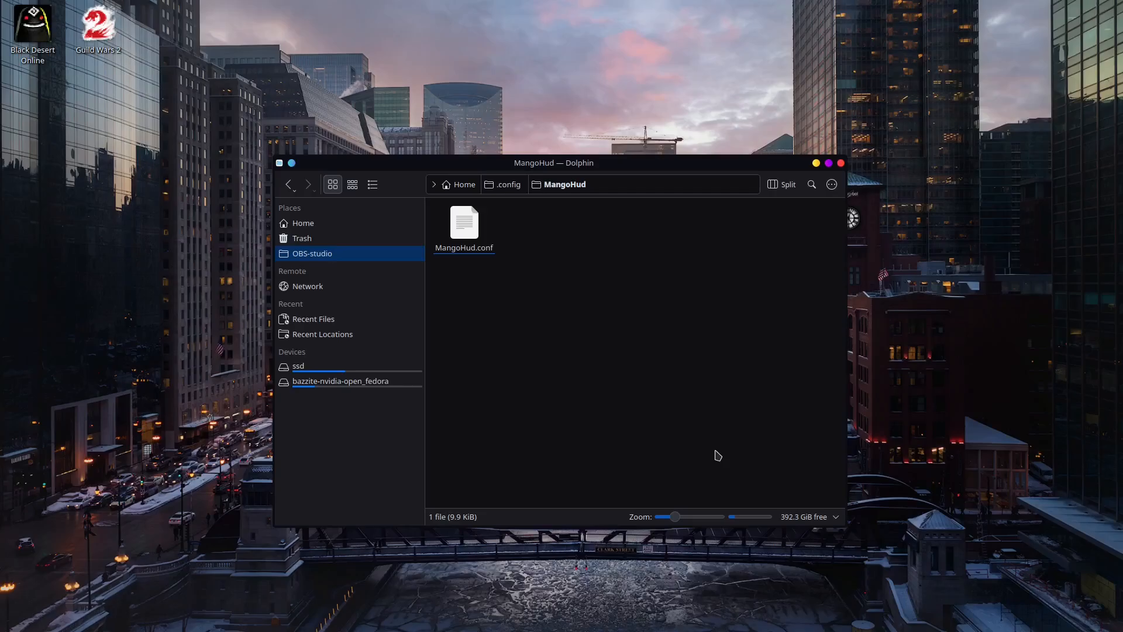
pyautogui.moveTo(556, 345)
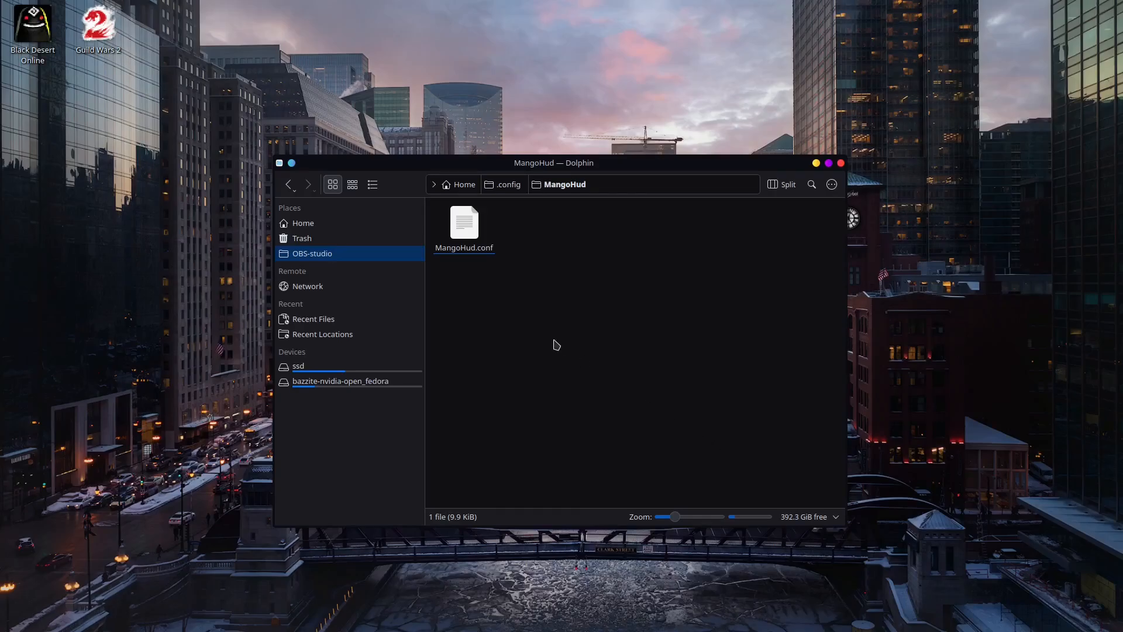
pyautogui.rightClick(464, 222)
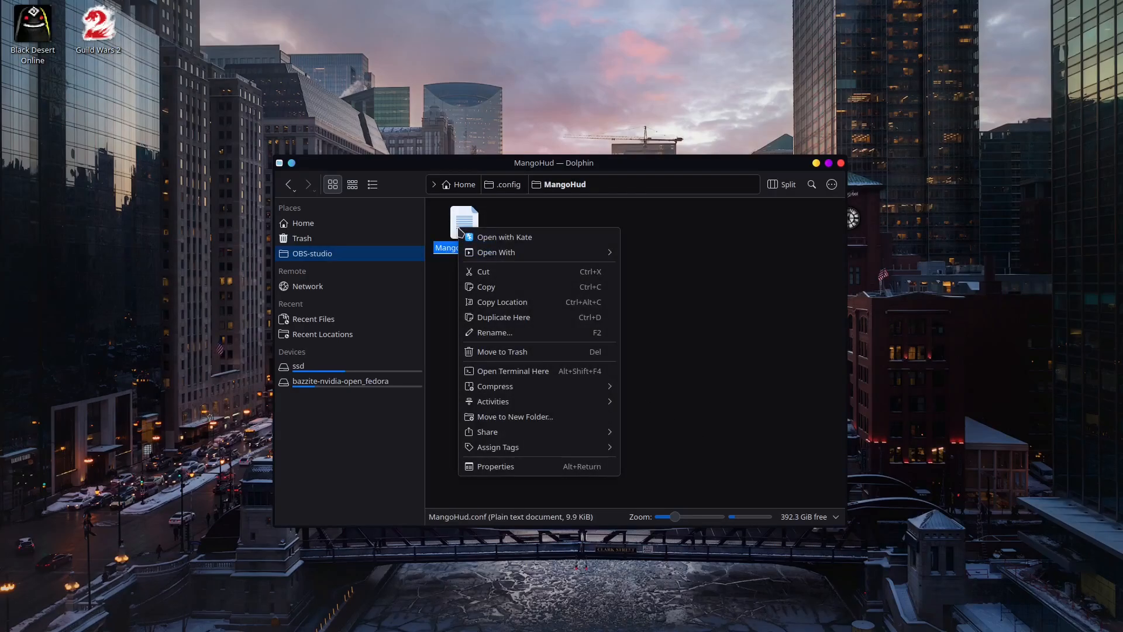
pyautogui.moveTo(504, 236)
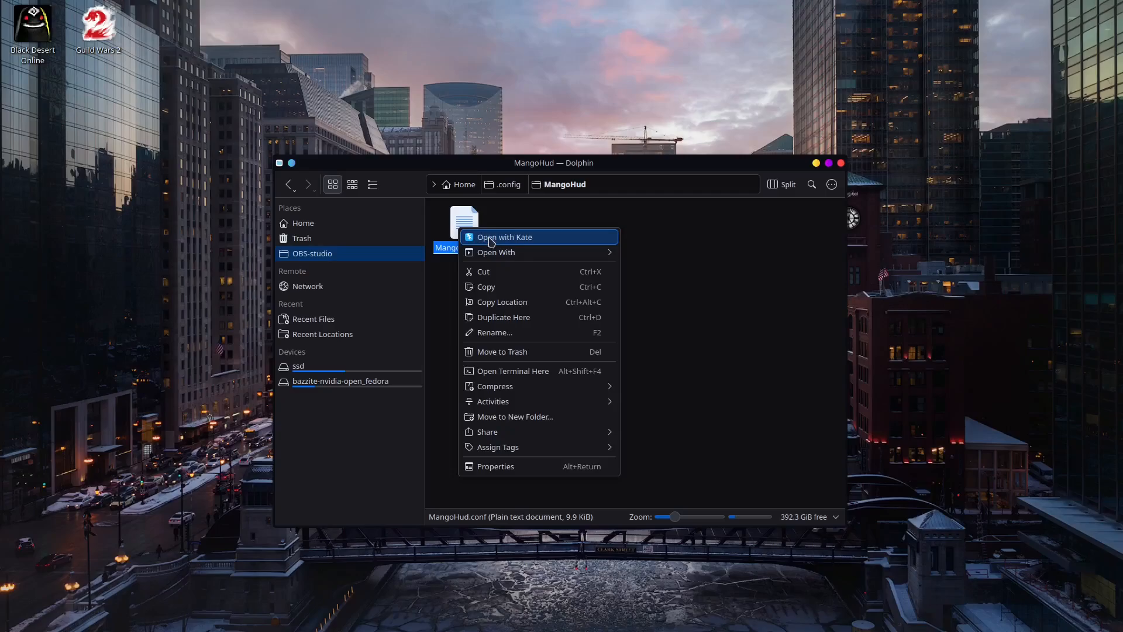
pyautogui.click(503, 236)
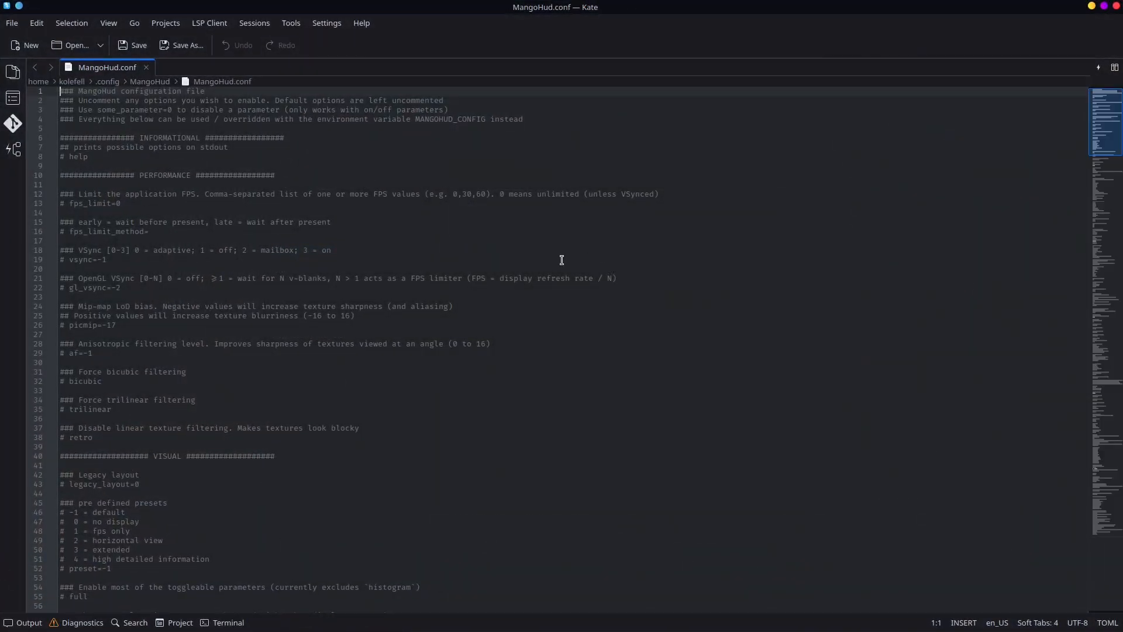
pyautogui.moveTo(365, 259)
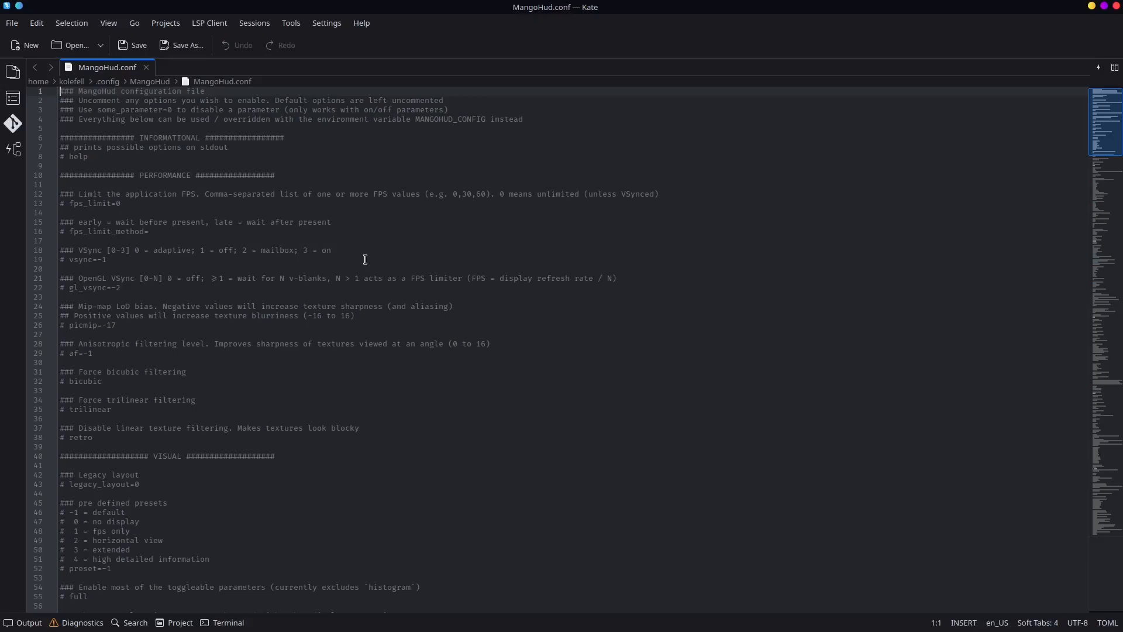
pyautogui.scroll(-3)
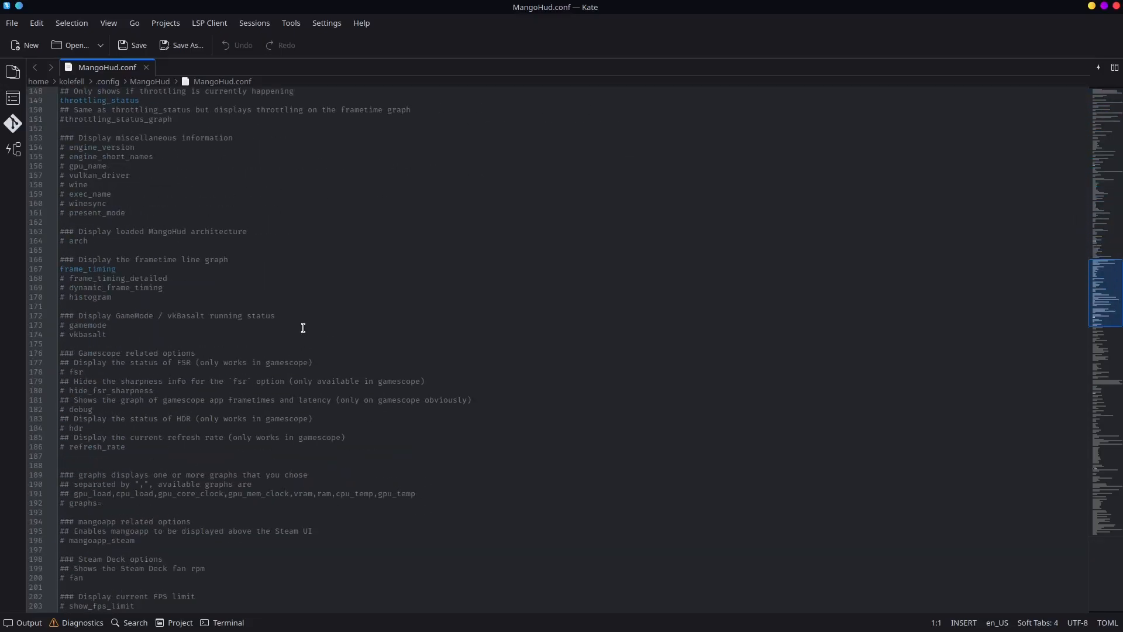
pyautogui.scroll(-3)
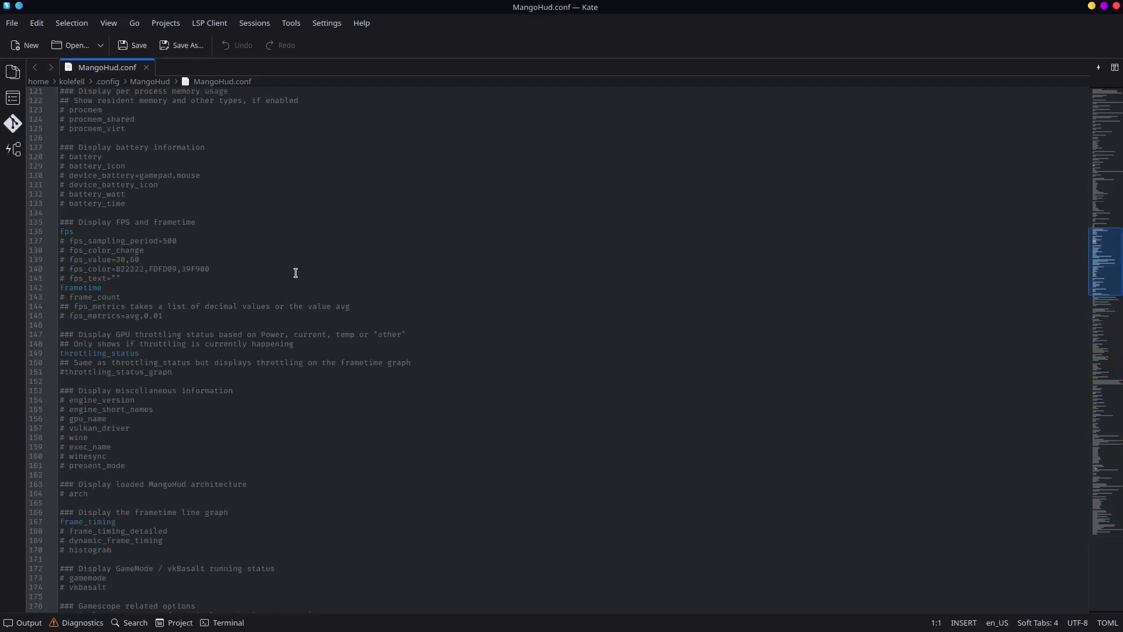
pyautogui.press('ctrl+Home')
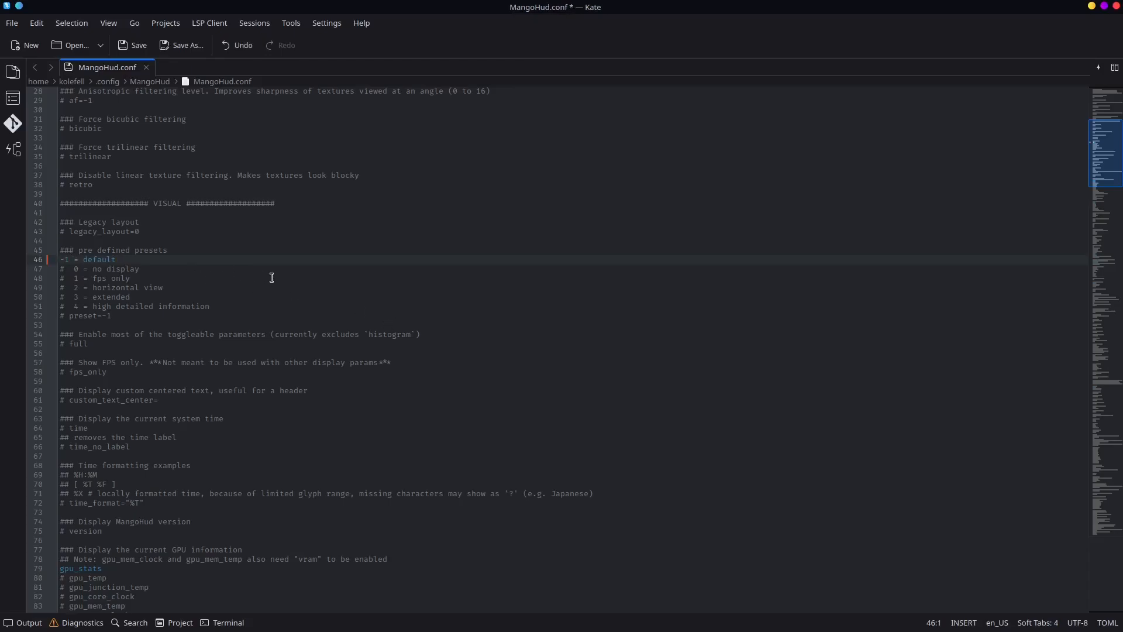
# Uncomment the '-1 = default' preset line, save, and scroll further down.
pyautogui.moveTo(48, 258); pyautogui.dragTo(118, 258)
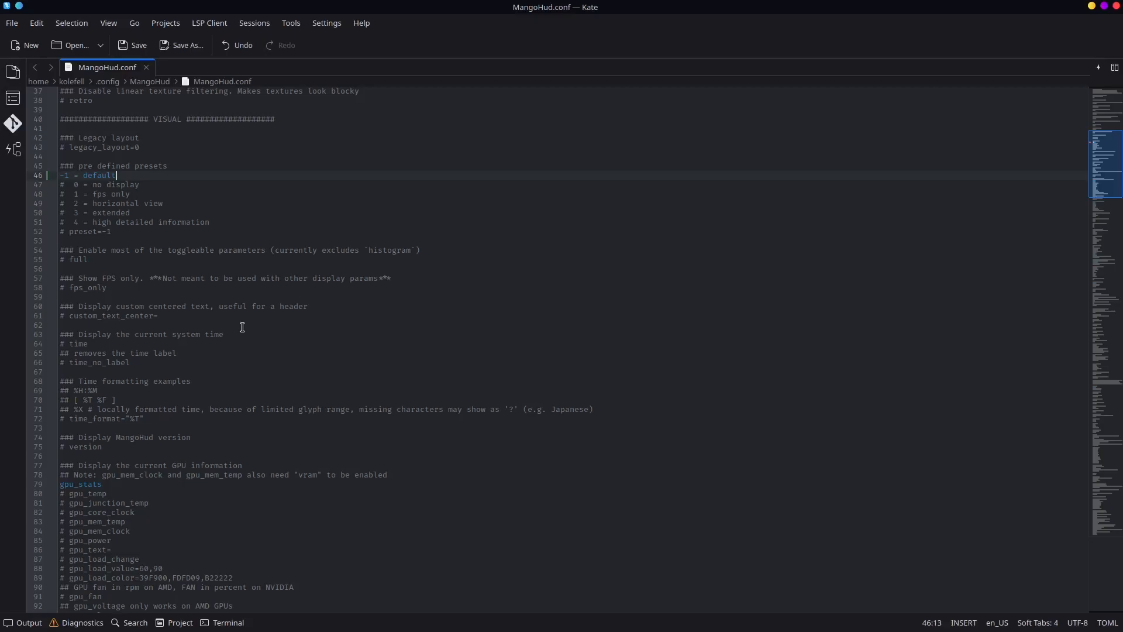
pyautogui.scroll(-3)
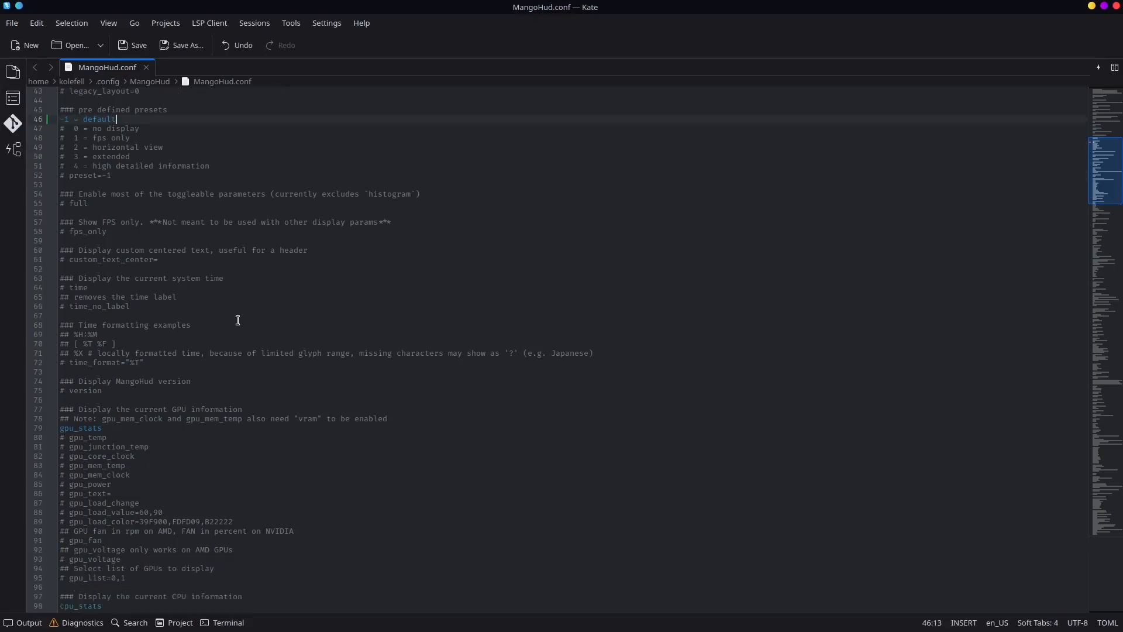
pyautogui.scroll(-3)
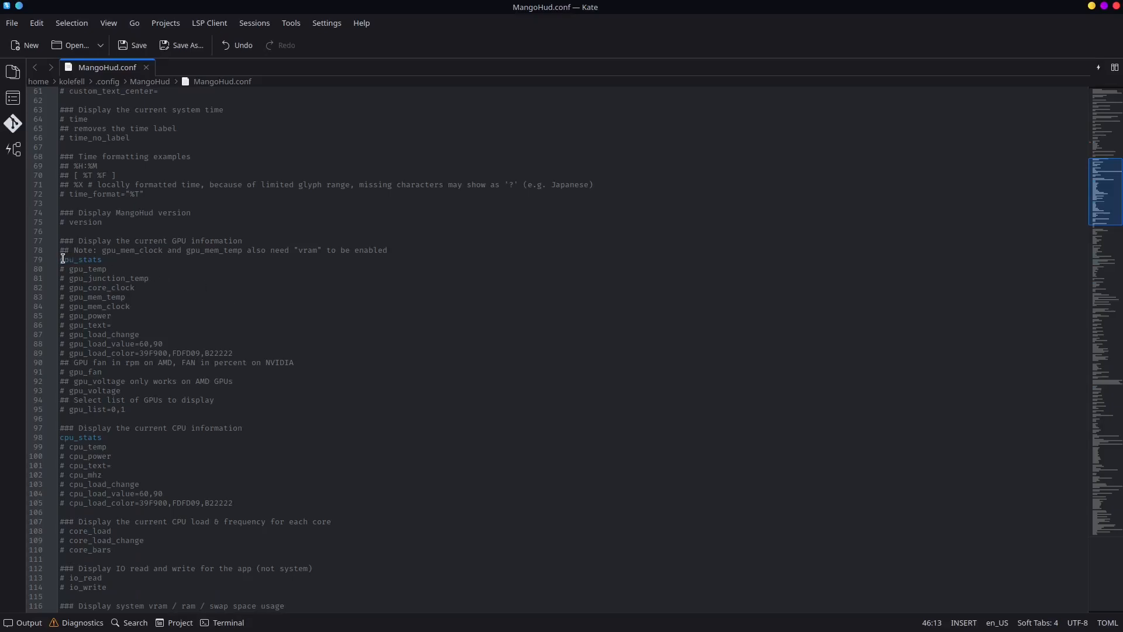
# Select the gpu_stats option and start uncommenting the gpu_temp line.
pyautogui.doubleClick(80, 259)
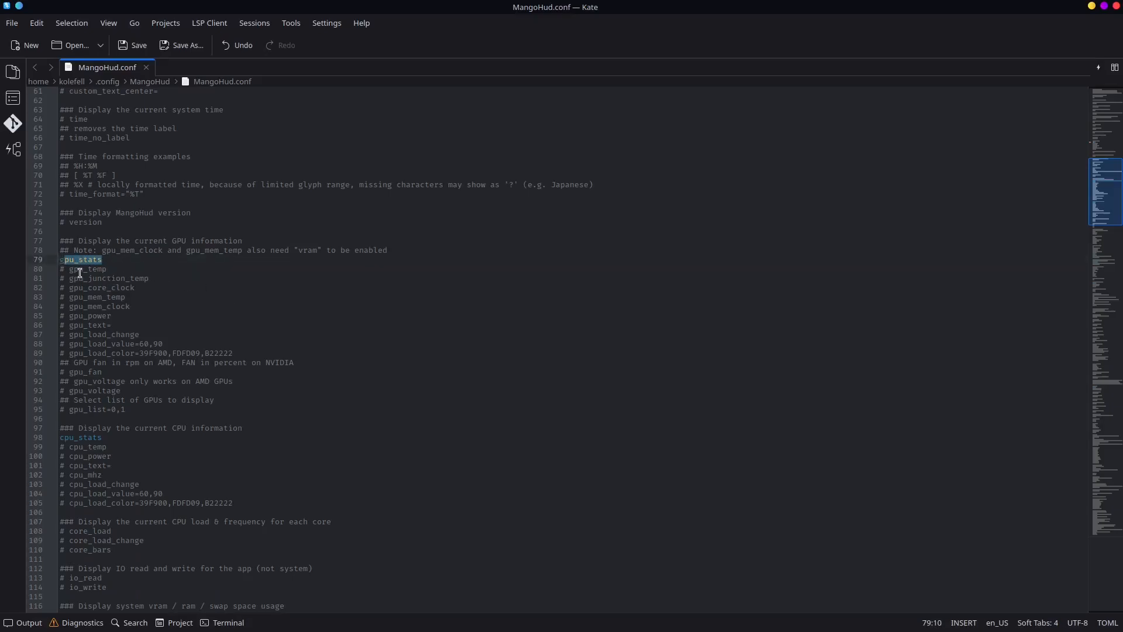
pyautogui.click(69, 269)
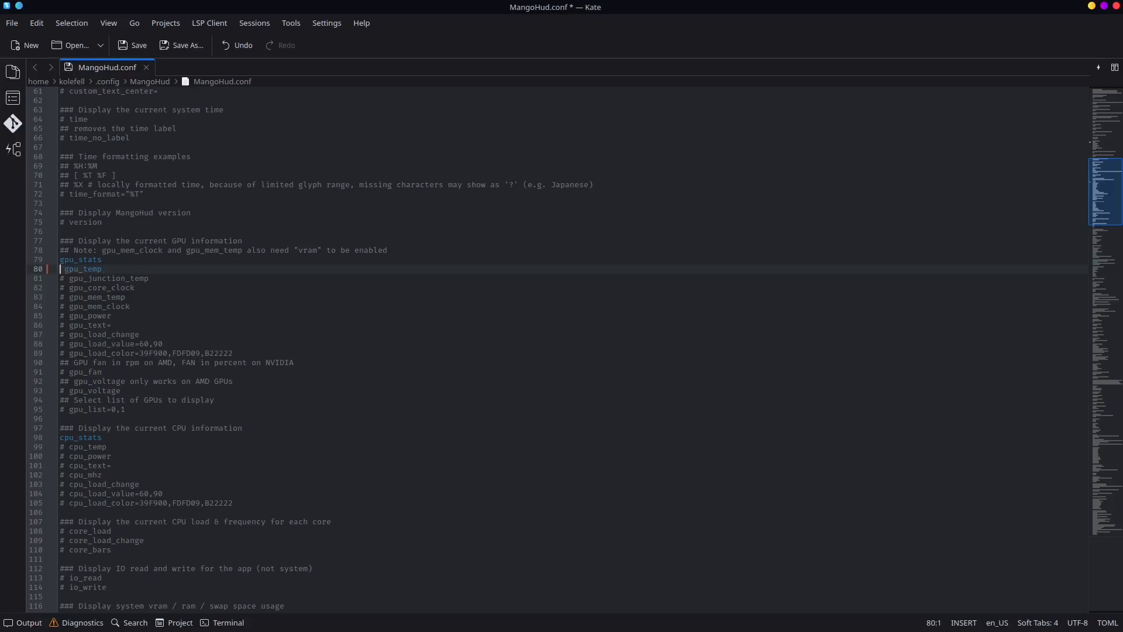
pyautogui.press('Right')
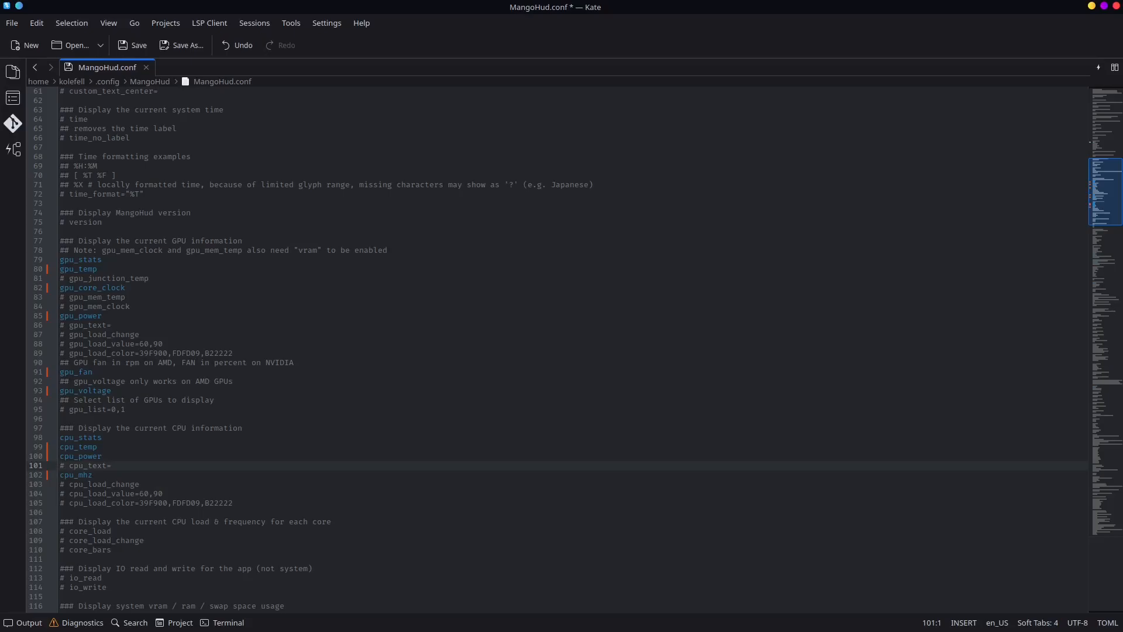
# Set cpu_text to I9 14900KF in MangoHud.conf.
pyautogui.click(71, 465)
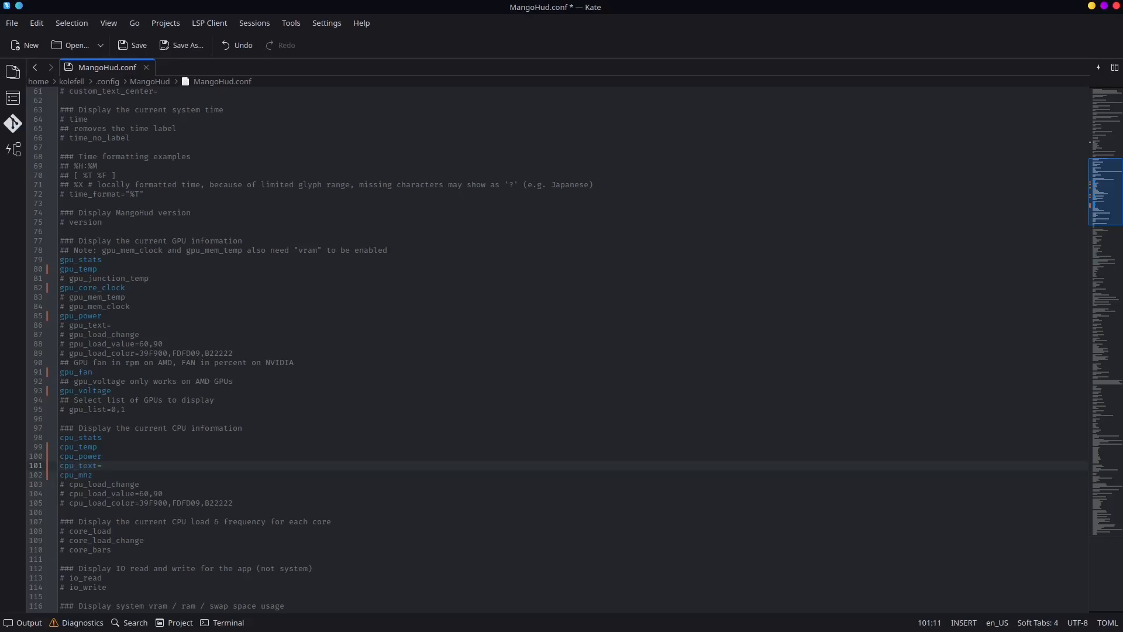
pyautogui.write('I9 1')
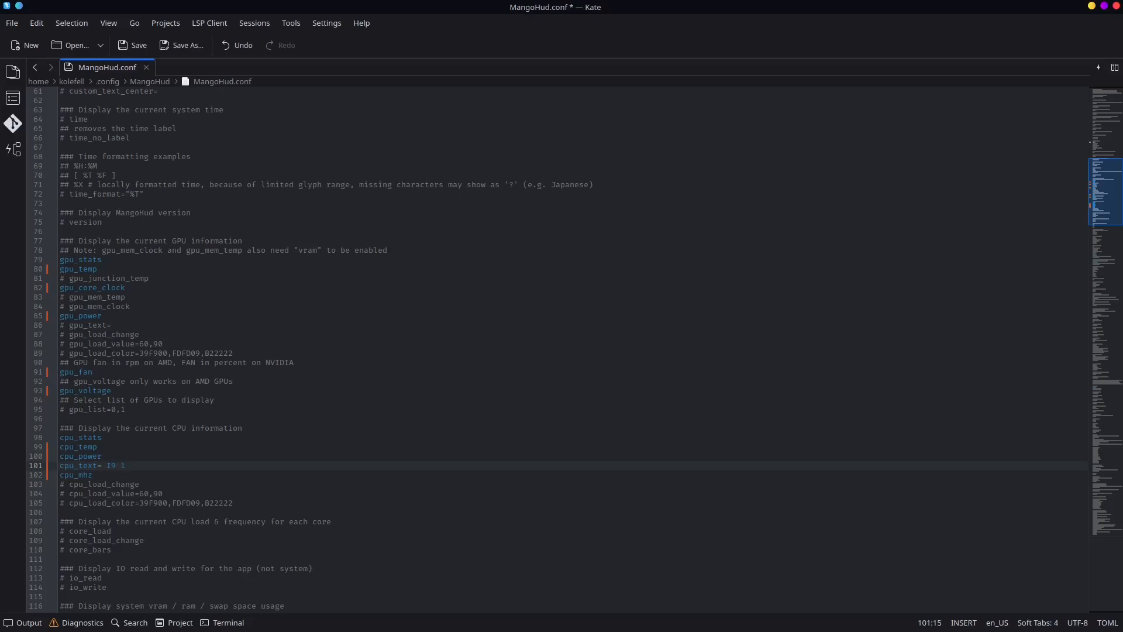
pyautogui.write('4900')
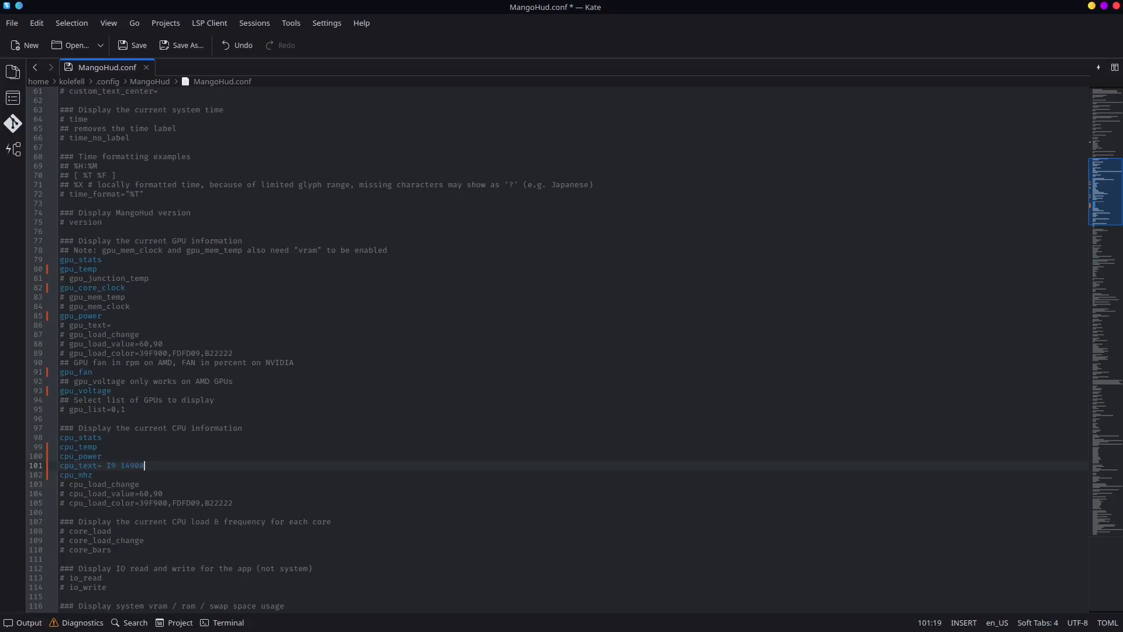
pyautogui.write('KF')
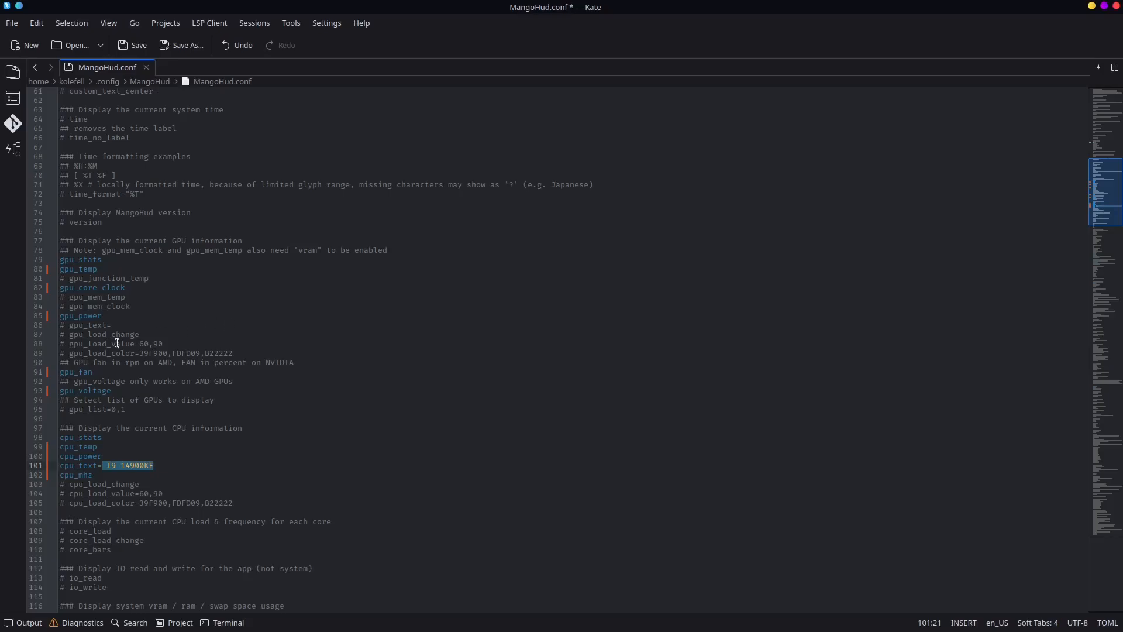
# Set gpu_text to RTX 4070TS on the gpu_text line.
pyautogui.click(71, 325)
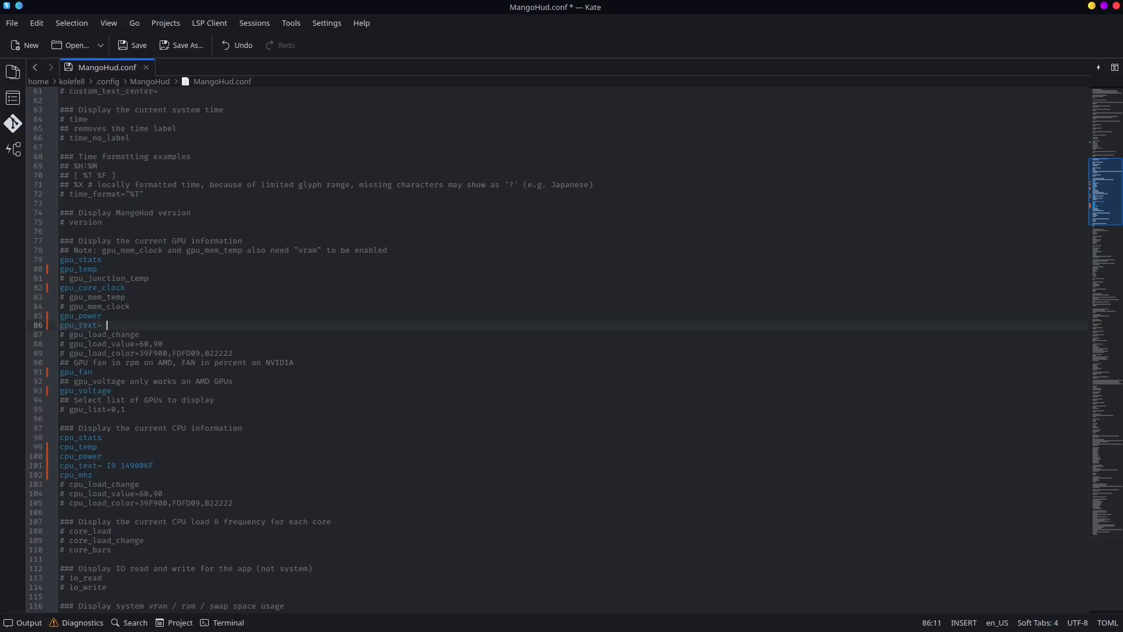
pyautogui.write('RTX 40')
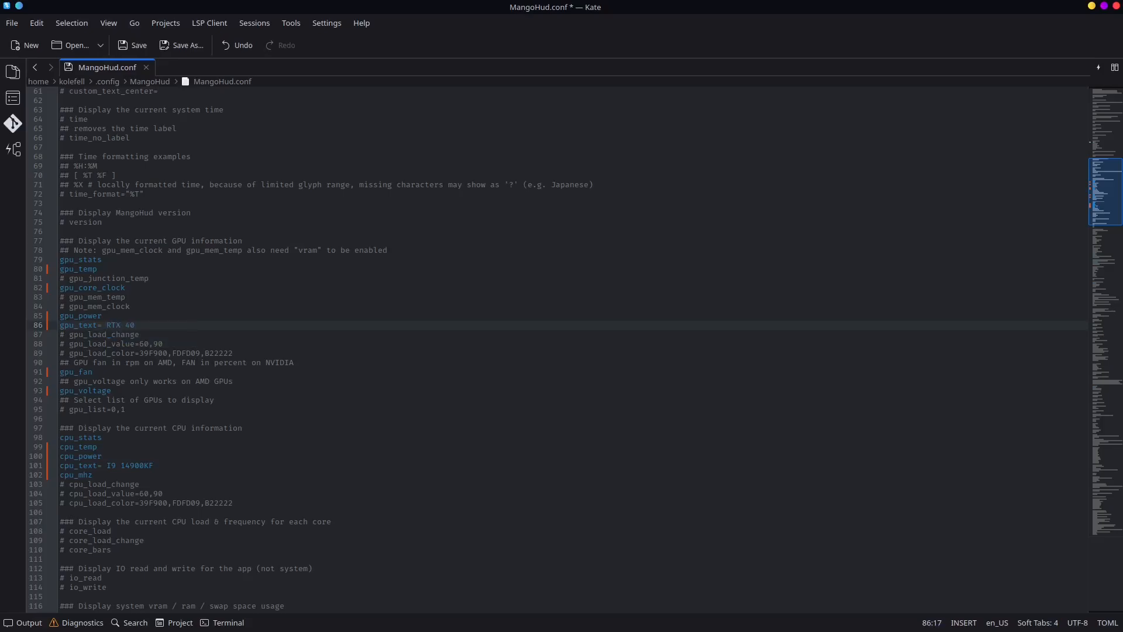
pyautogui.write('70TS')
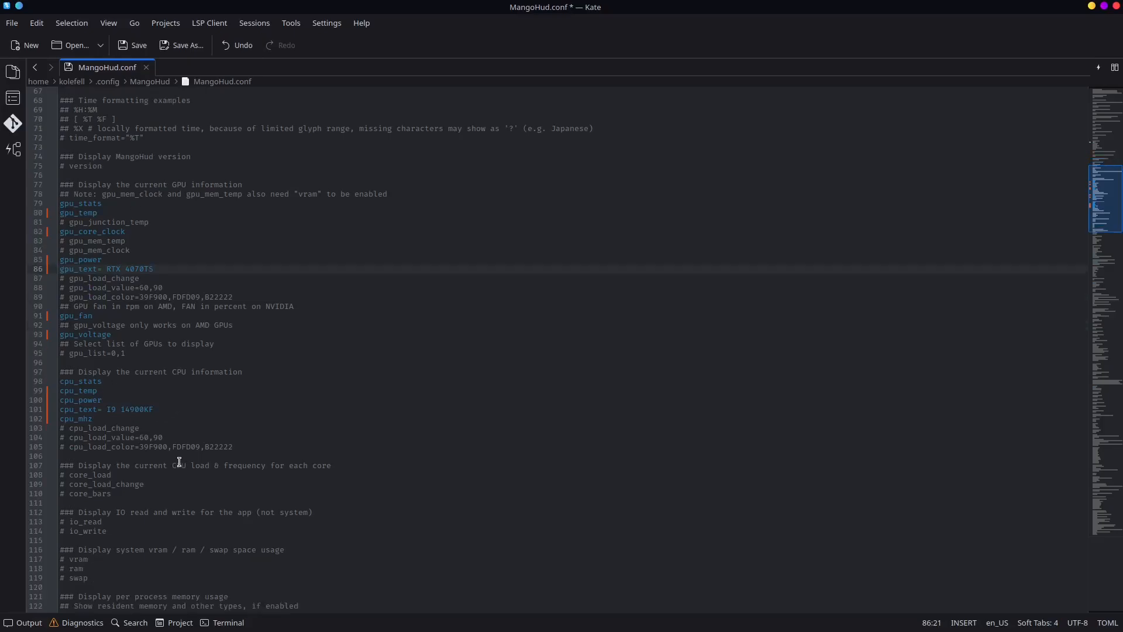
# Scroll down to the vram and ram lines and save MangoHud.conf from the toolbar.
pyautogui.scroll(-3)
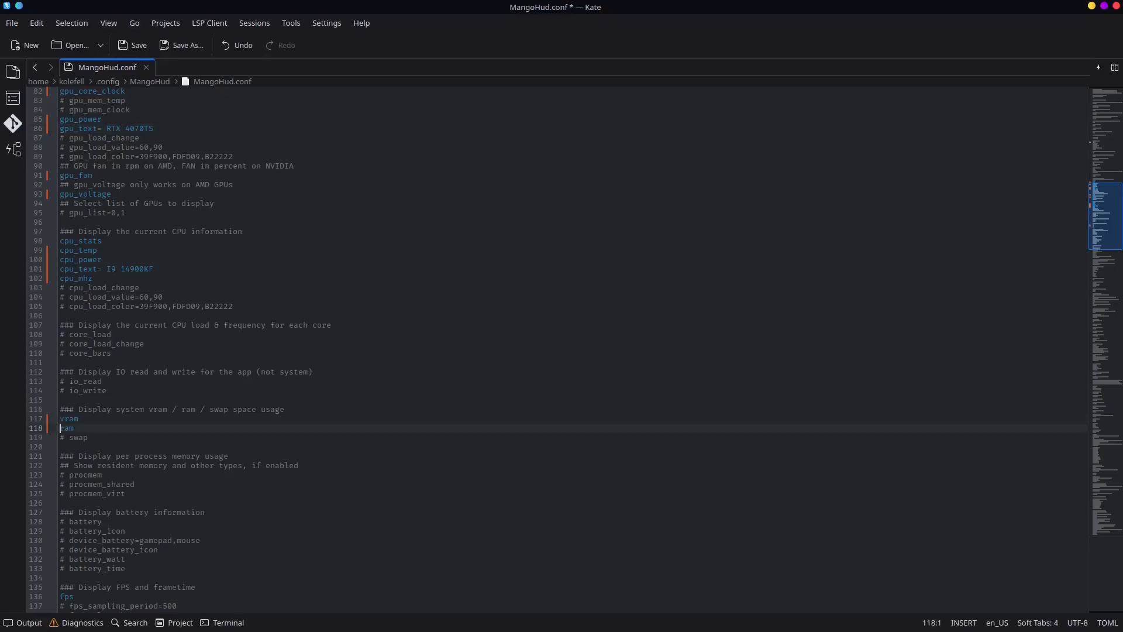
pyautogui.scroll(-3)
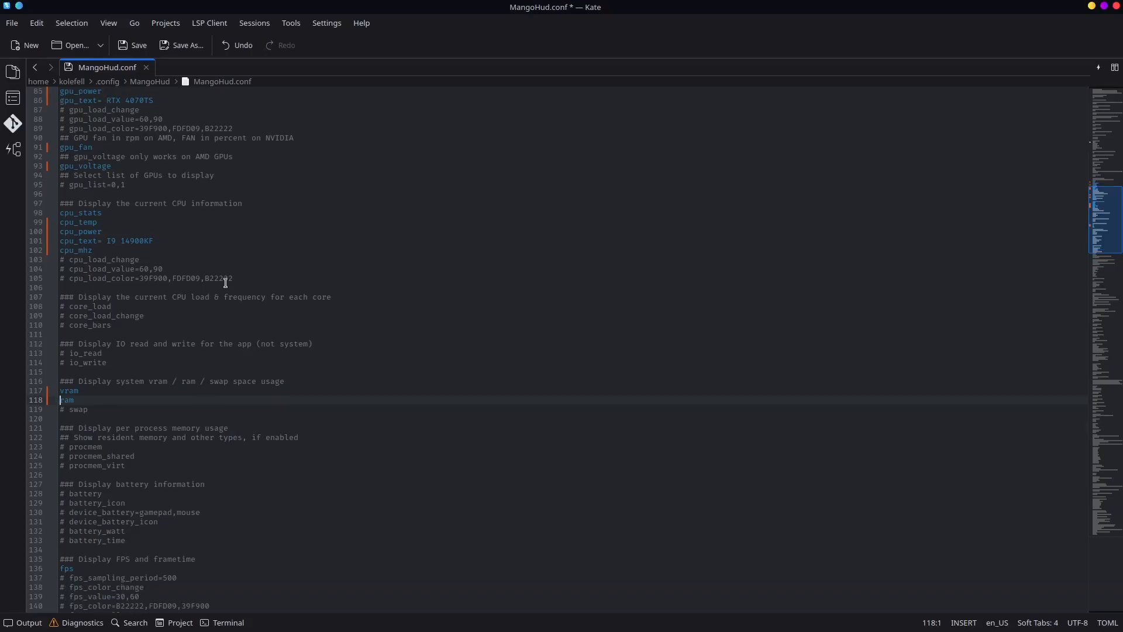
pyautogui.moveTo(140, 45)
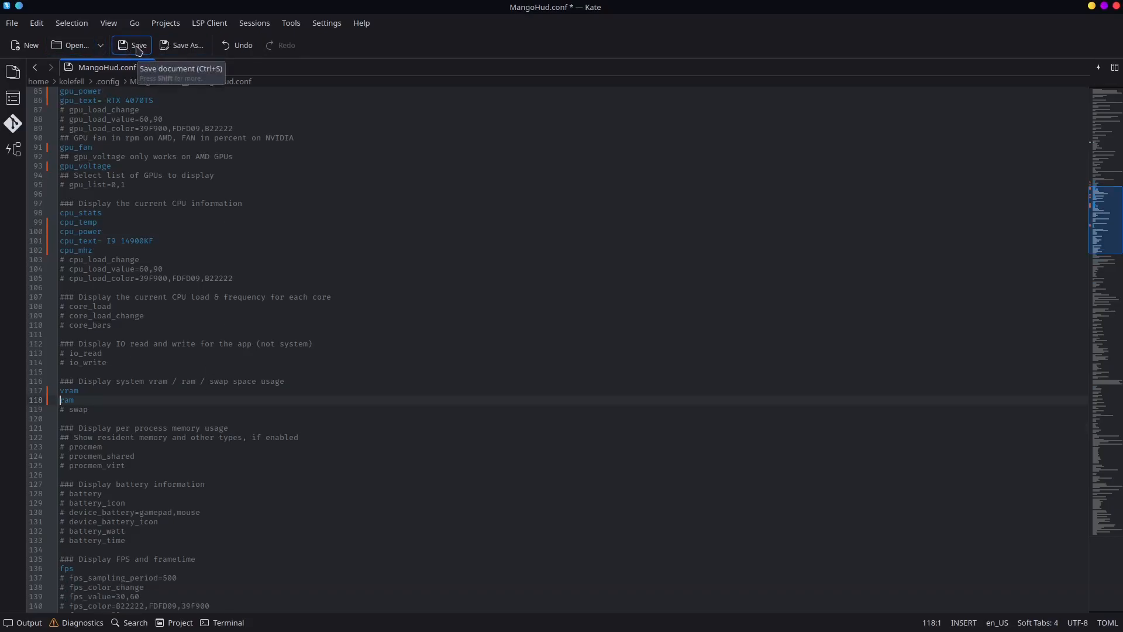
pyautogui.click(132, 45)
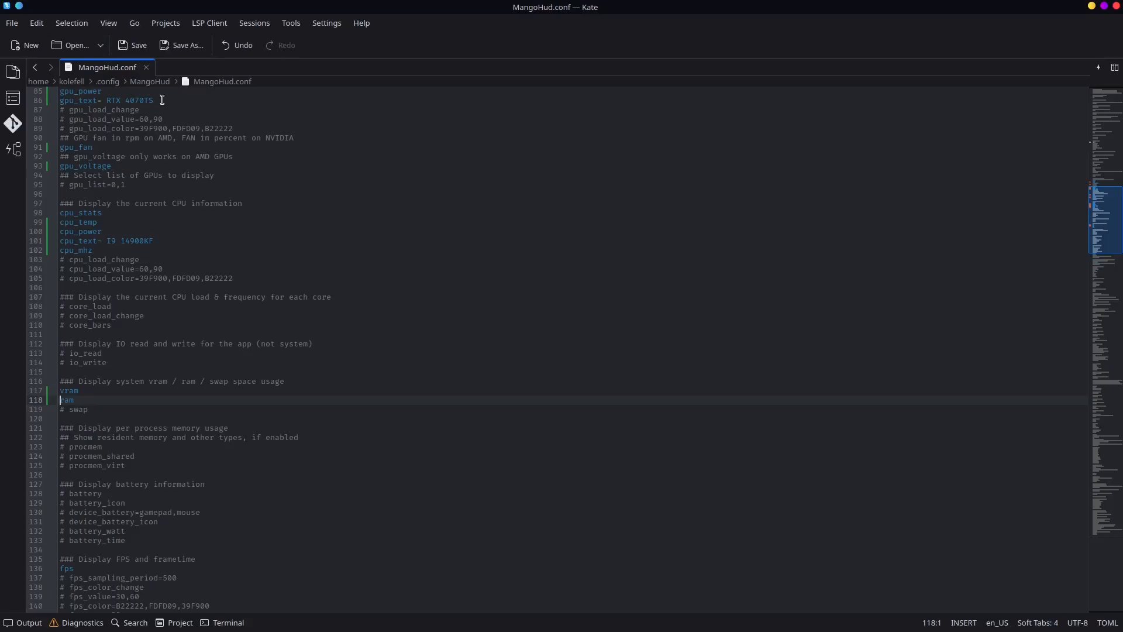
pyautogui.moveTo(1048, 6)
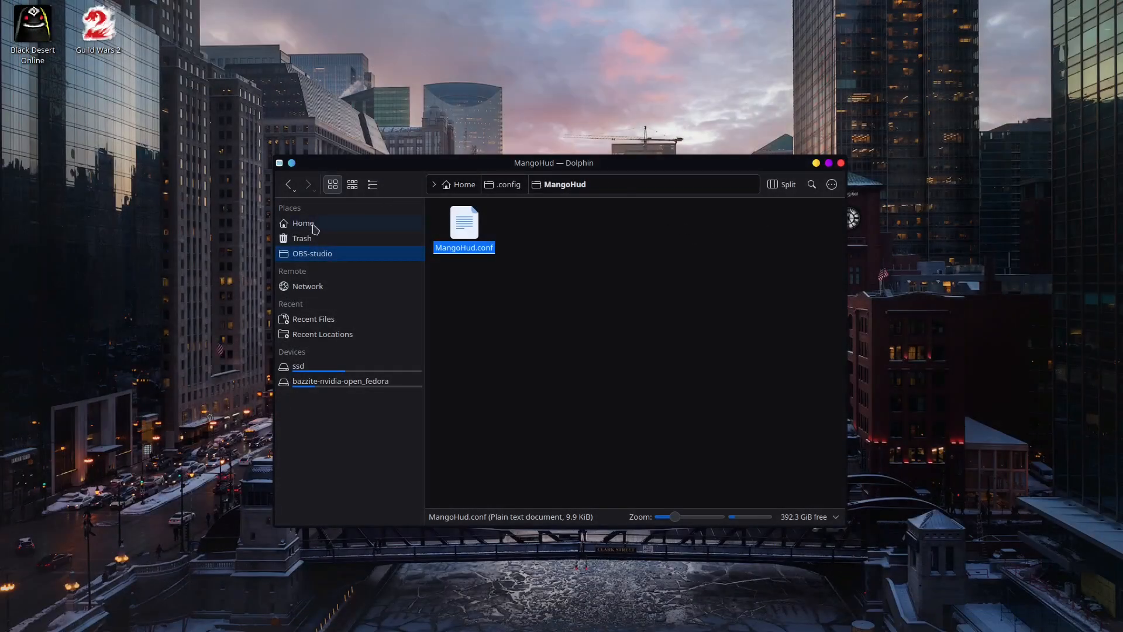
# Return Dolphin to the home folder via Places.
pyautogui.click(303, 222)
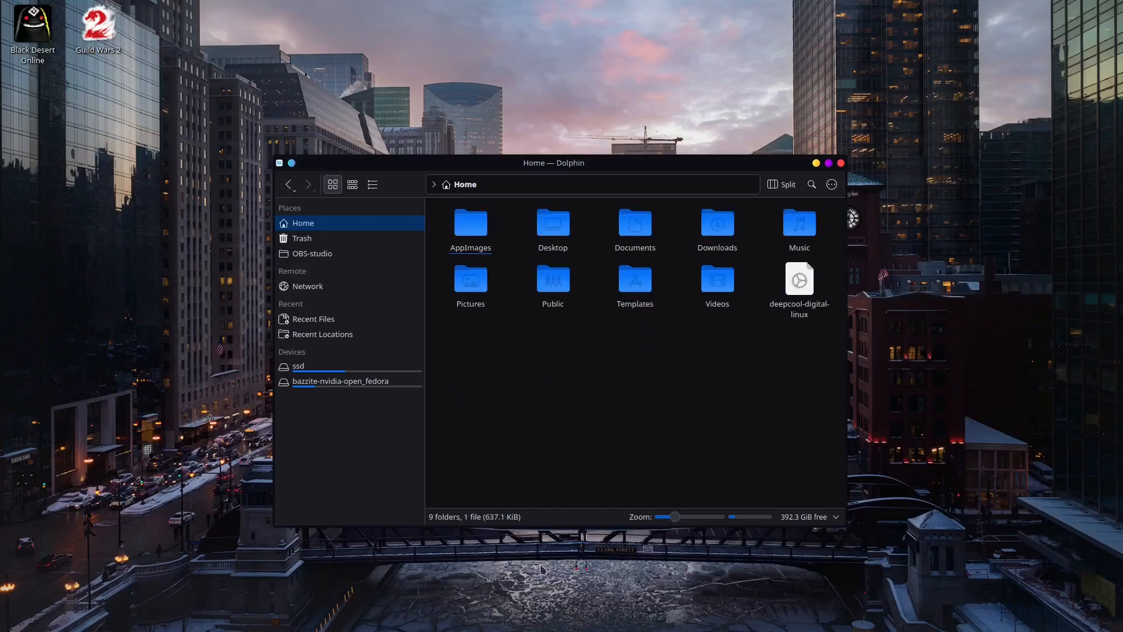
pyautogui.moveTo(399, 561)
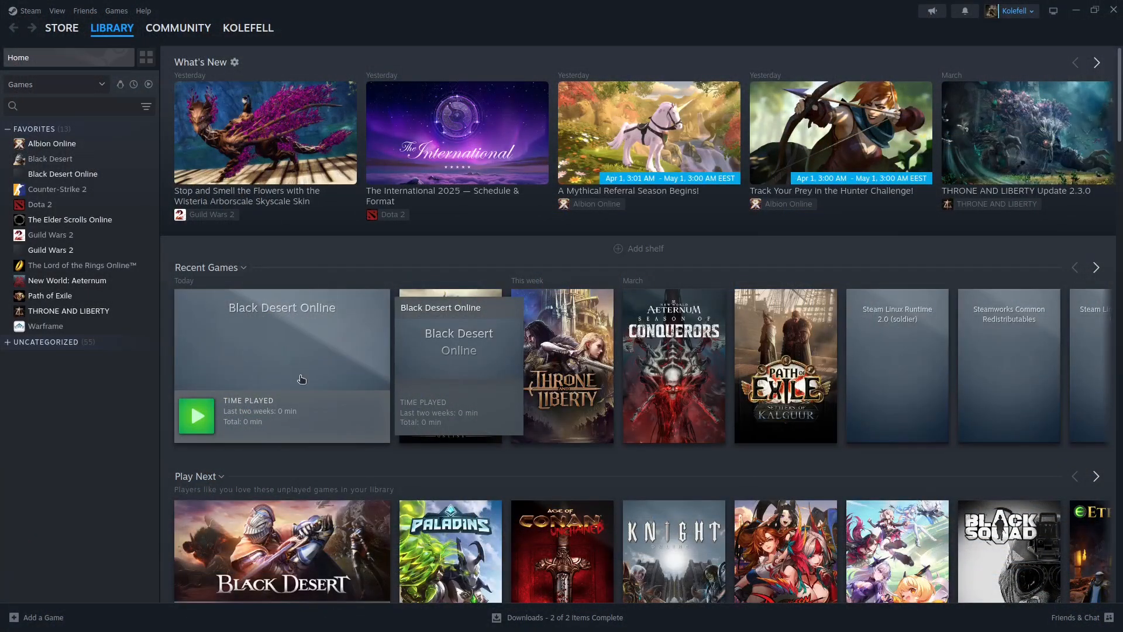
pyautogui.moveTo(311, 379)
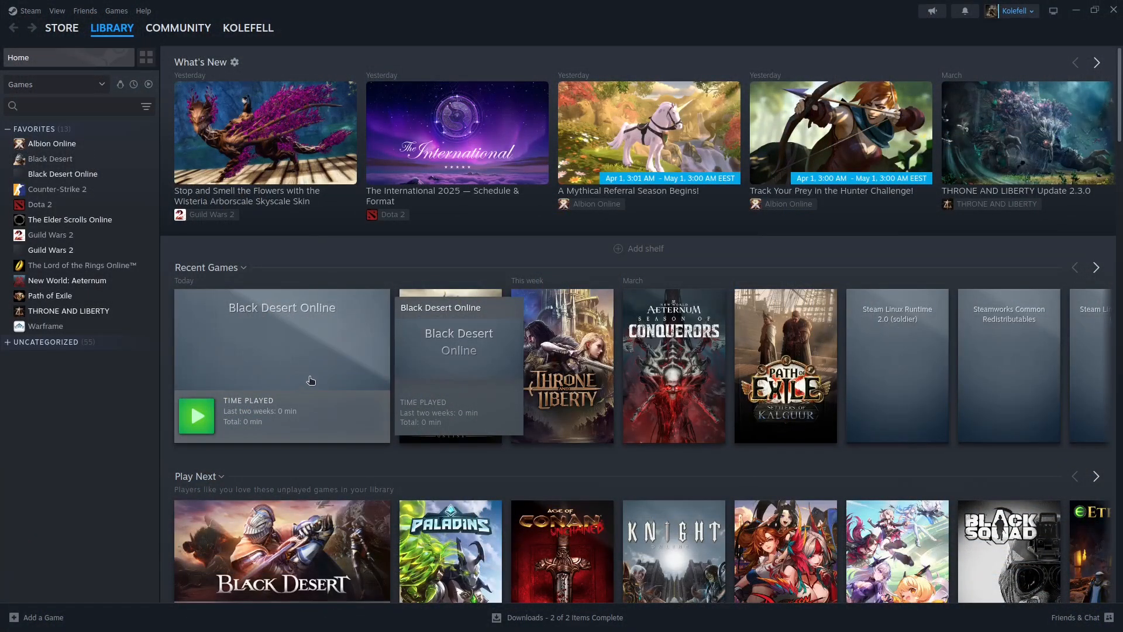
pyautogui.moveTo(210, 227)
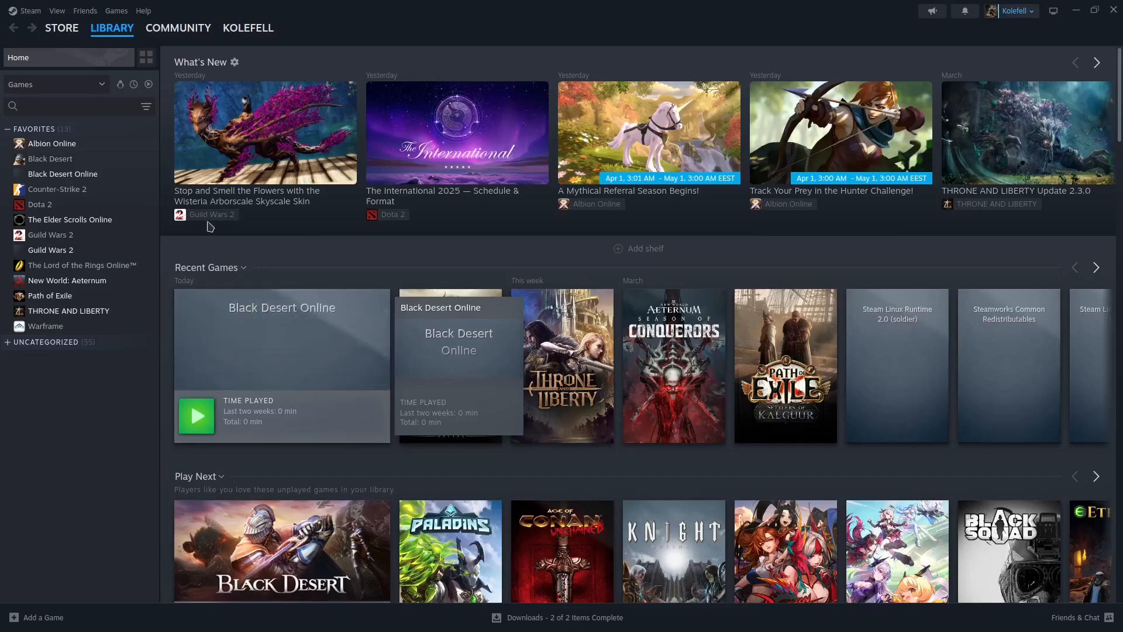
pyautogui.moveTo(293, 301)
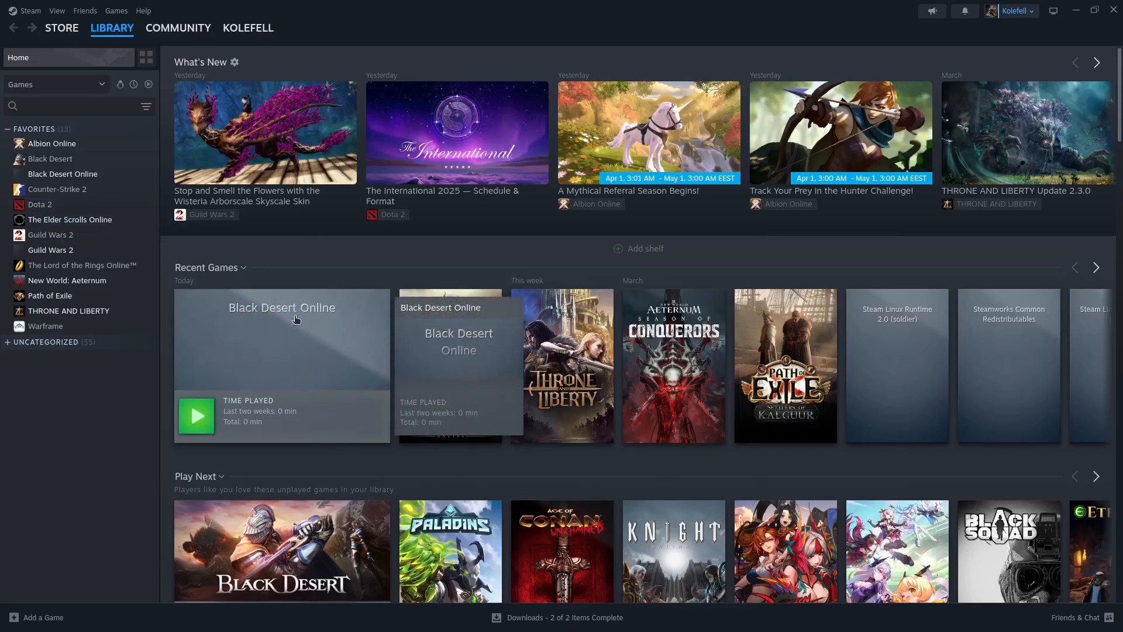
# Open The Elder Scrolls Online's Properties from its Steam library entry.
pyautogui.click(71, 219)
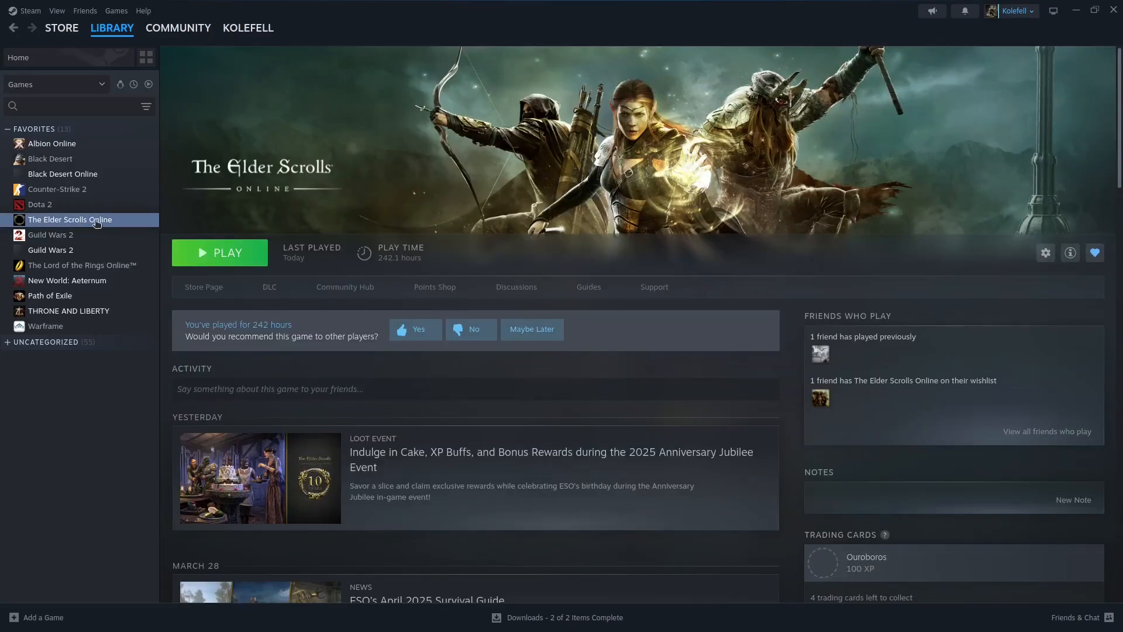
pyautogui.rightClick(70, 219)
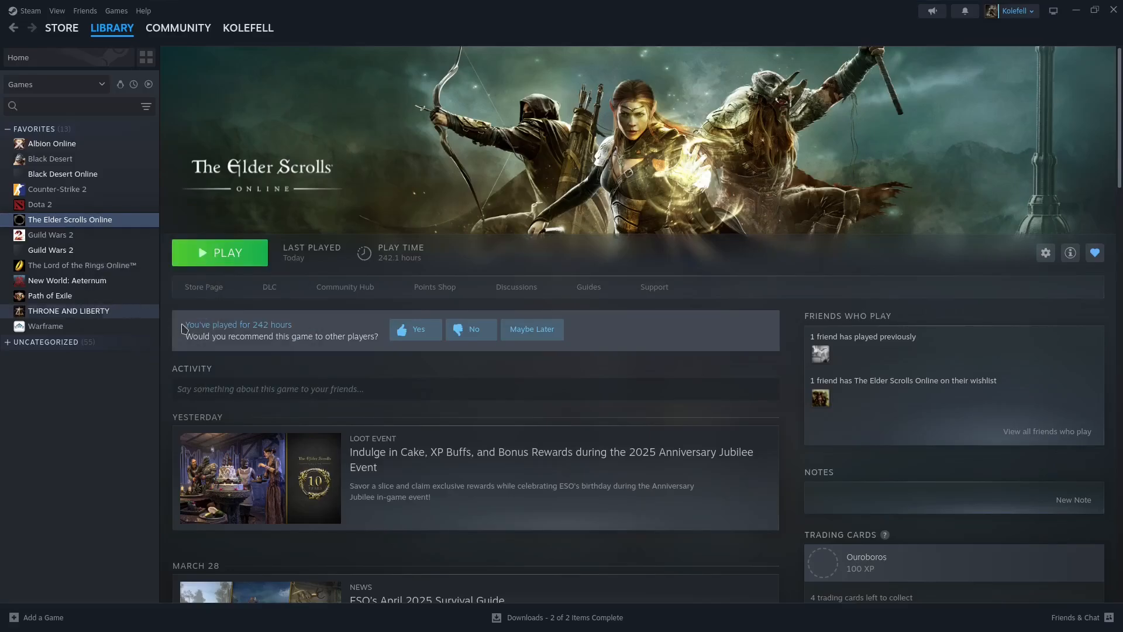
pyautogui.click(1045, 252)
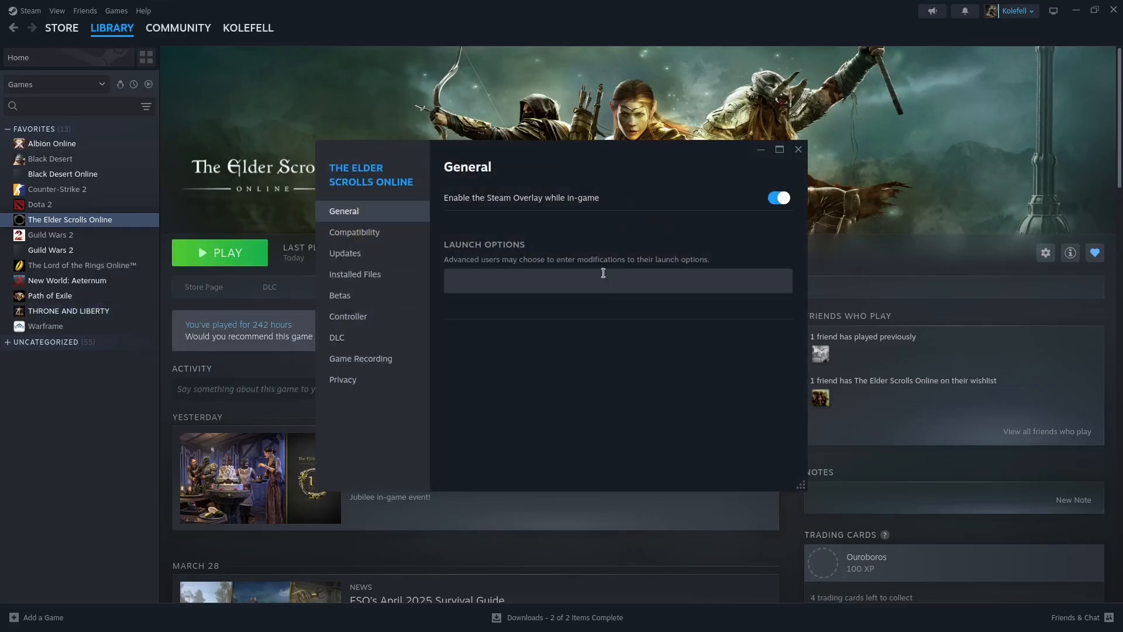
pyautogui.moveTo(482, 278)
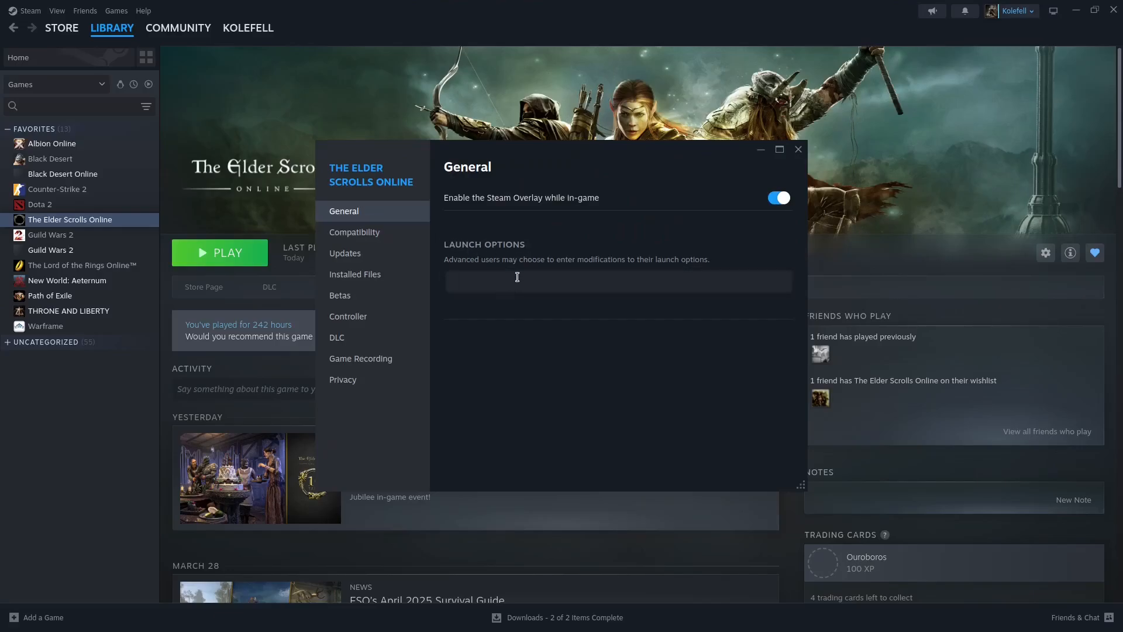
# Set the game's launch options to 'mangohud %command%' and close Properties.
pyautogui.write('mang')
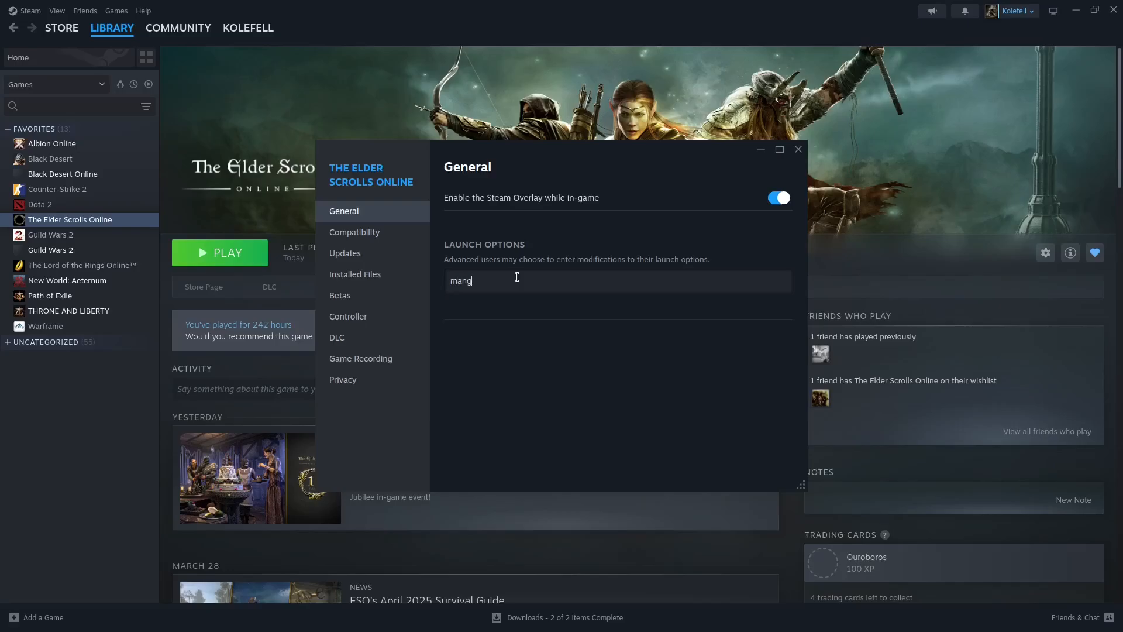
pyautogui.write('ohud')
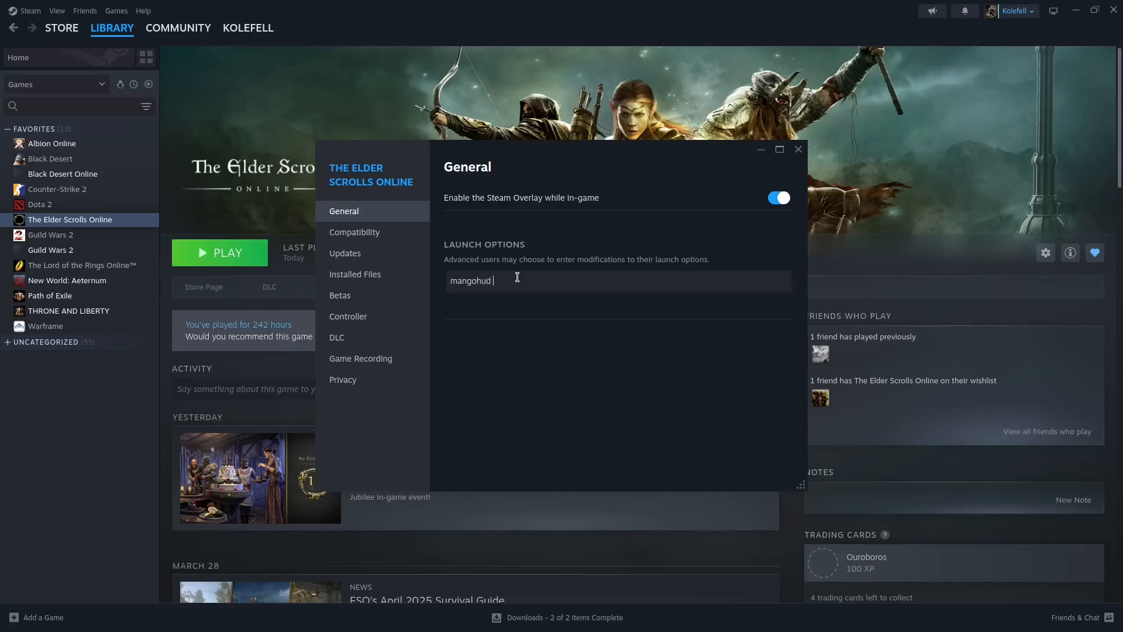
pyautogui.write('%command%')
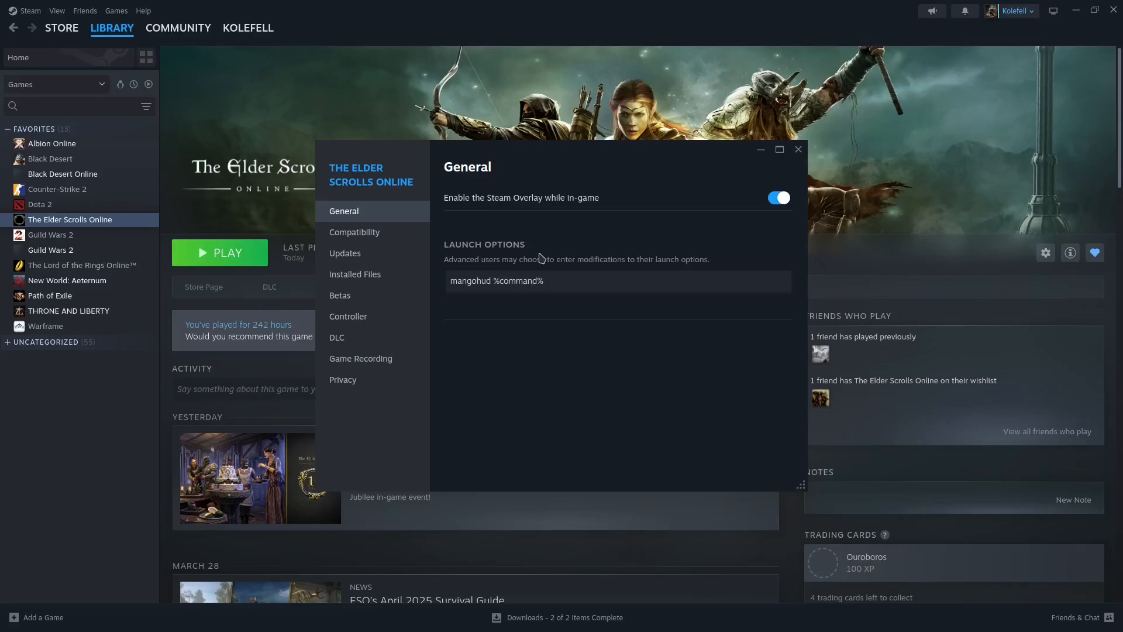
pyautogui.click(798, 149)
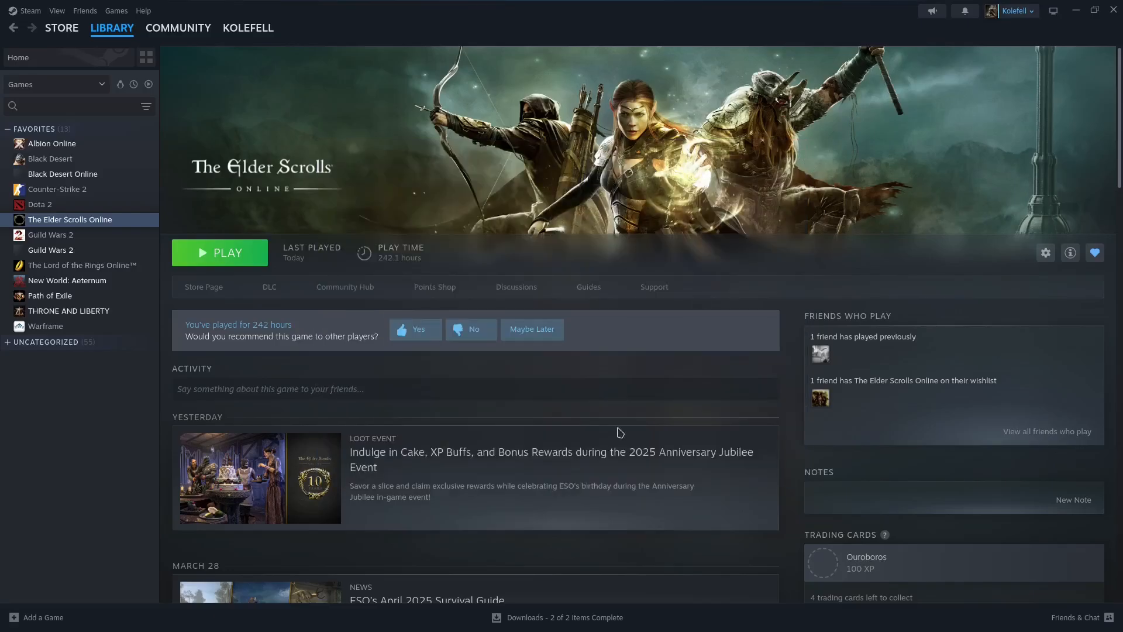
pyautogui.moveTo(233, 266)
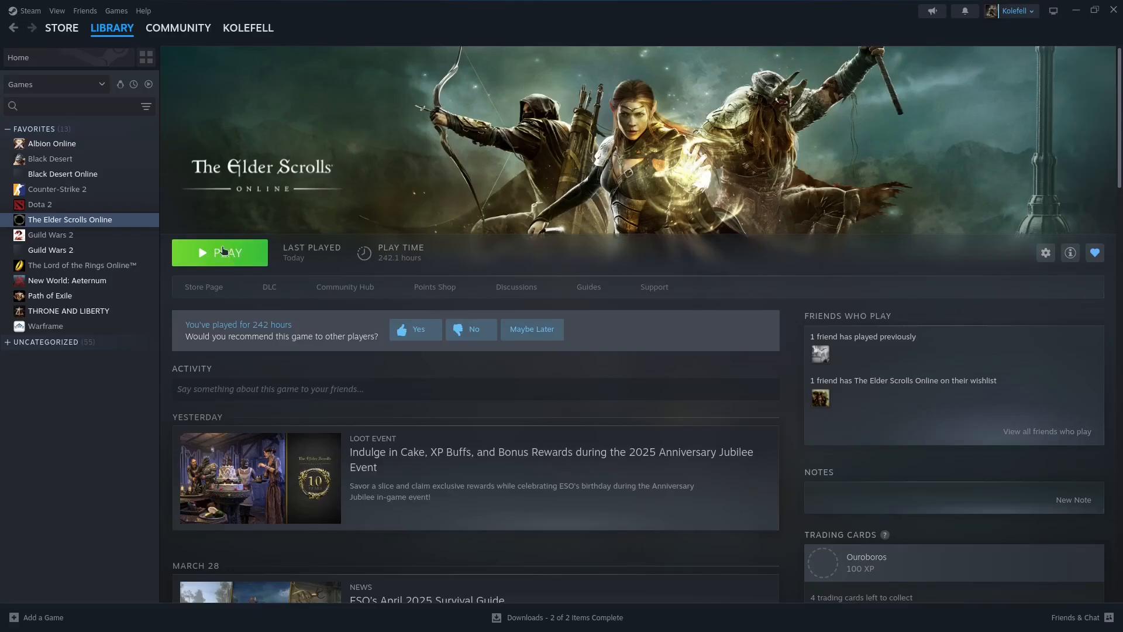
# Launch The Elder Scrolls Online with the PLAY button.
pyautogui.click(220, 252)
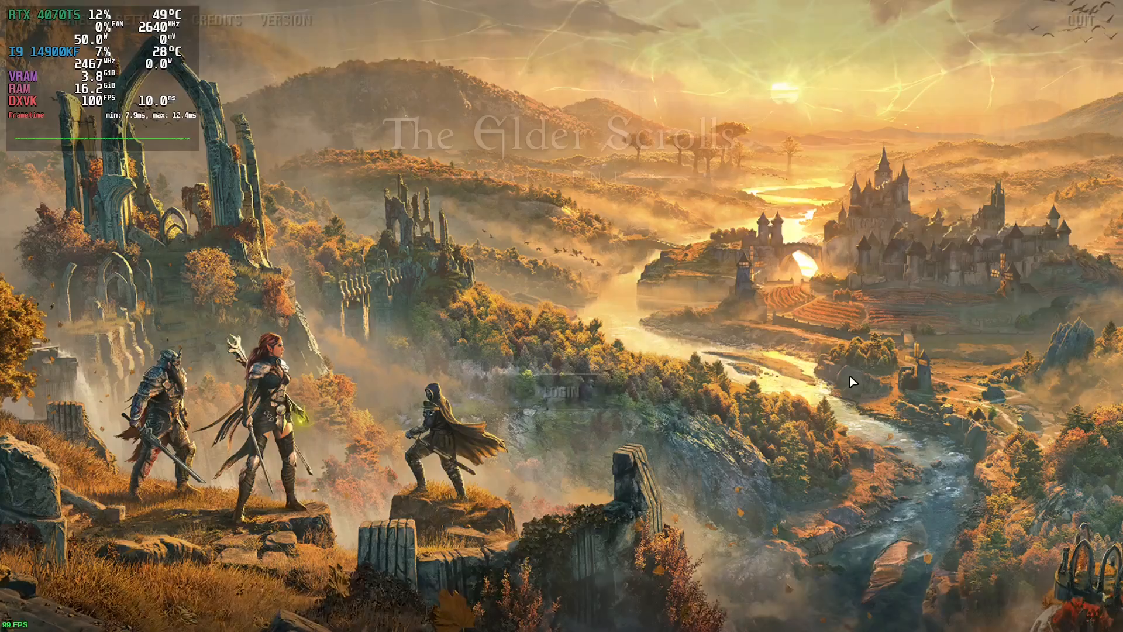
# Continue past the title screen and log in with the first character.
pyautogui.click(561, 391)
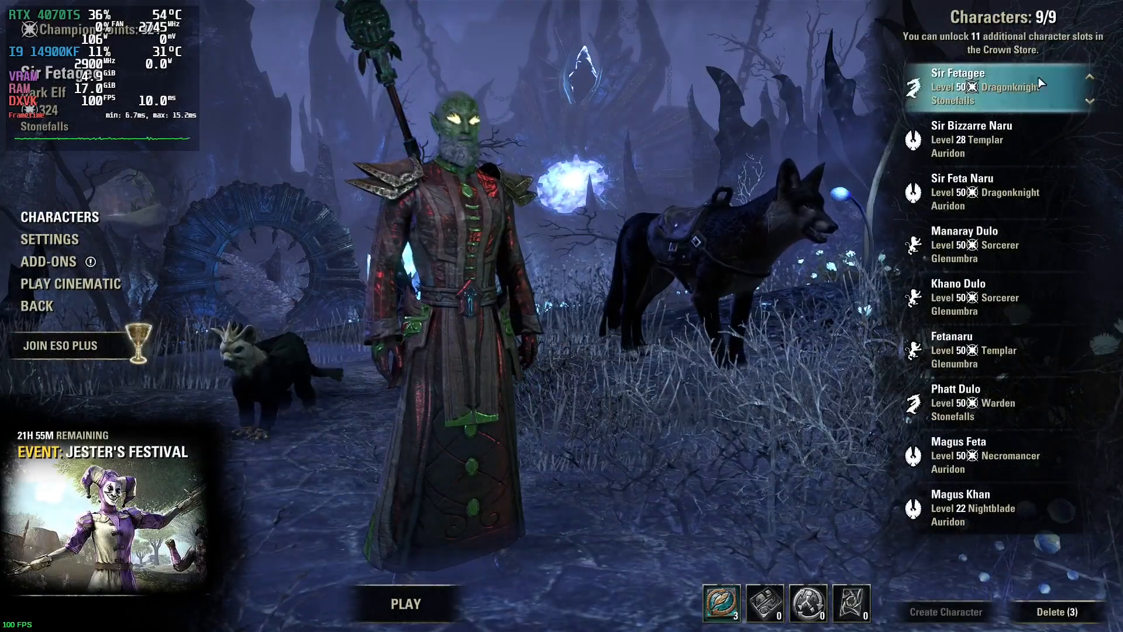
pyautogui.click(405, 602)
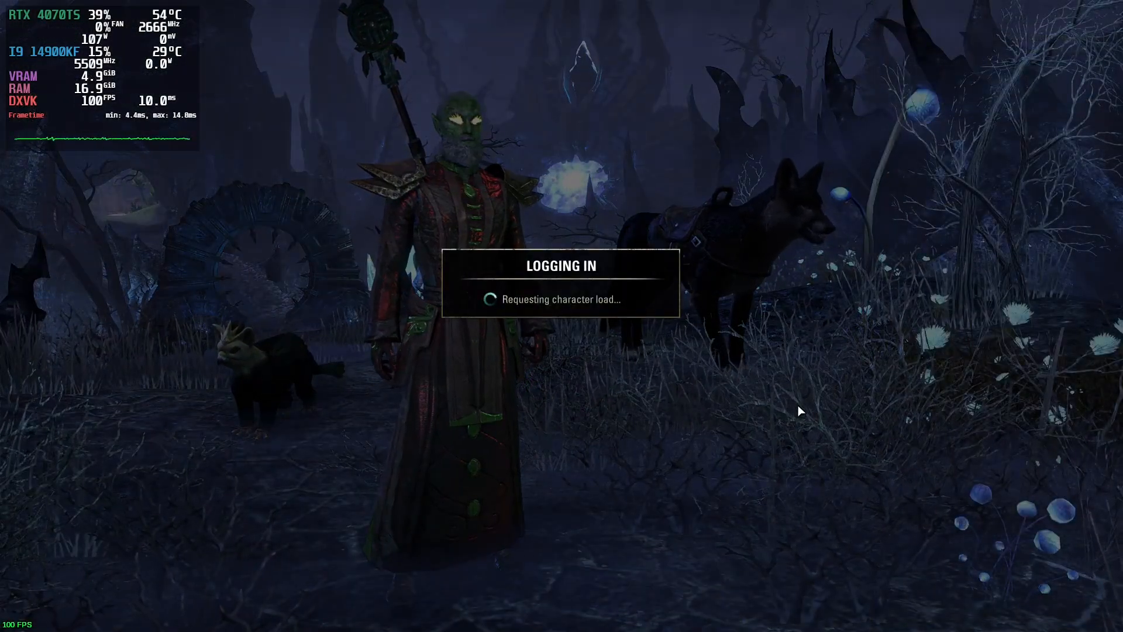